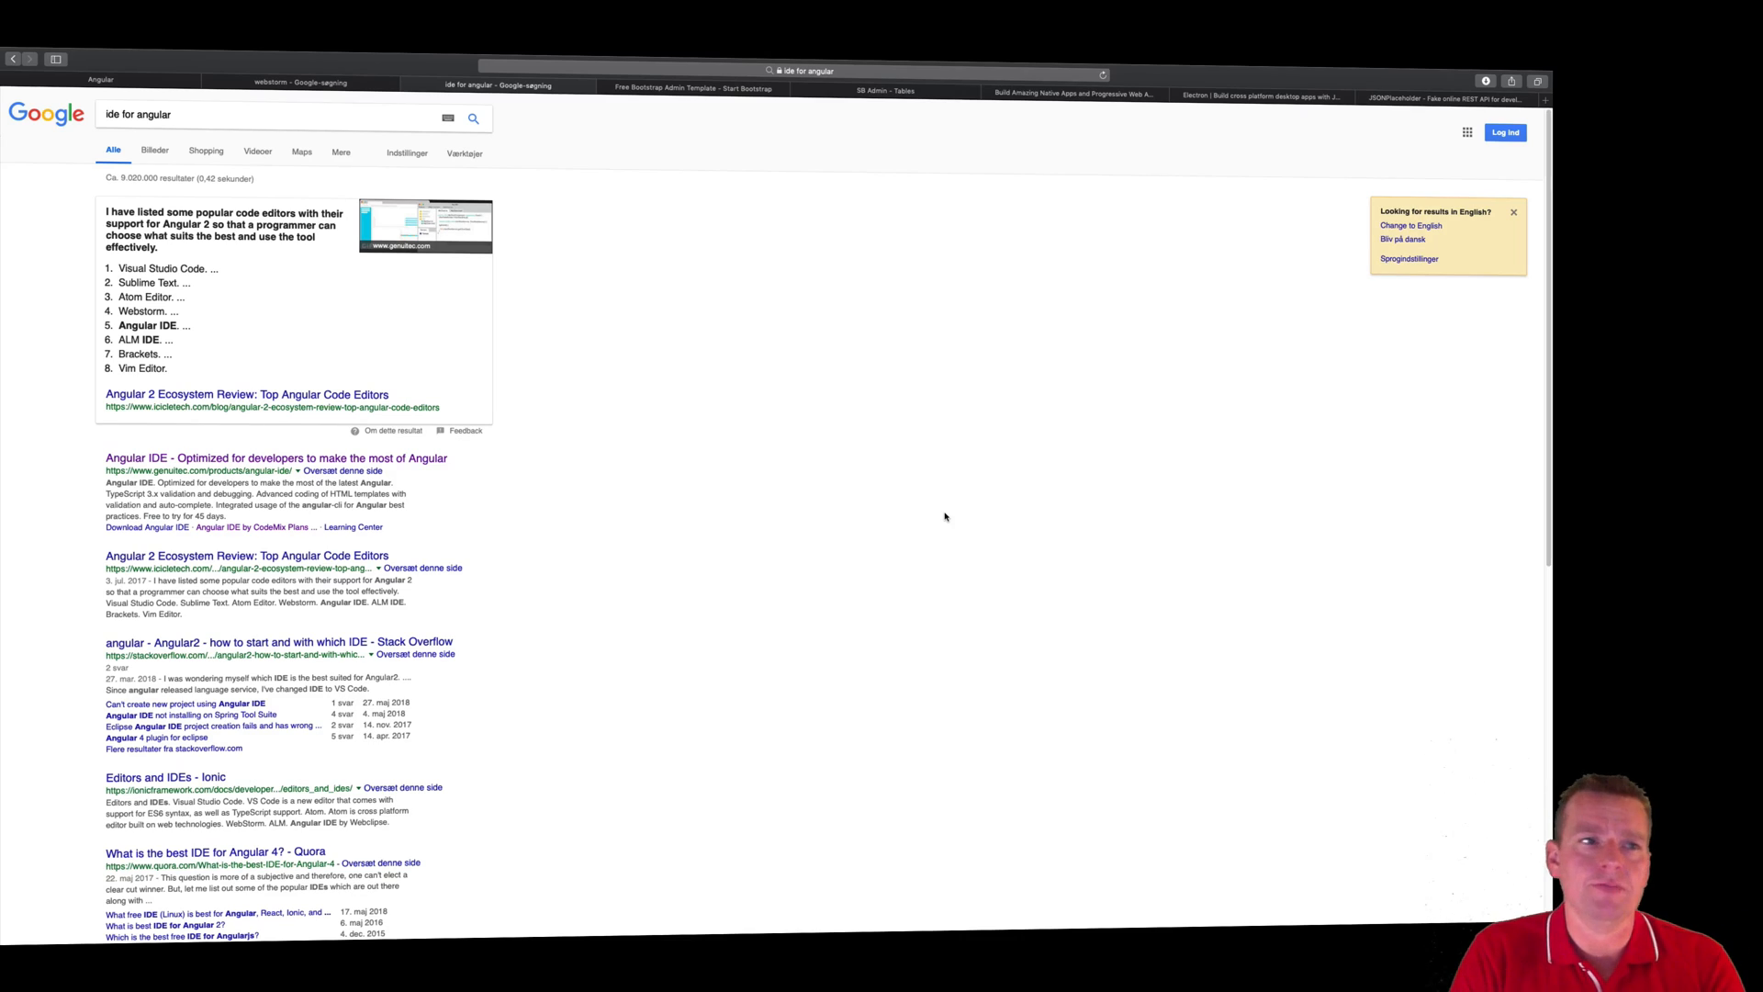
mouse_move(308, 322)
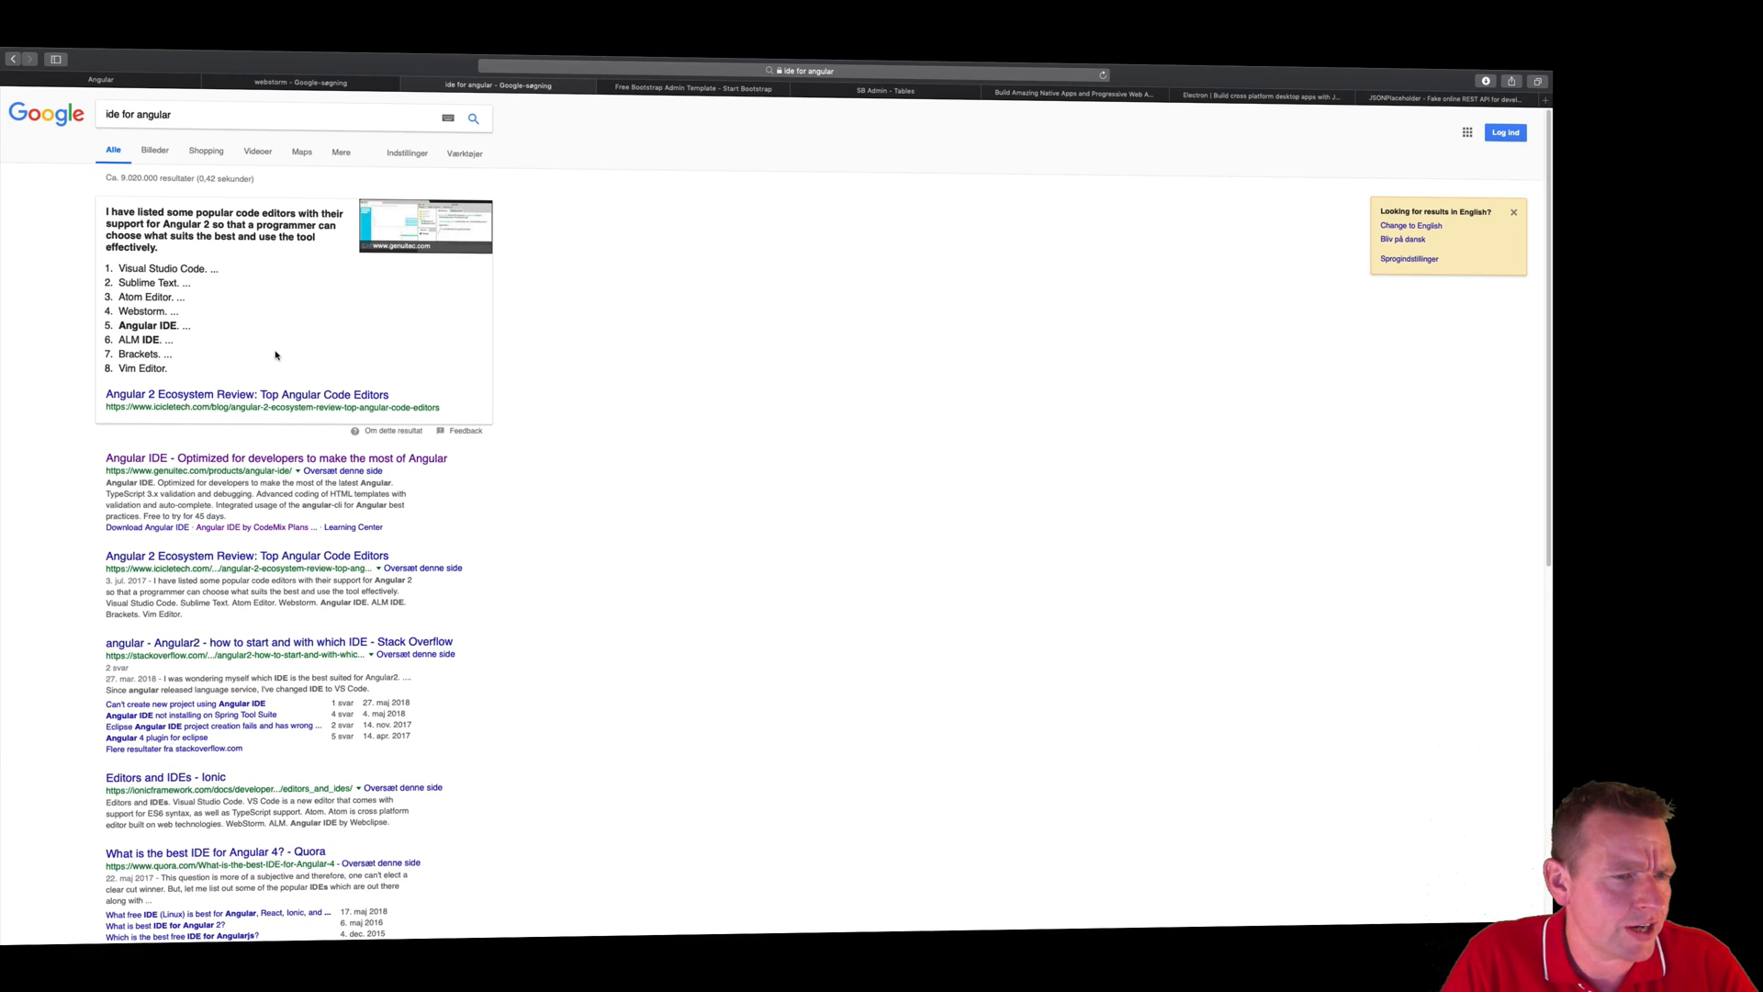
From the 'webstorm' search results, open JetBrains WebStorm and download the macOS version.
double_click(137, 352)
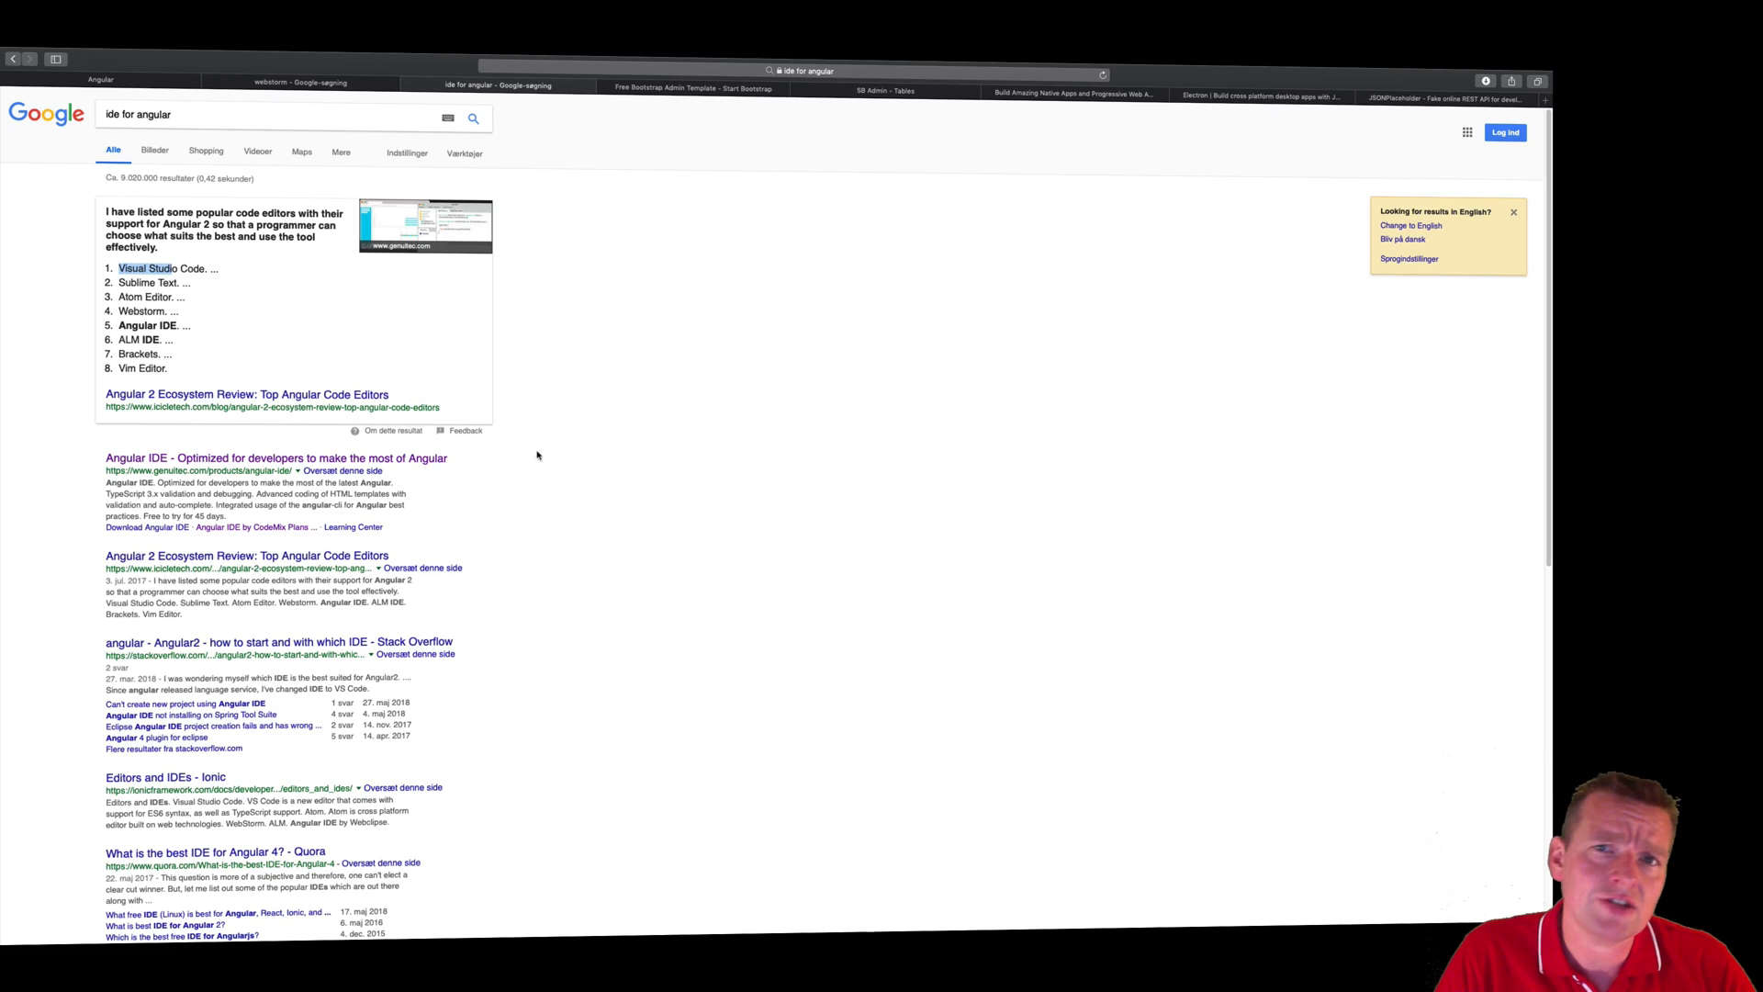
mouse_move(603, 492)
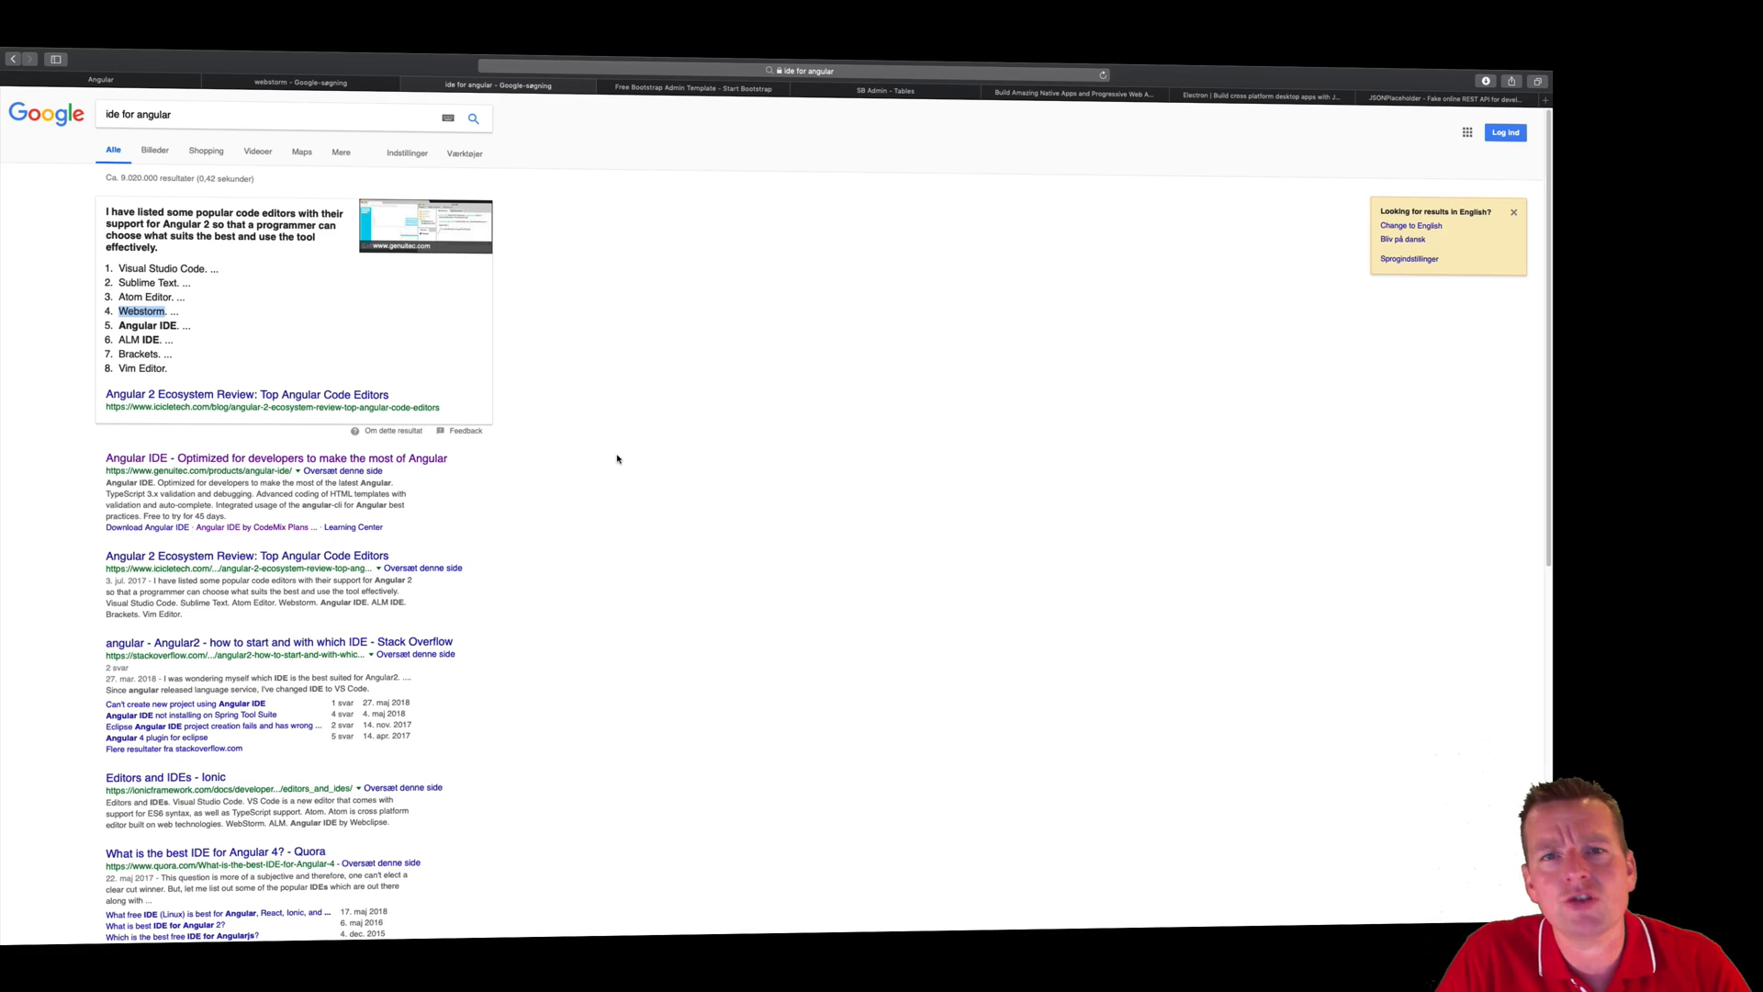
mouse_move(225, 325)
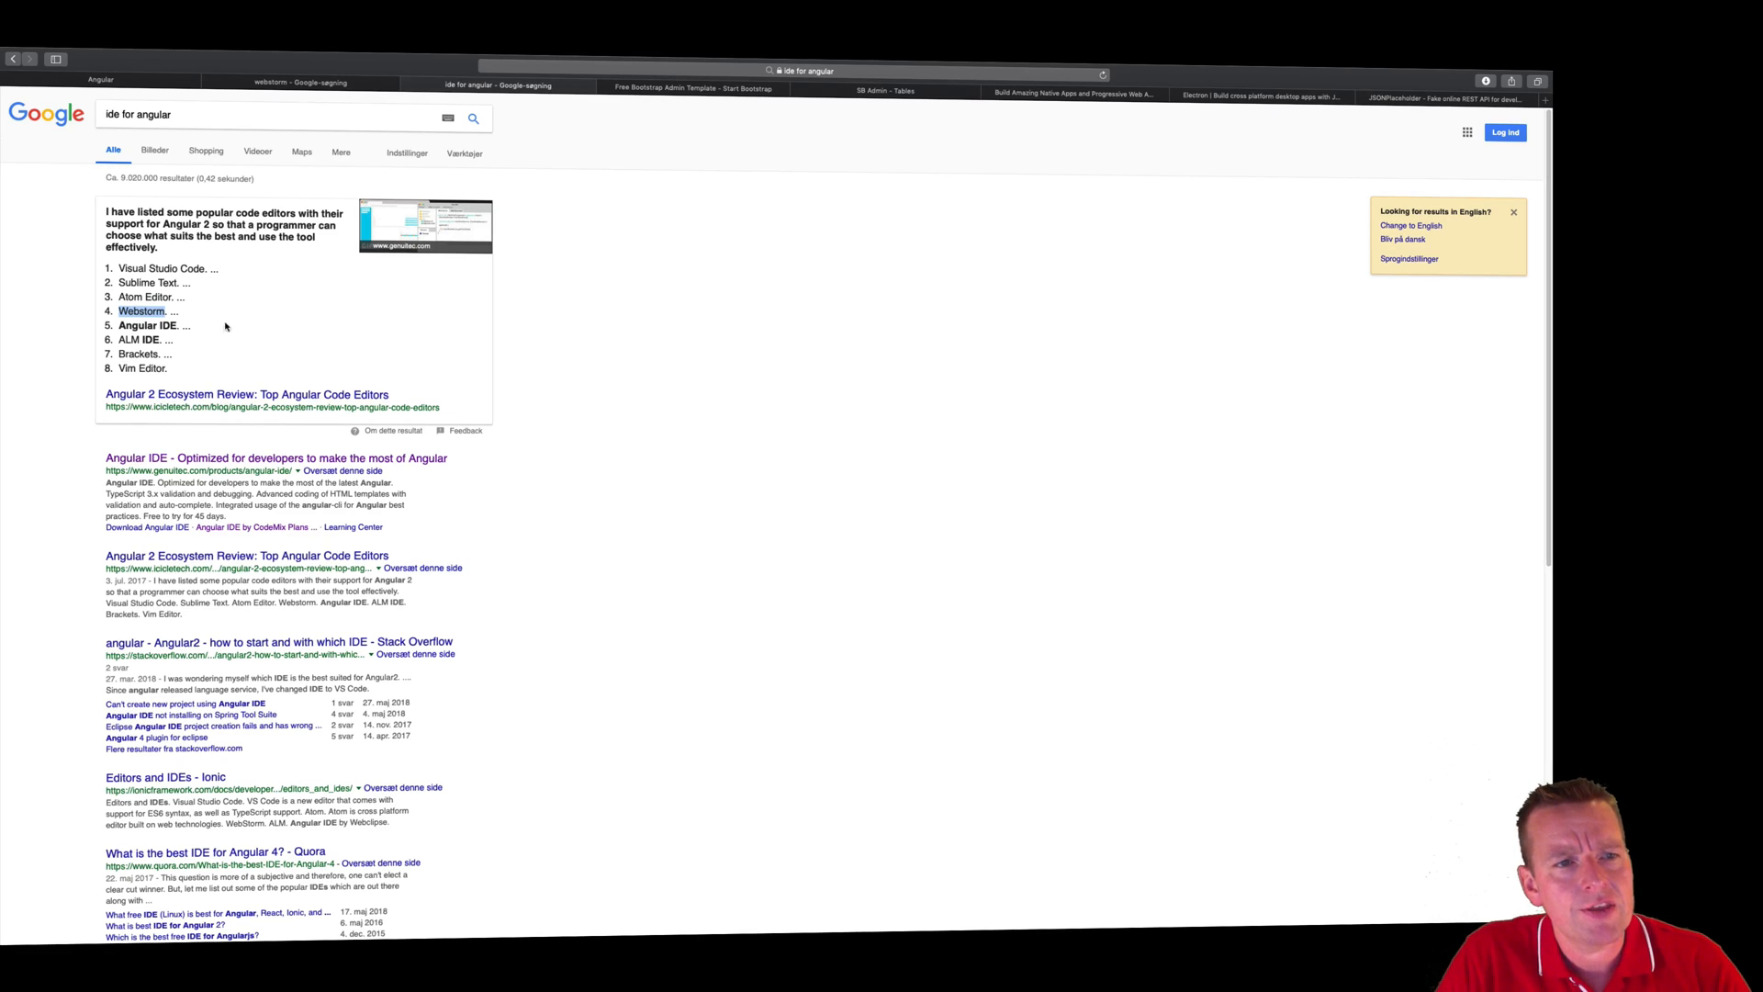
mouse_move(276, 325)
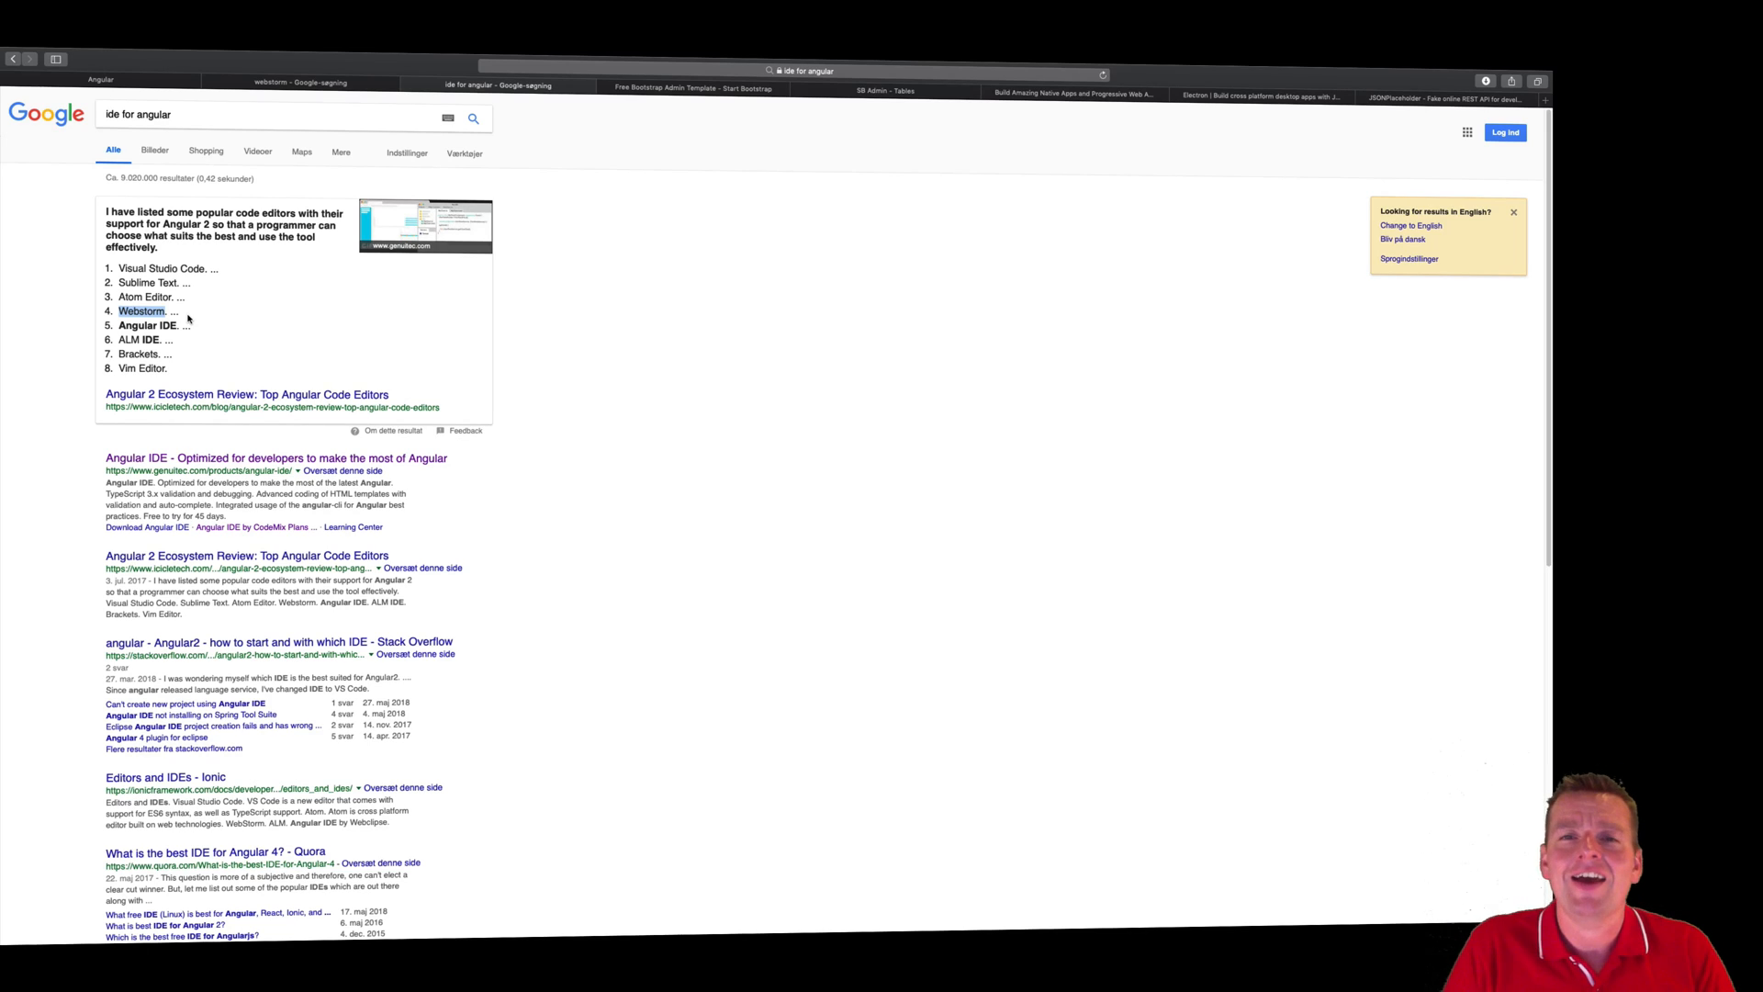
mouse_move(254, 352)
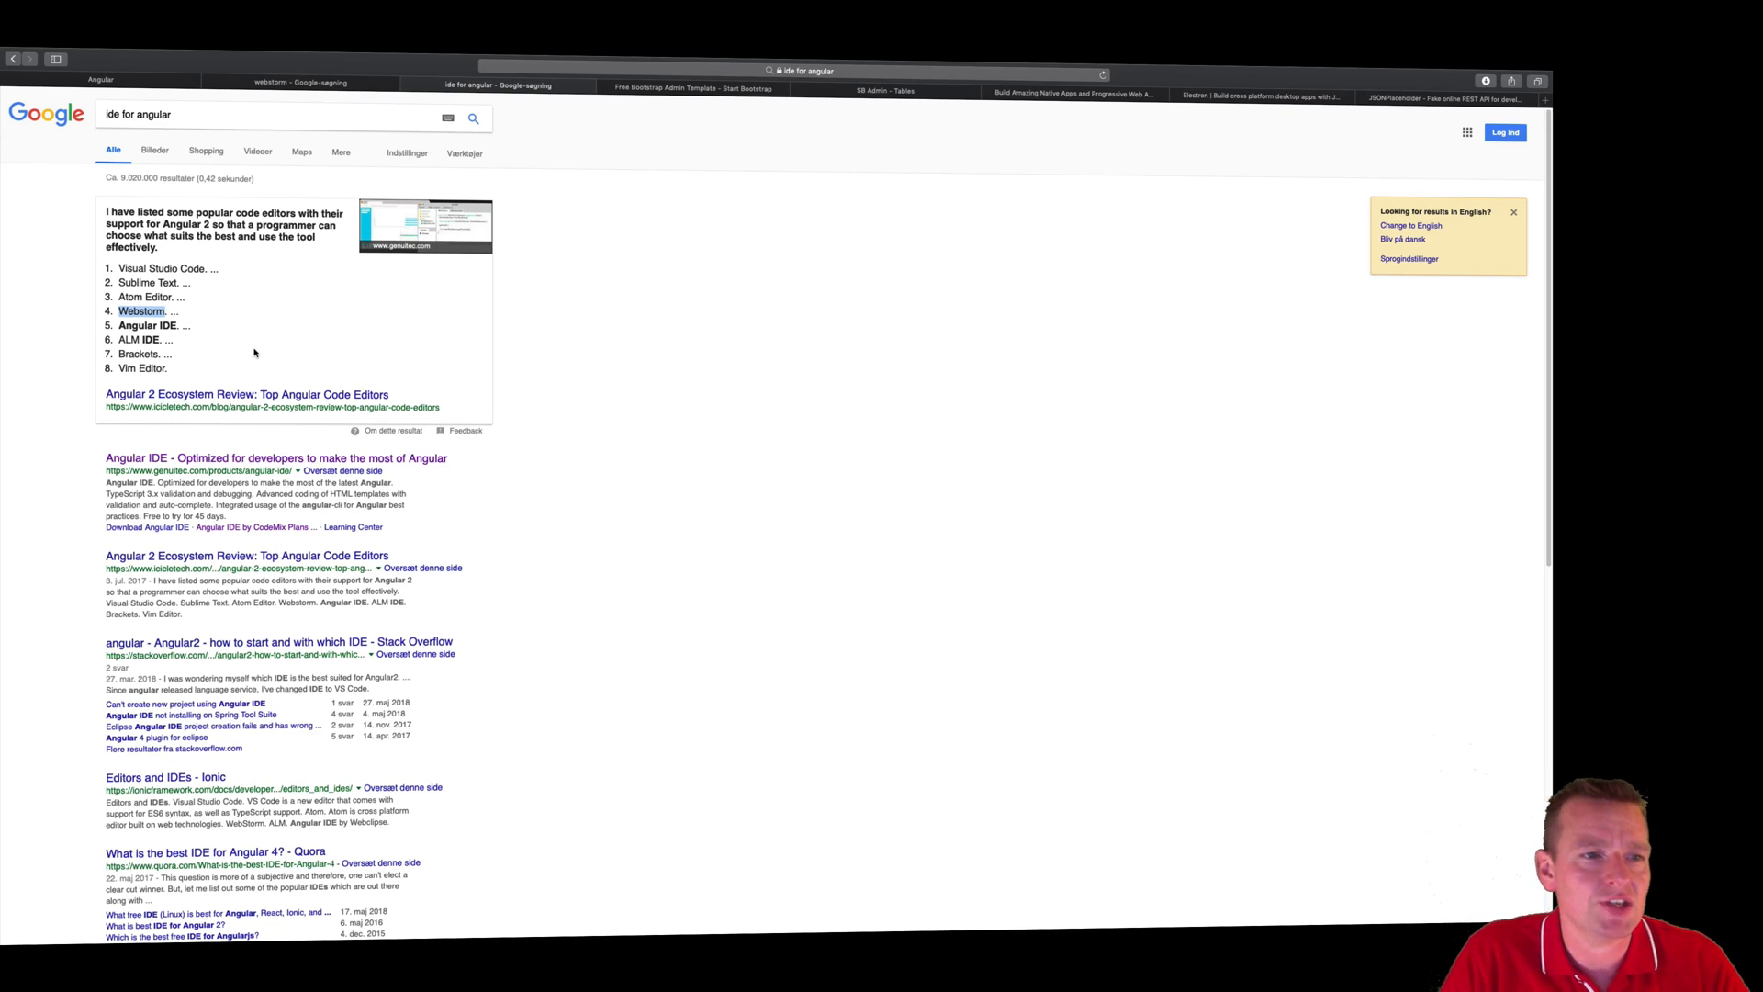
mouse_move(254, 275)
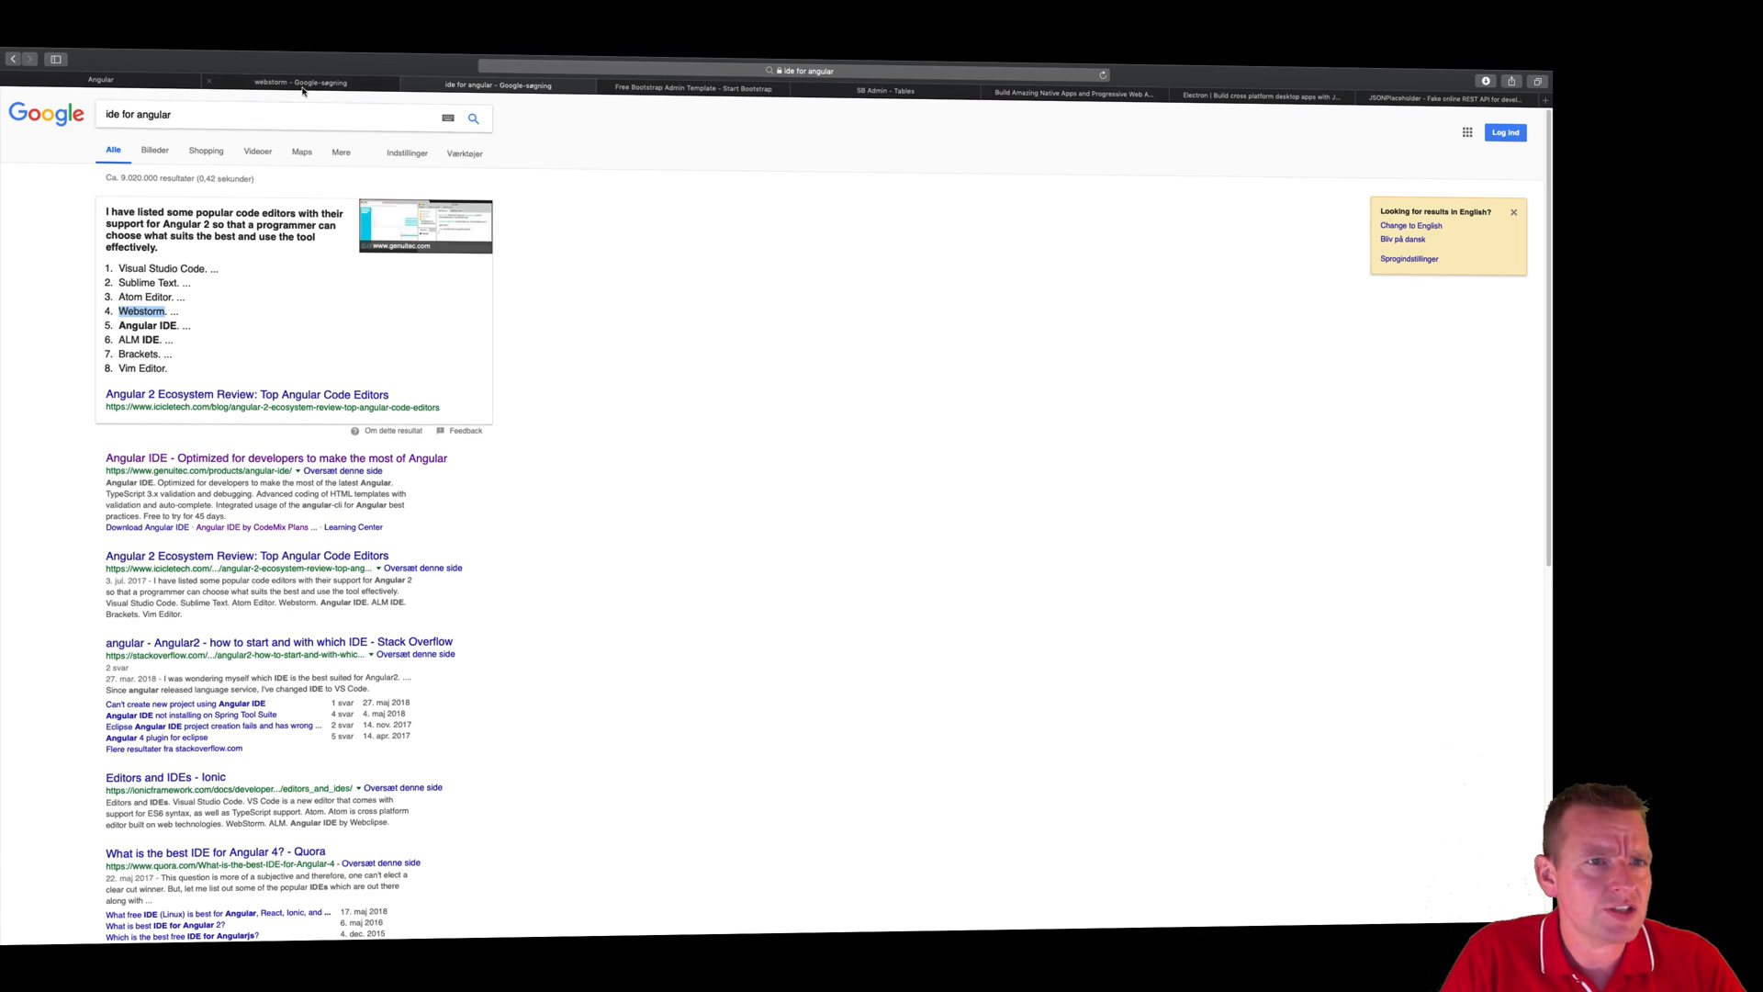
left_click(301, 82)
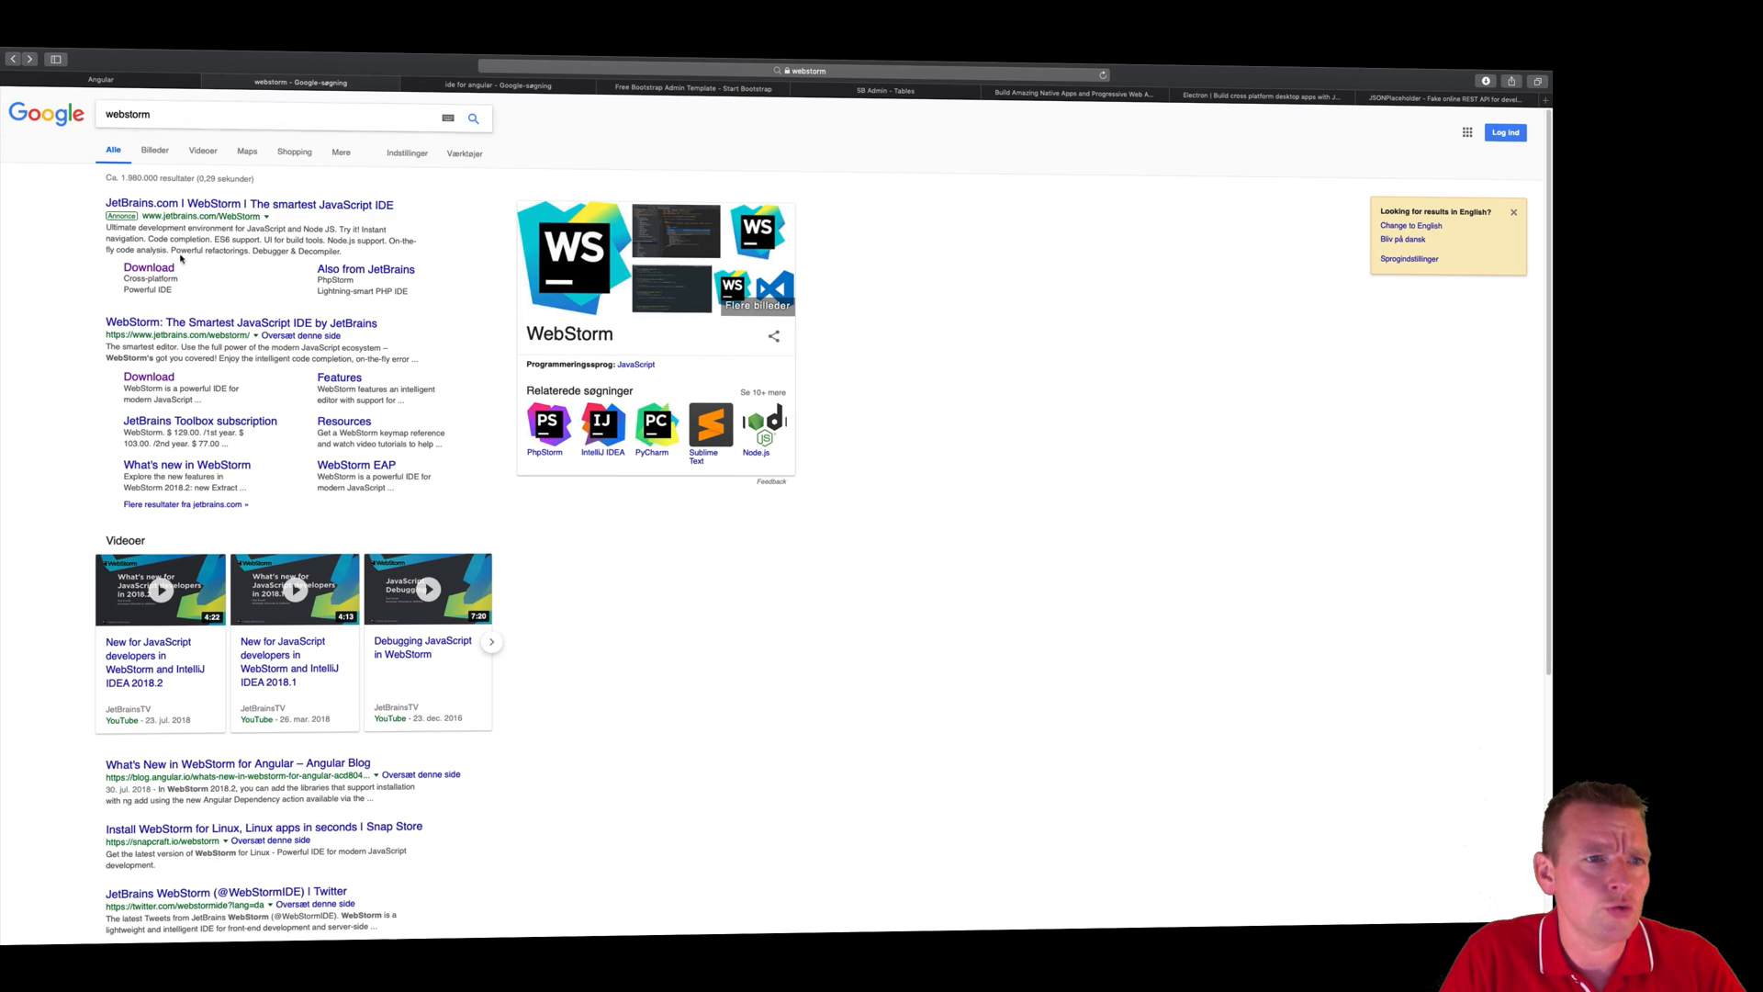
left_click(250, 204)
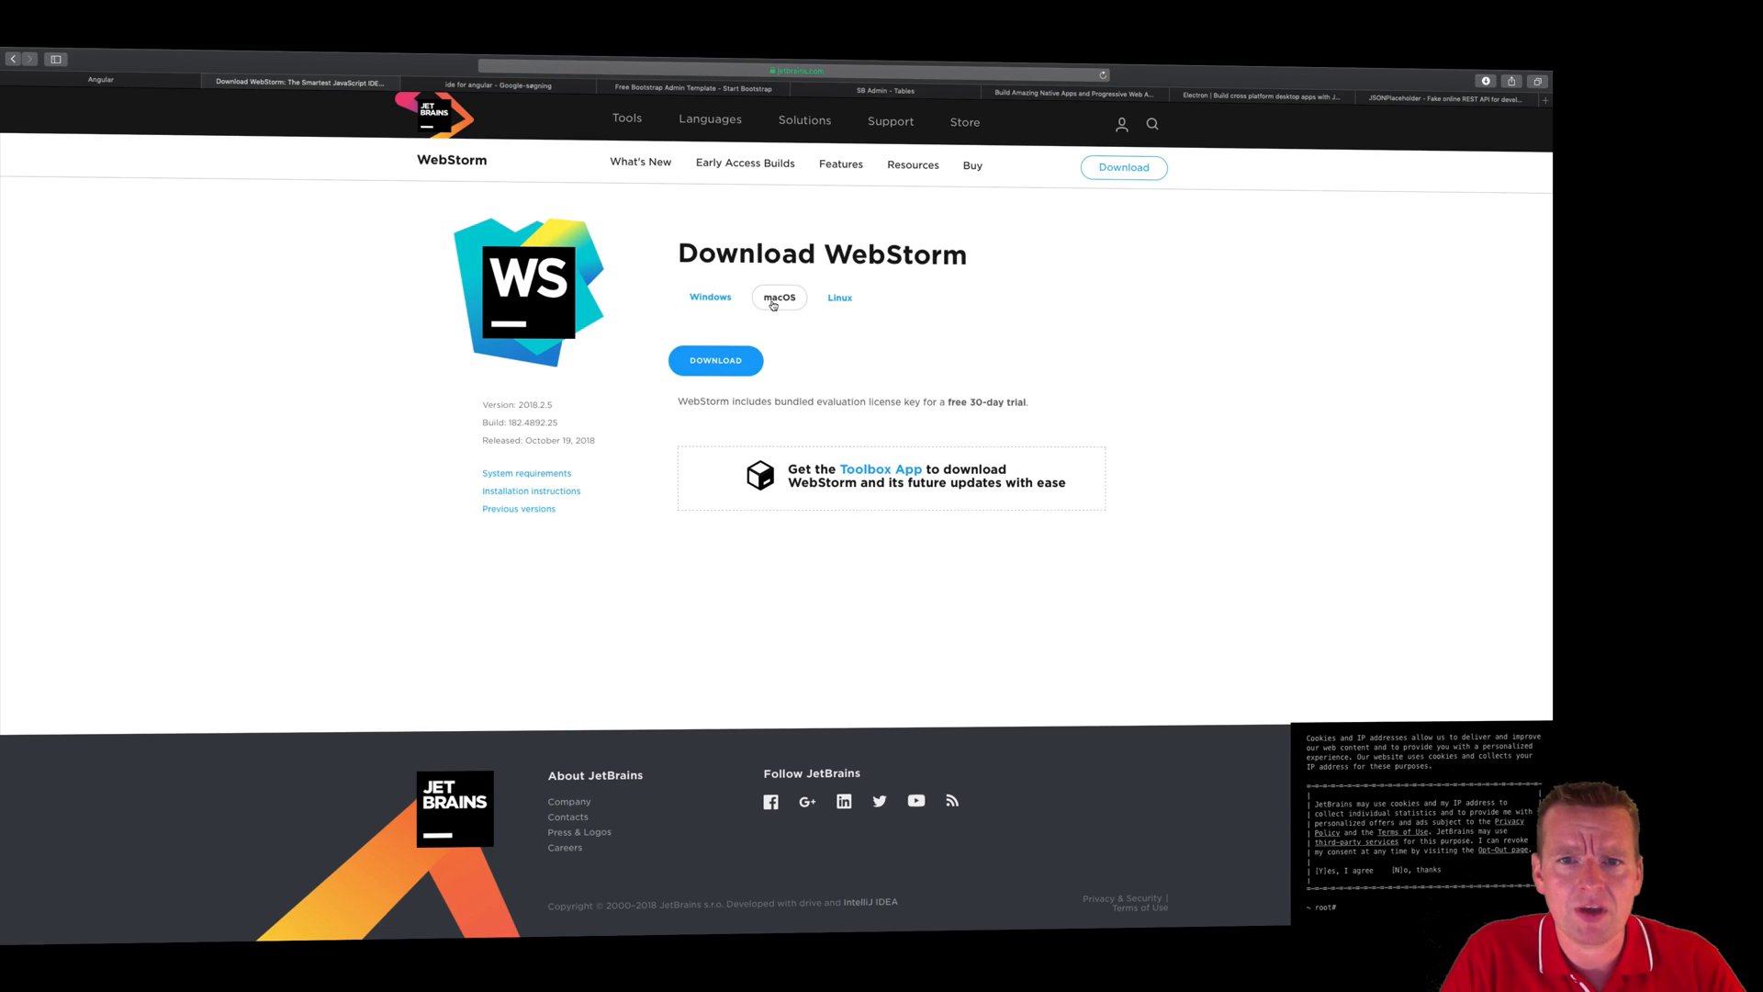
left_click(710, 296)
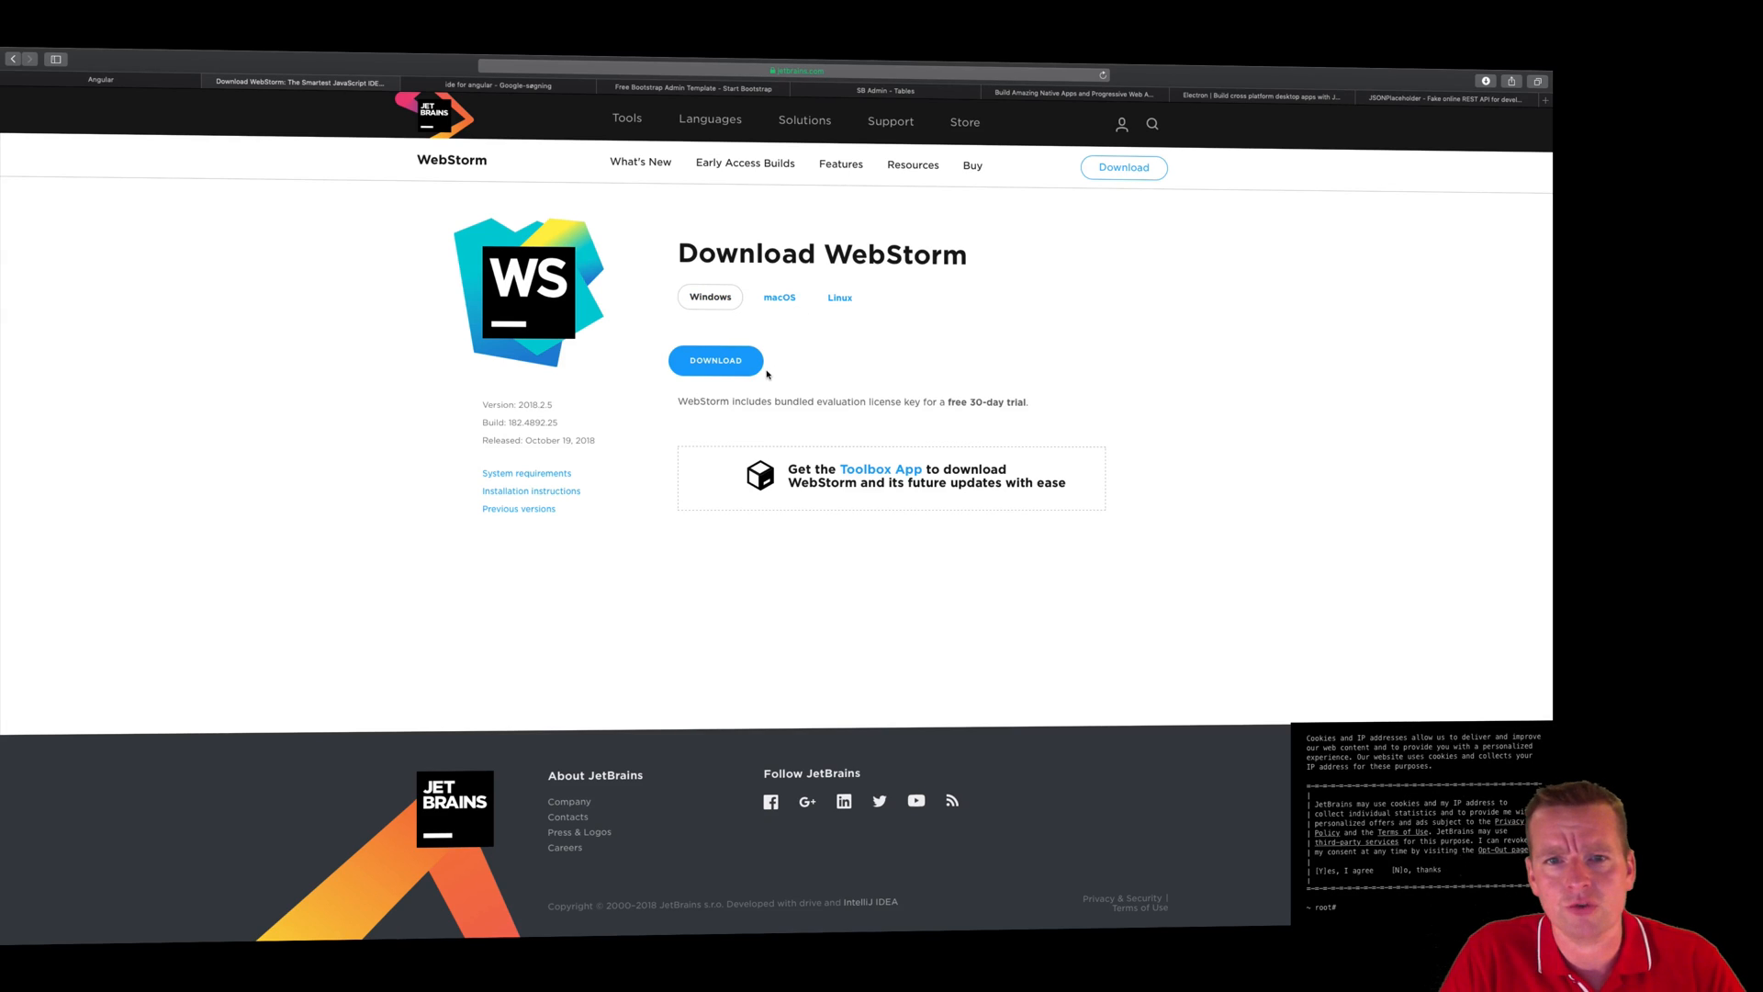
left_click(778, 297)
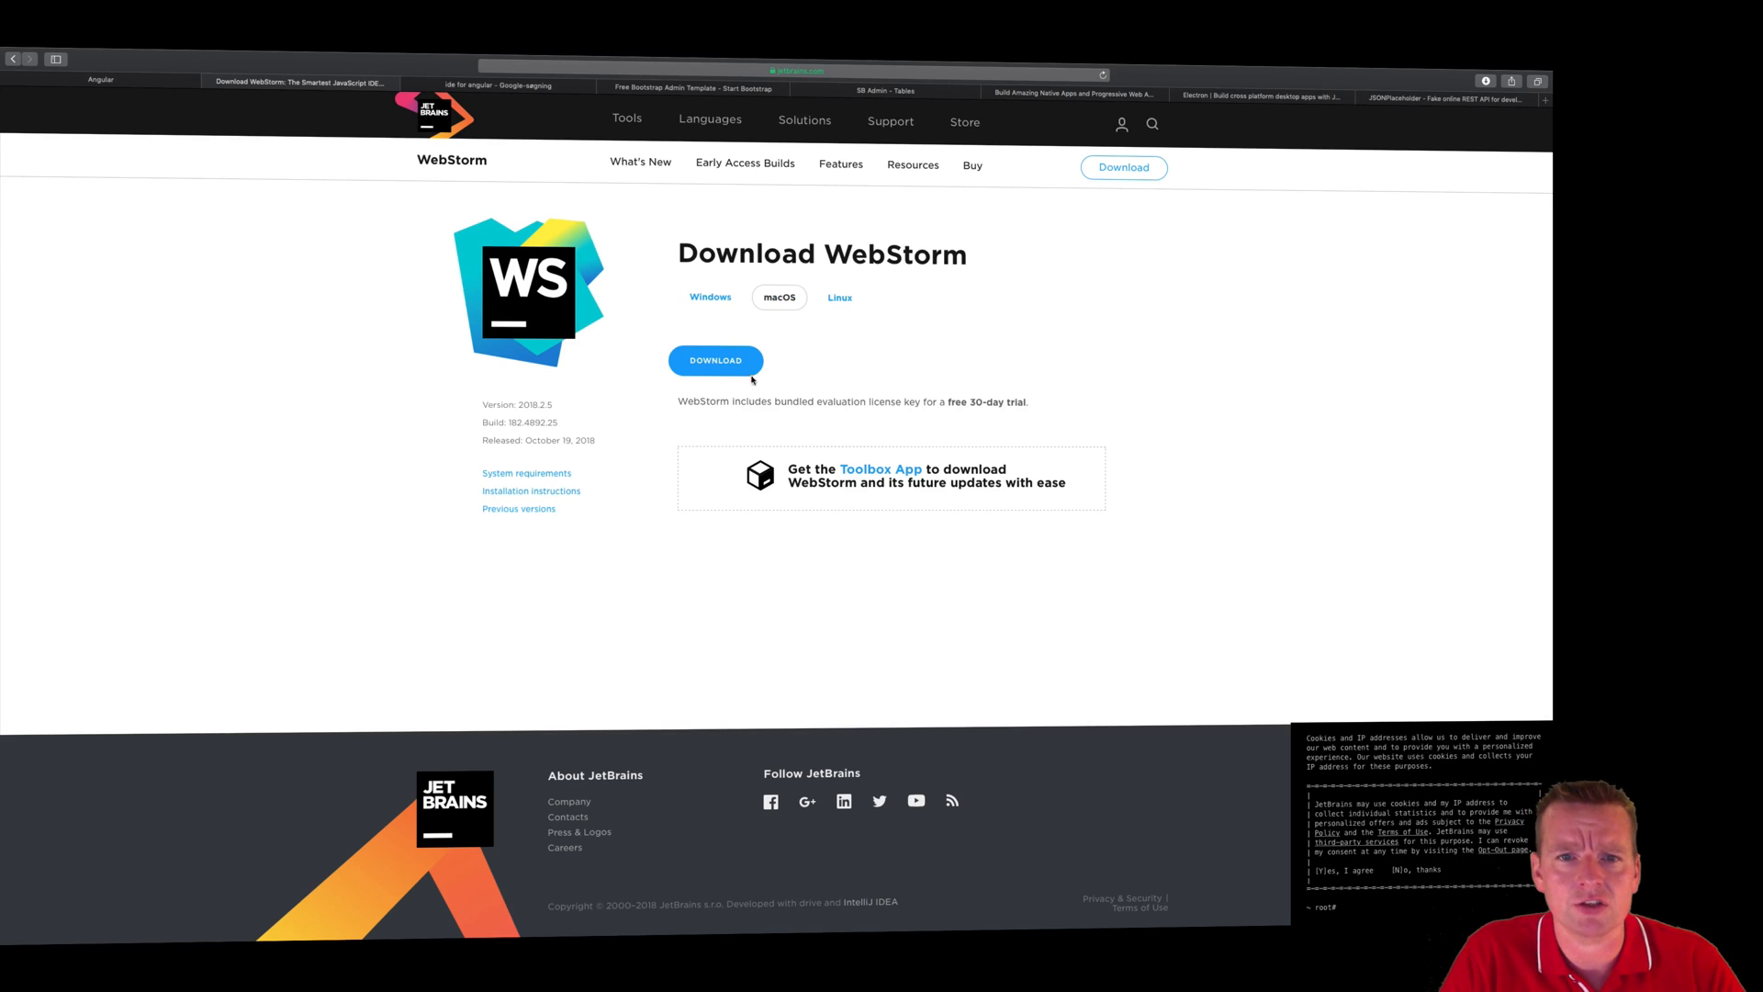
left_click(715, 360)
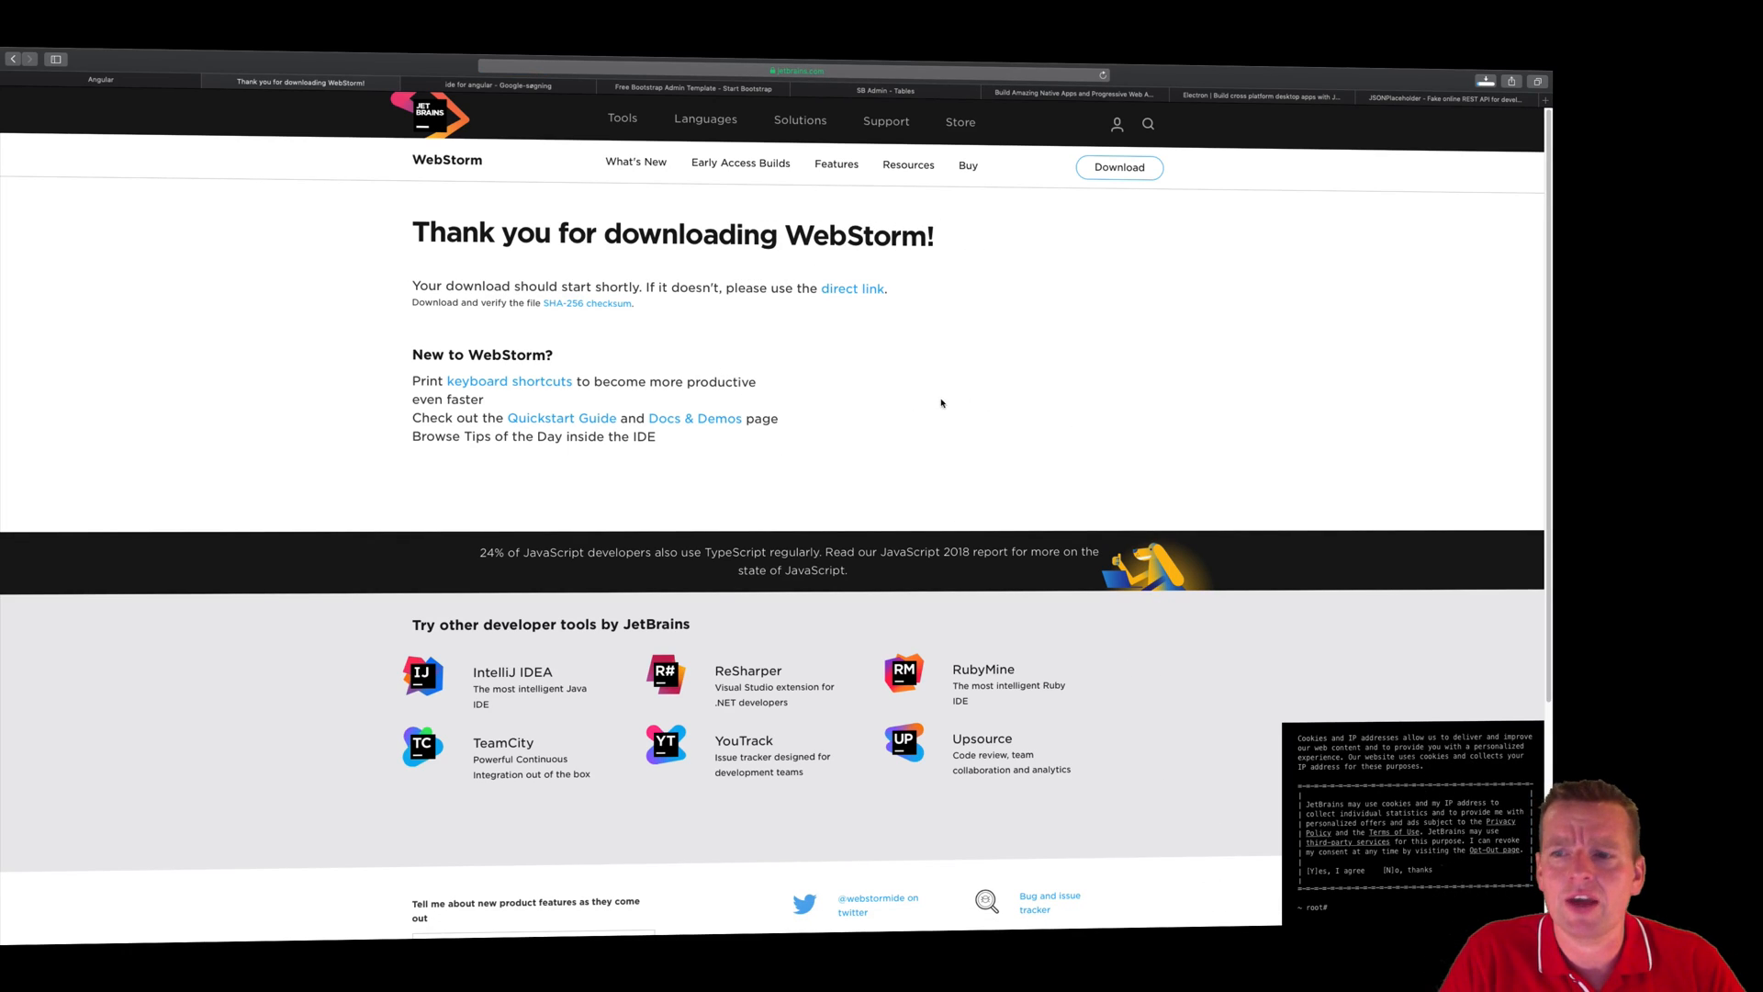
mouse_move(936, 424)
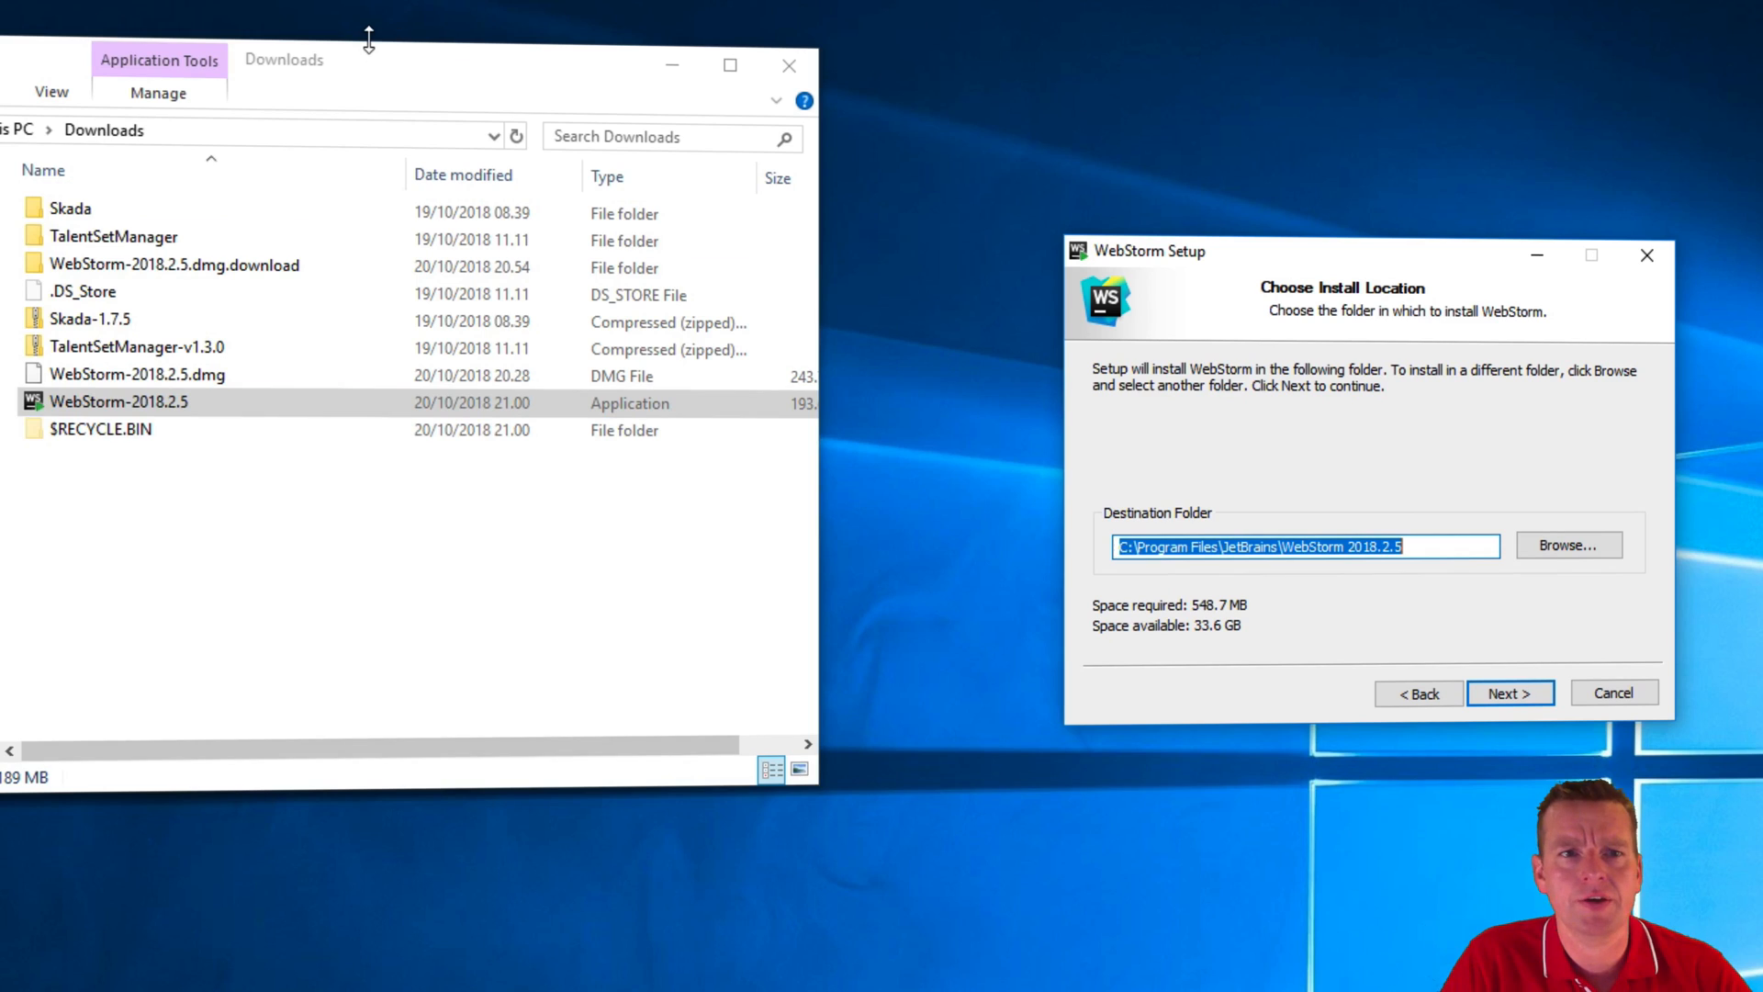
Install WebStorm in the default folder with a 64-bit shortcut, .html association and a JetBrains Start Menu folder.
left_click(1508, 692)
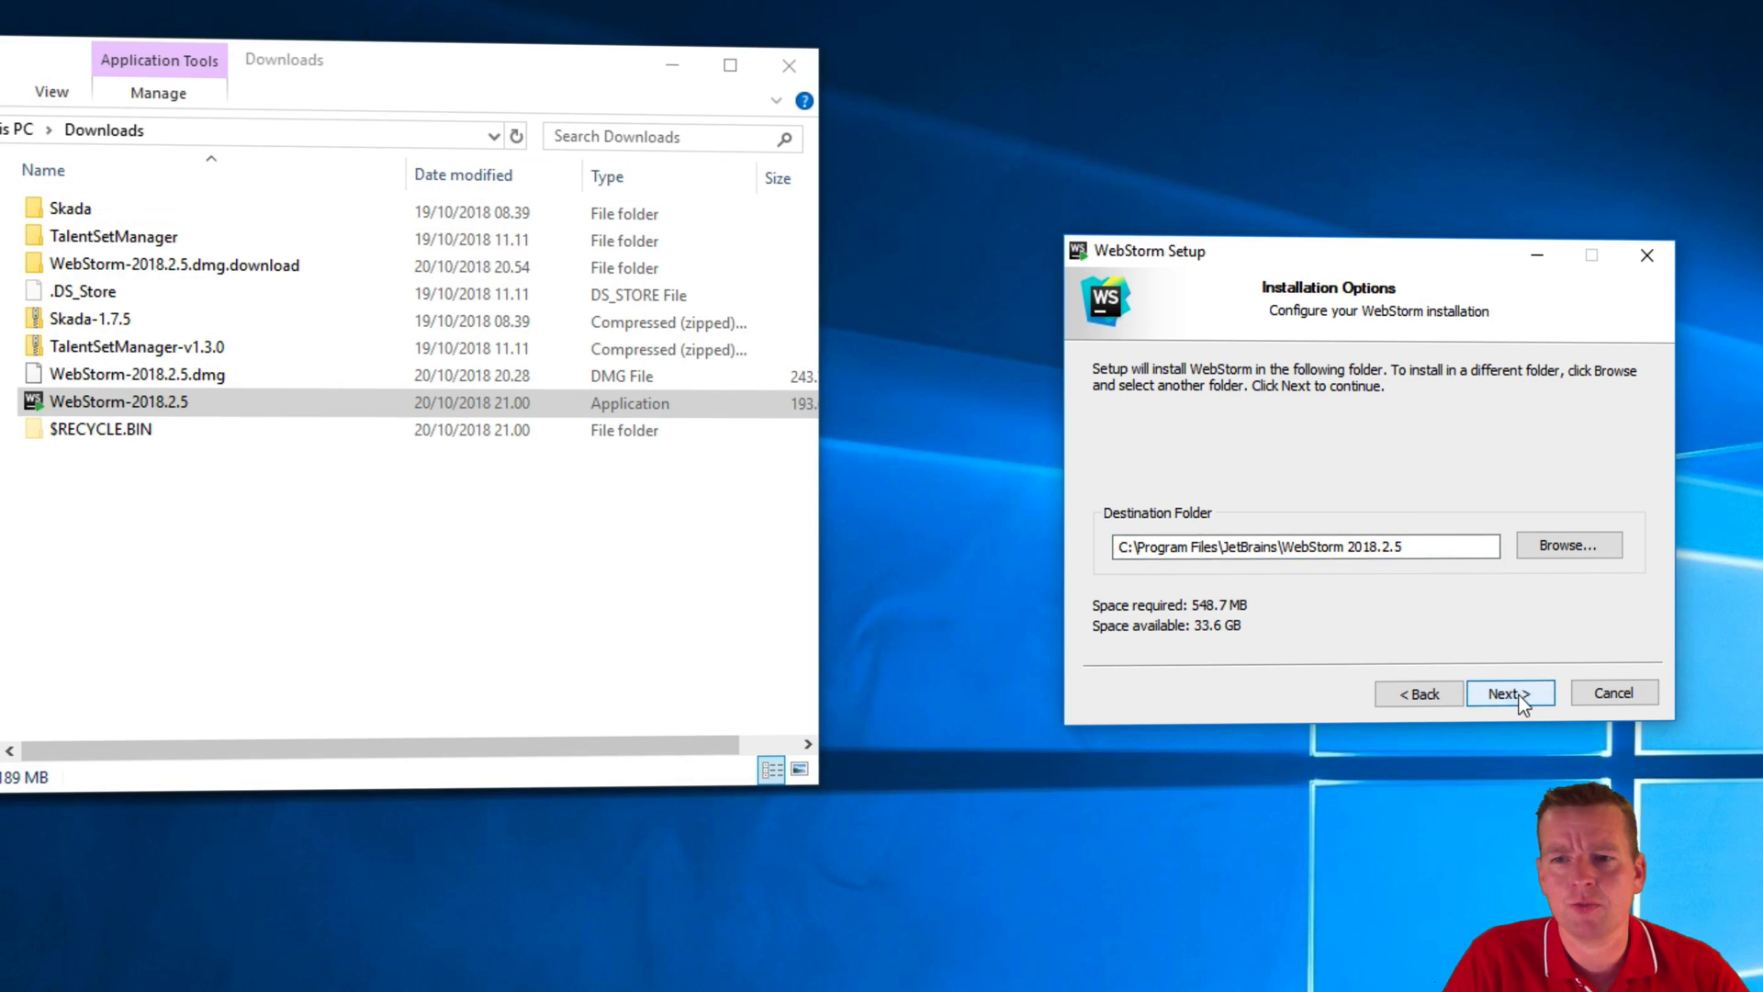
left_click(1508, 692)
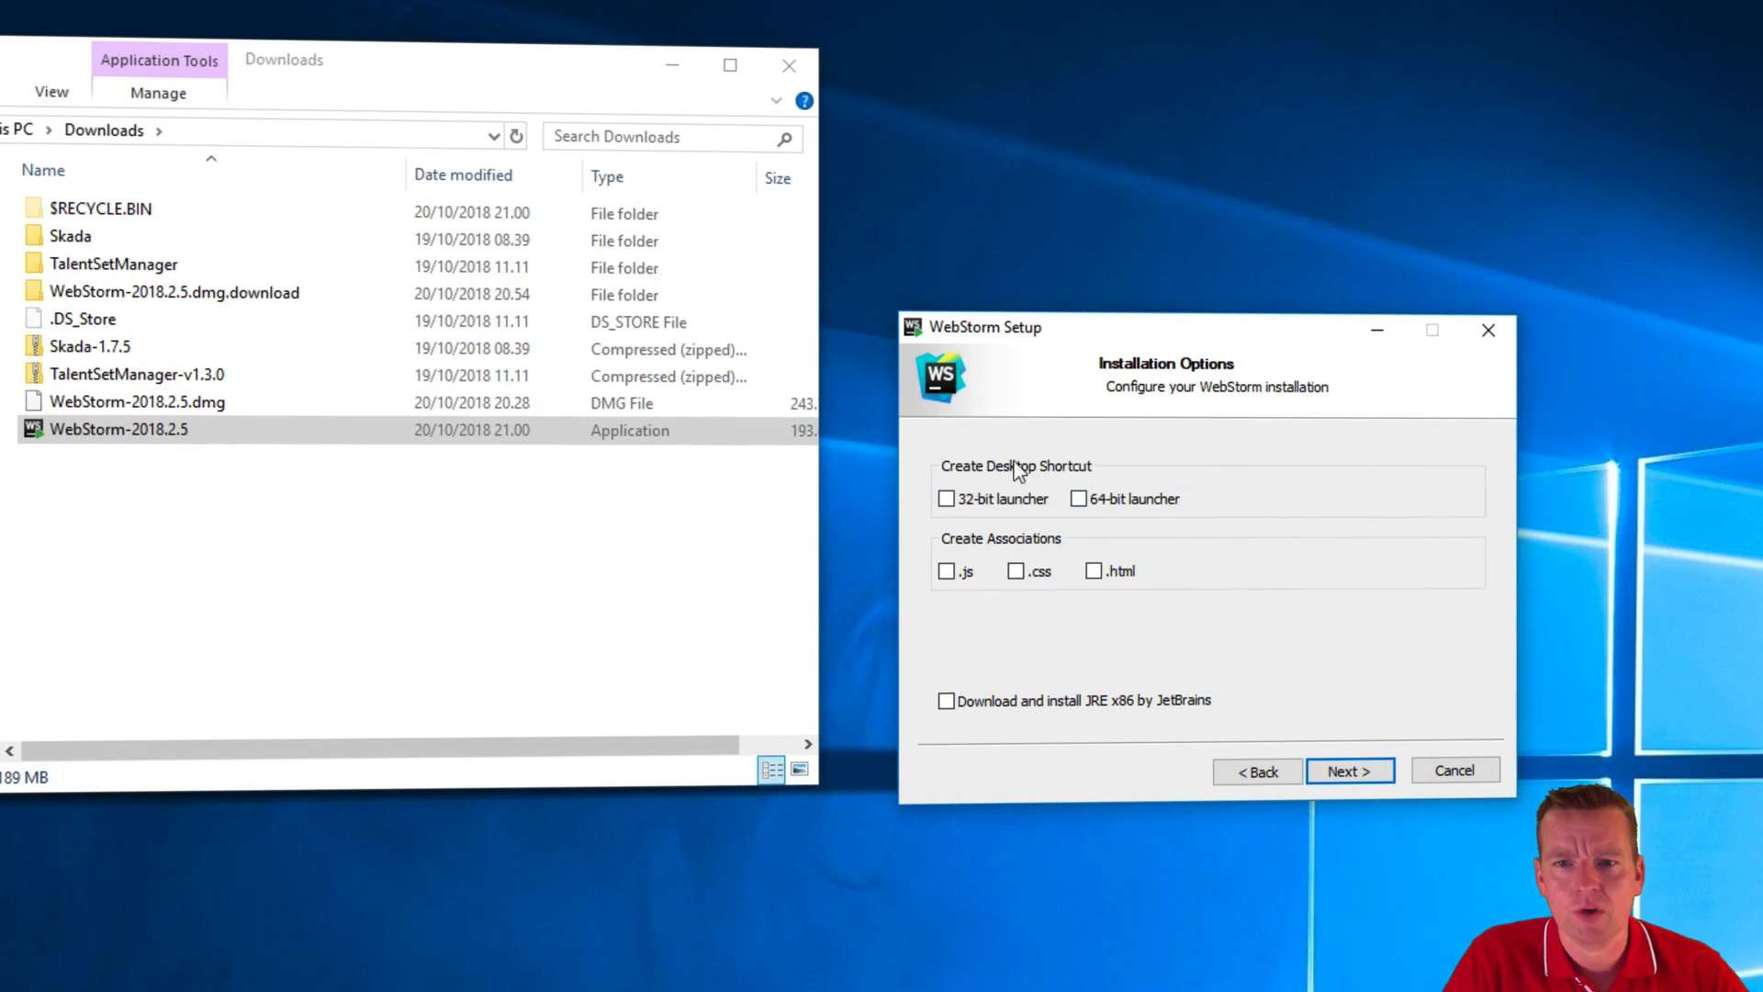
left_click(1078, 498)
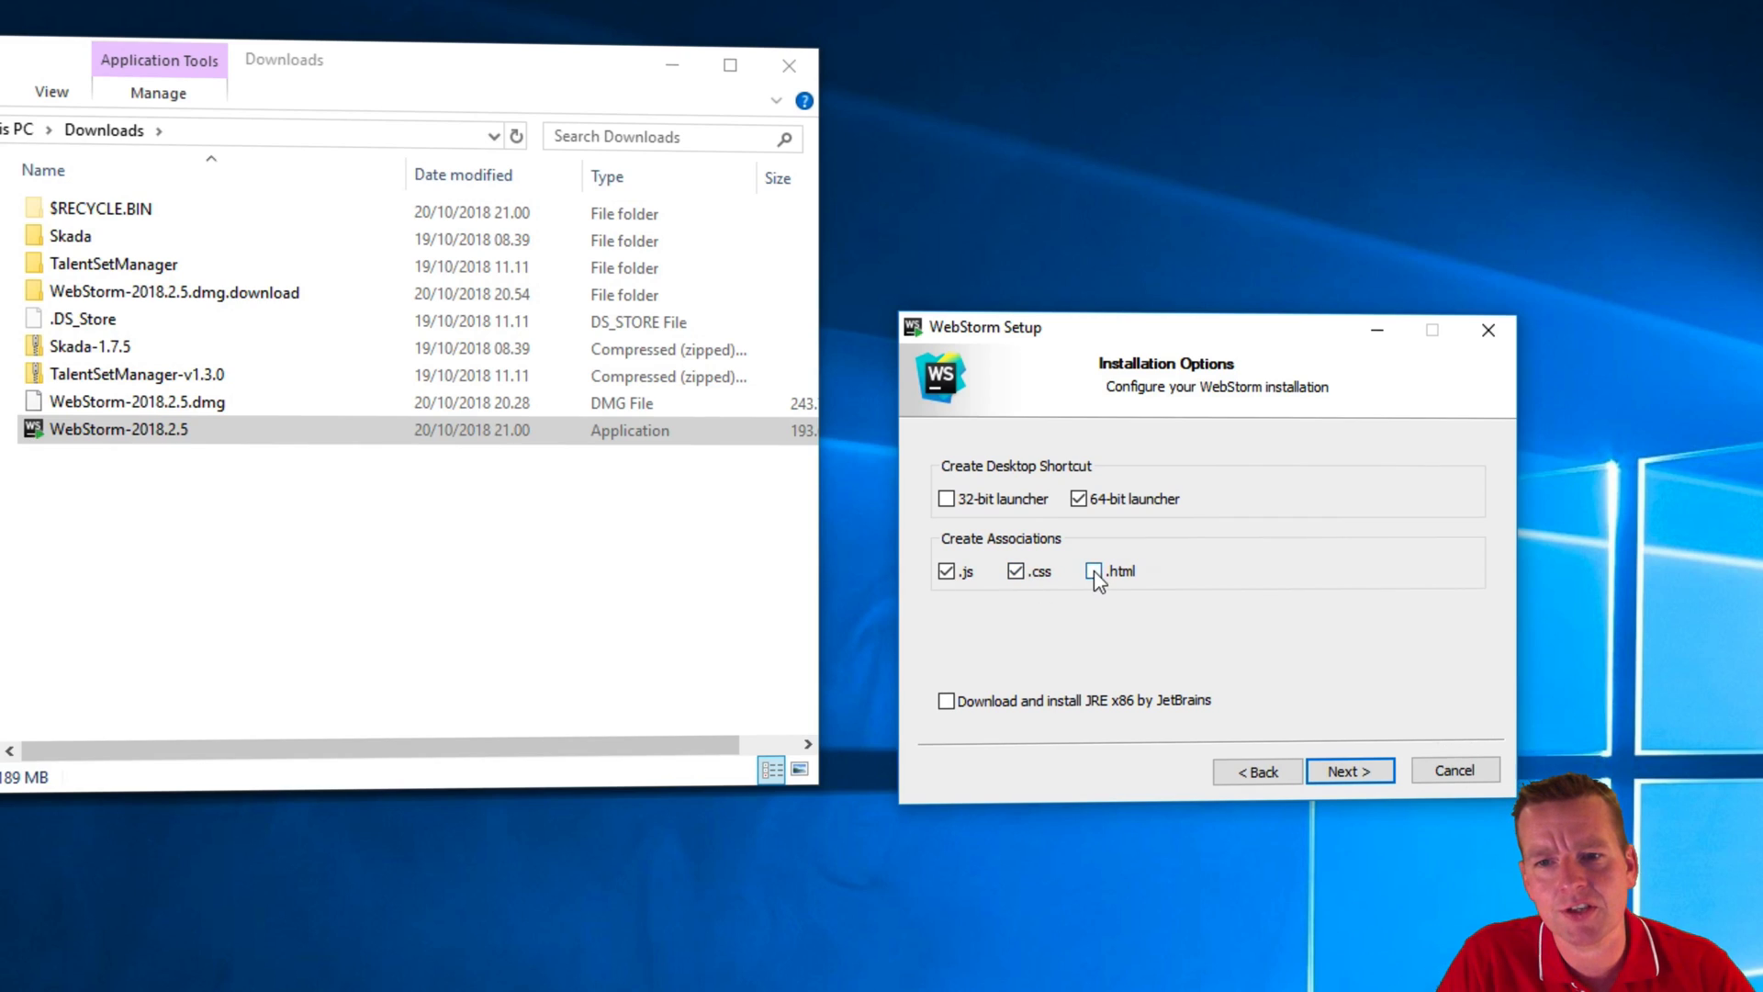
left_click(1092, 570)
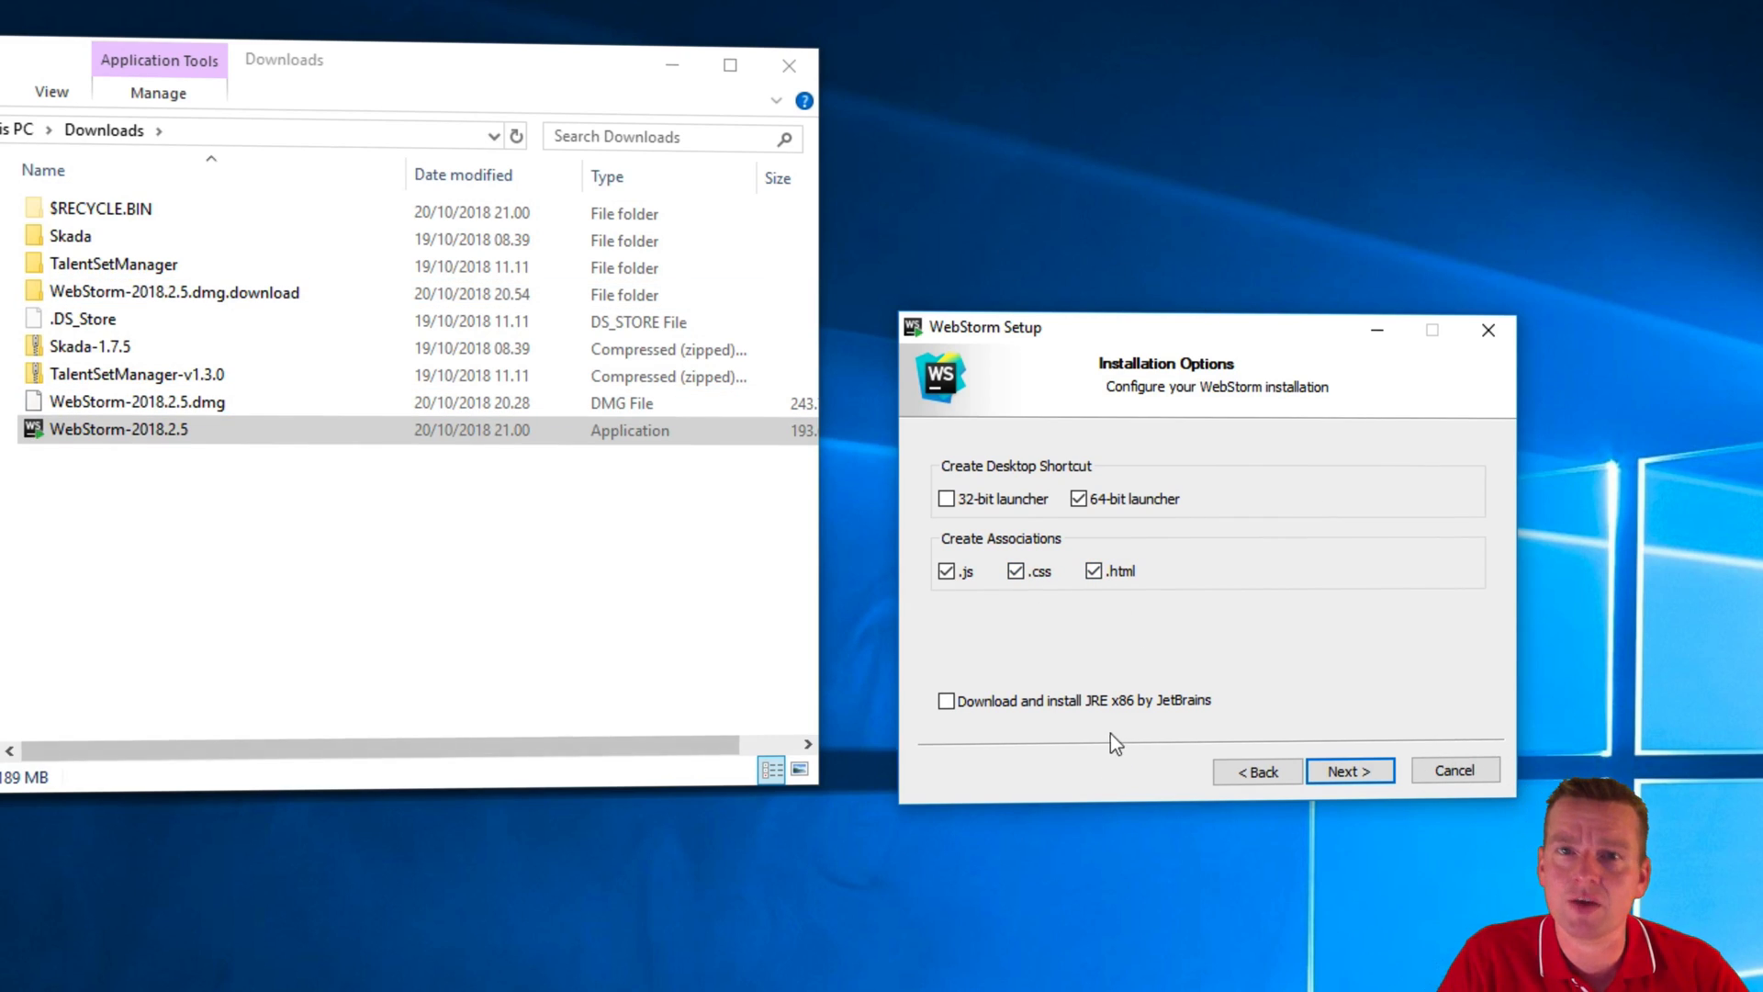
mouse_move(981, 722)
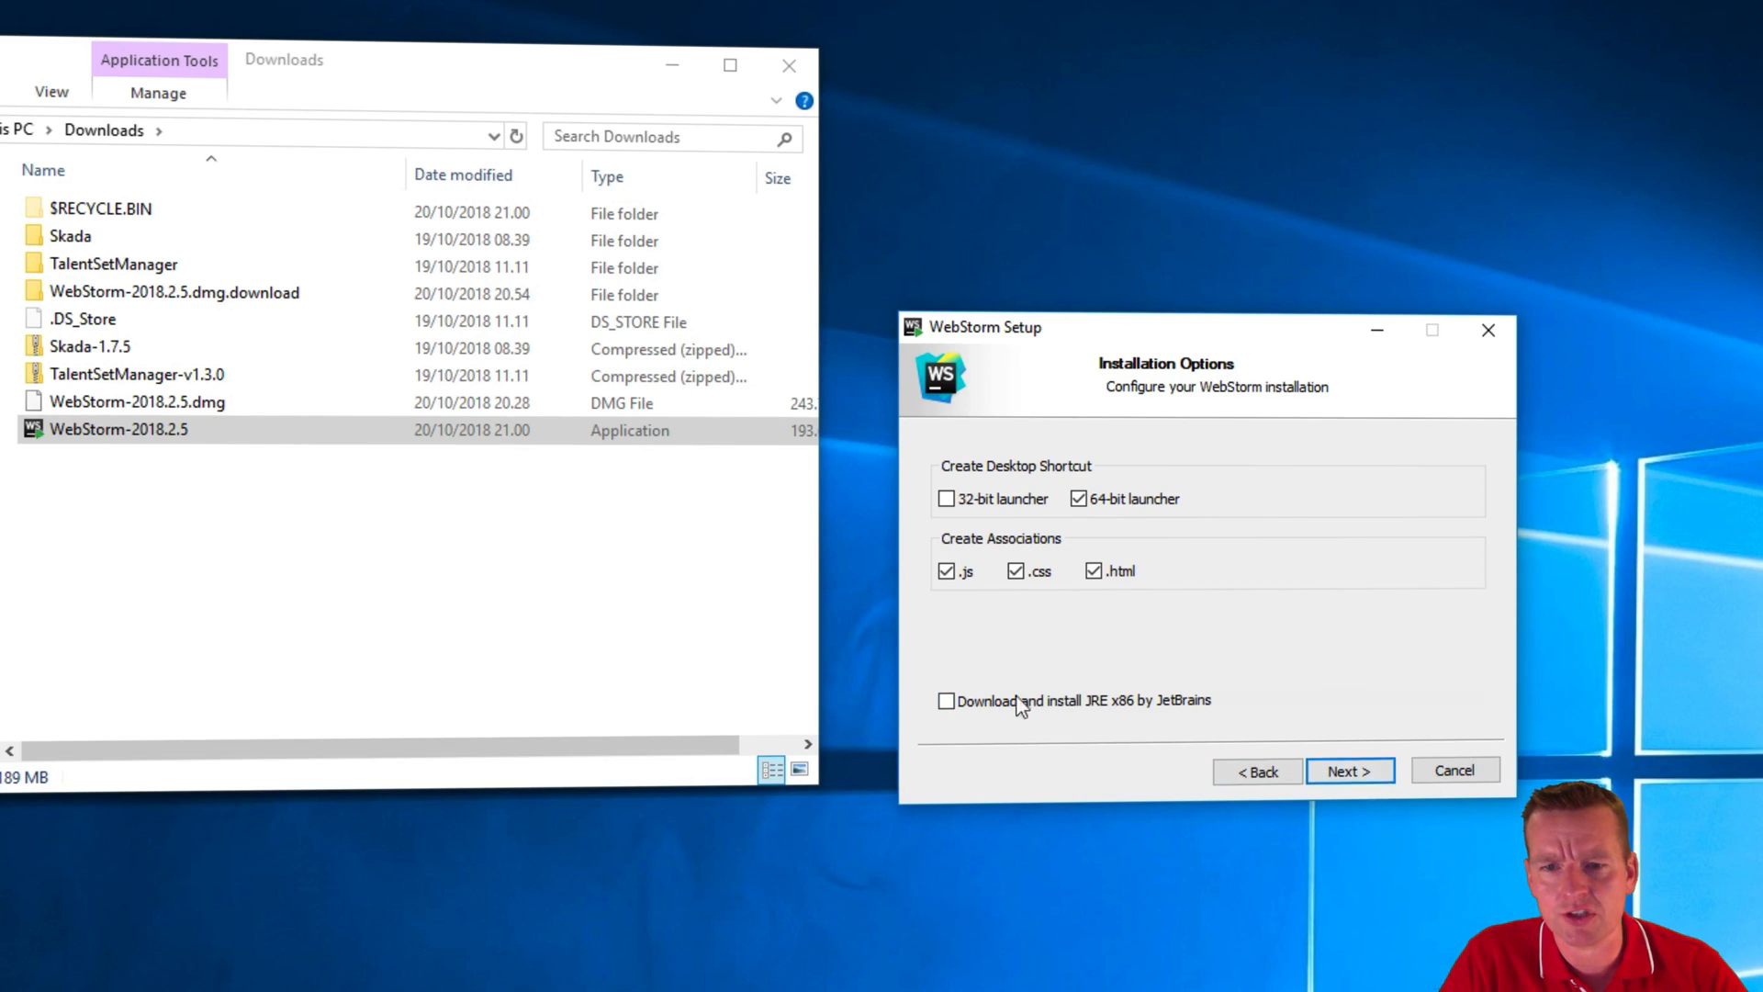
left_click(1348, 772)
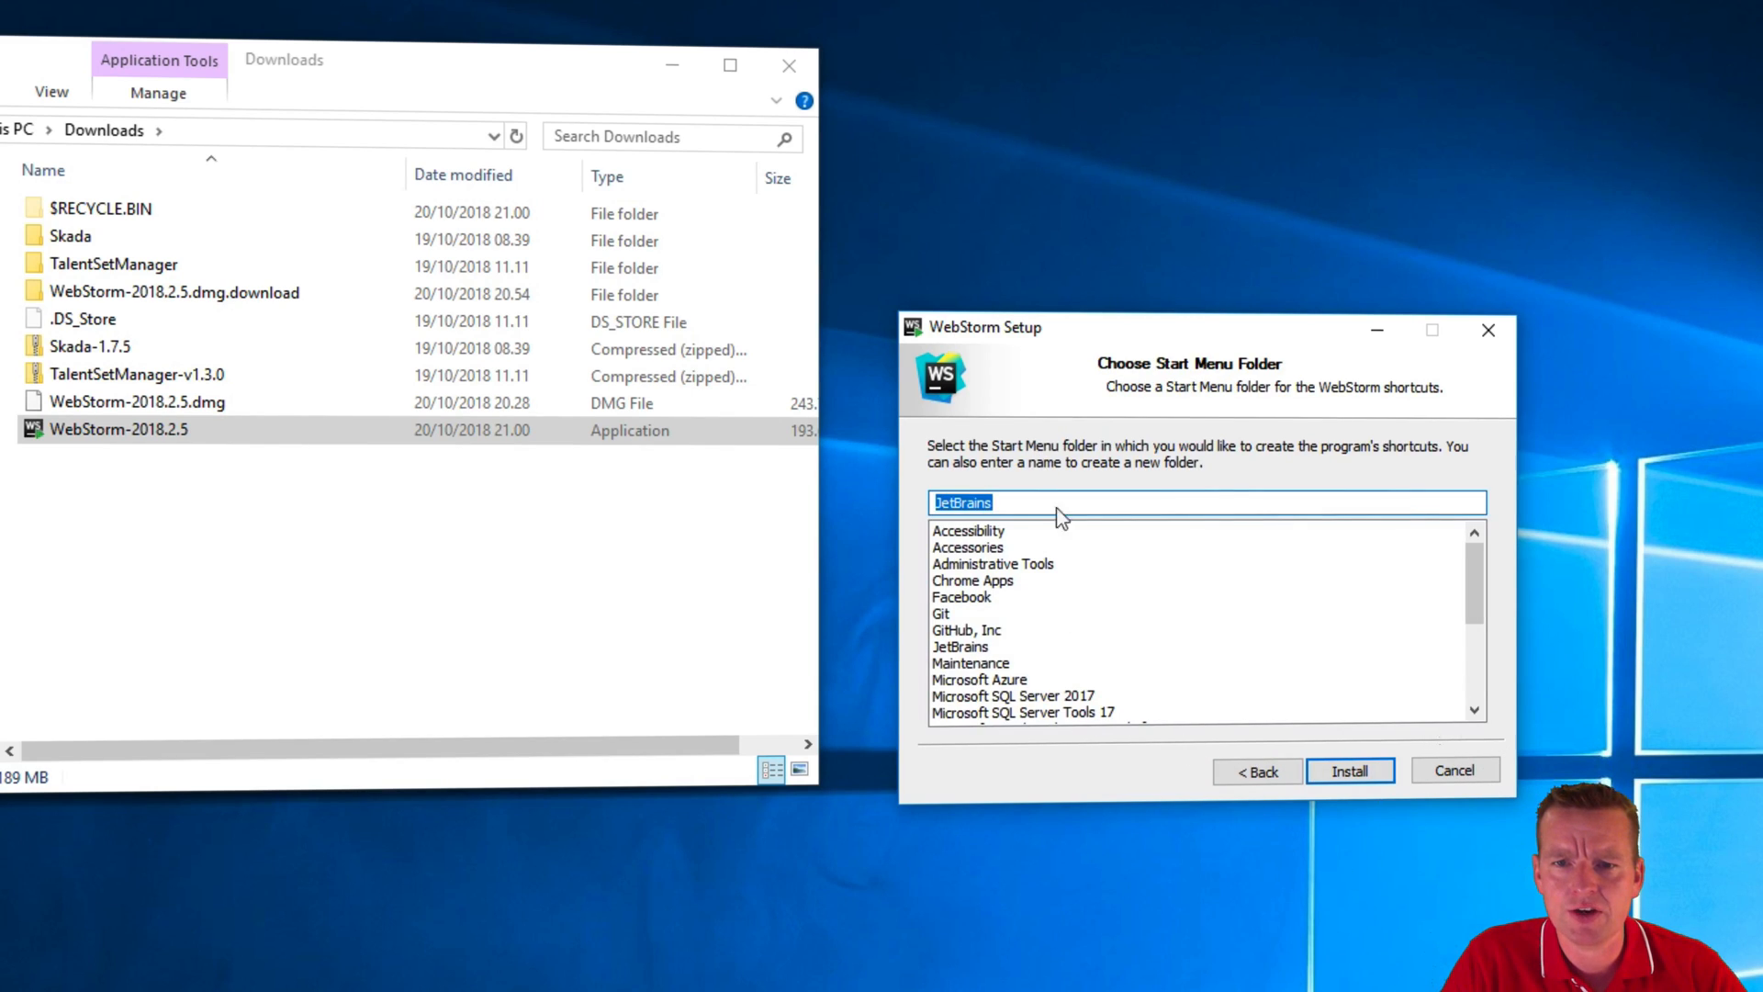
left_click(1347, 771)
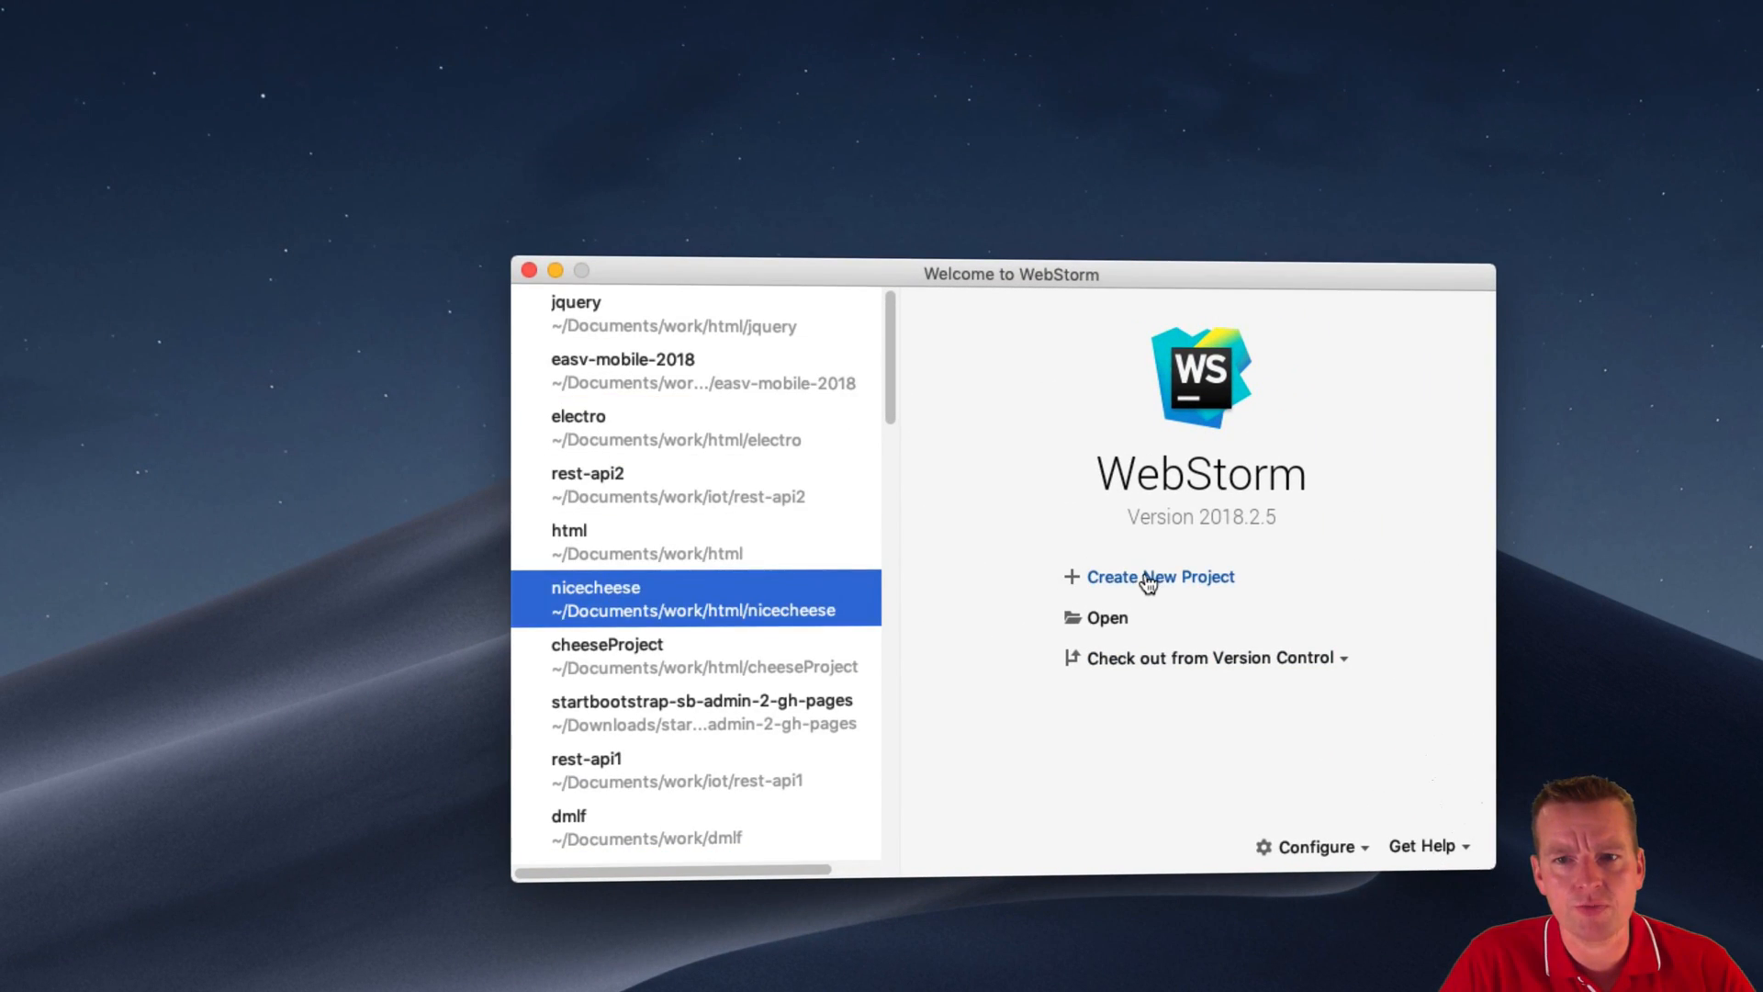
Start a new Empty Project and set its location to angular/custApp.
left_click(1158, 577)
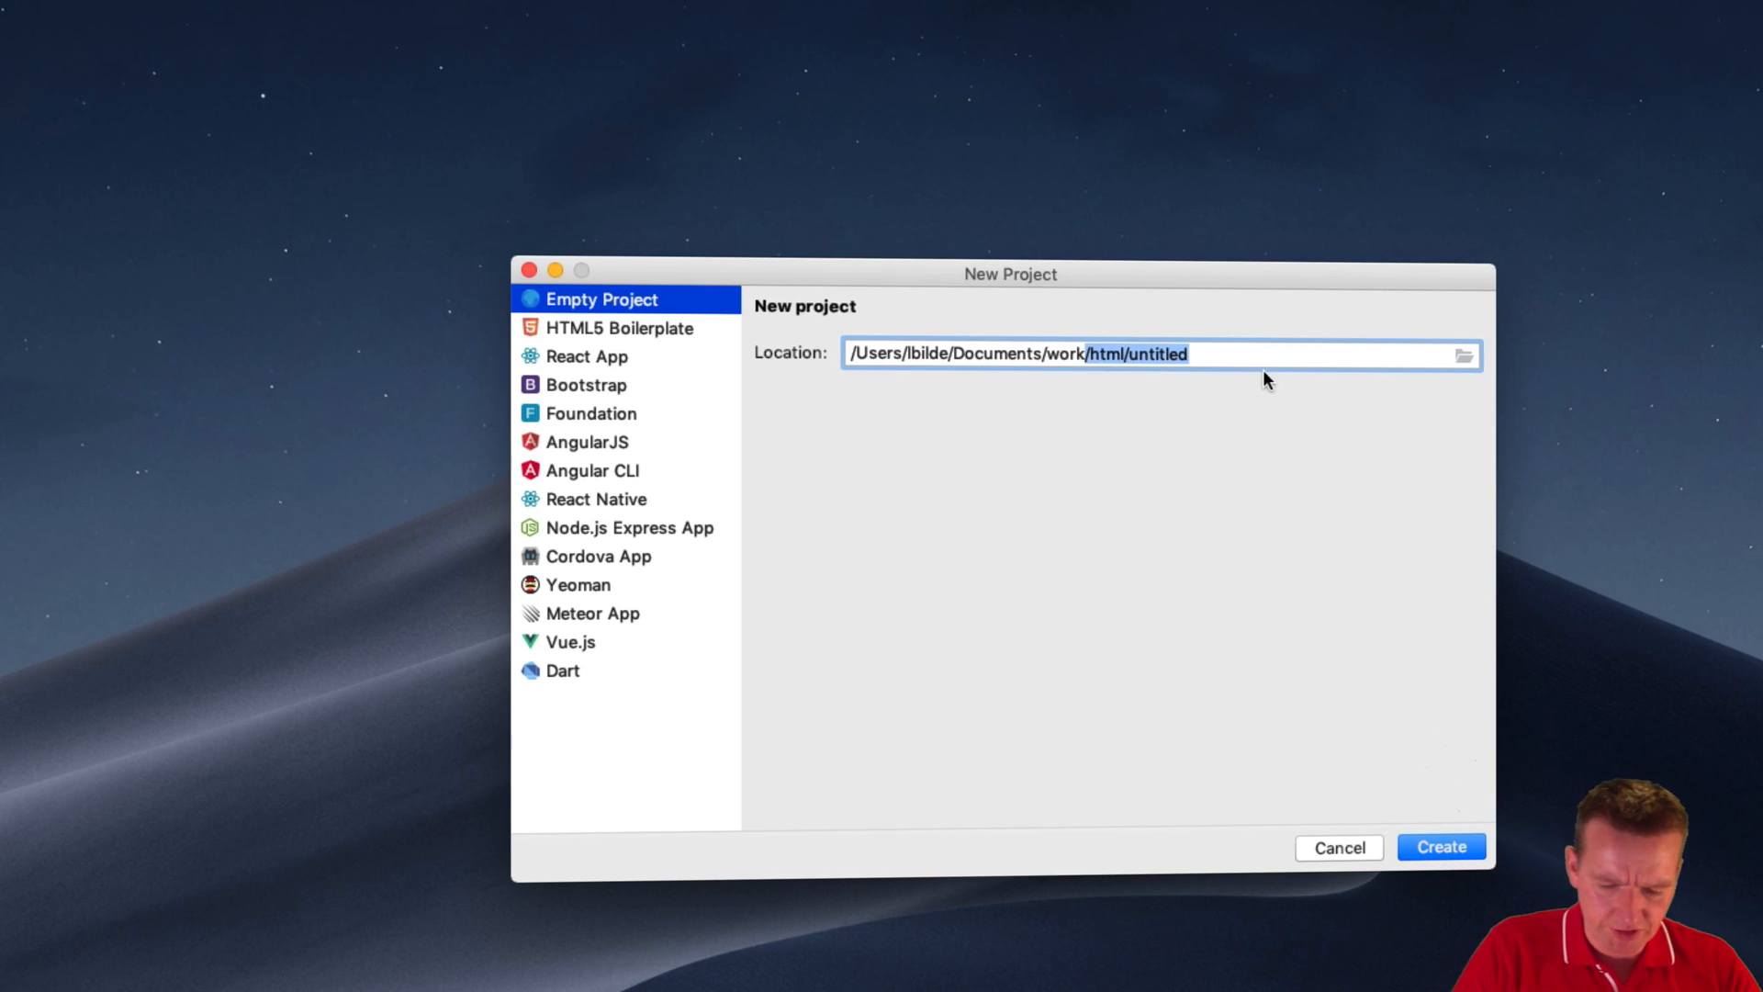
type("angular/")
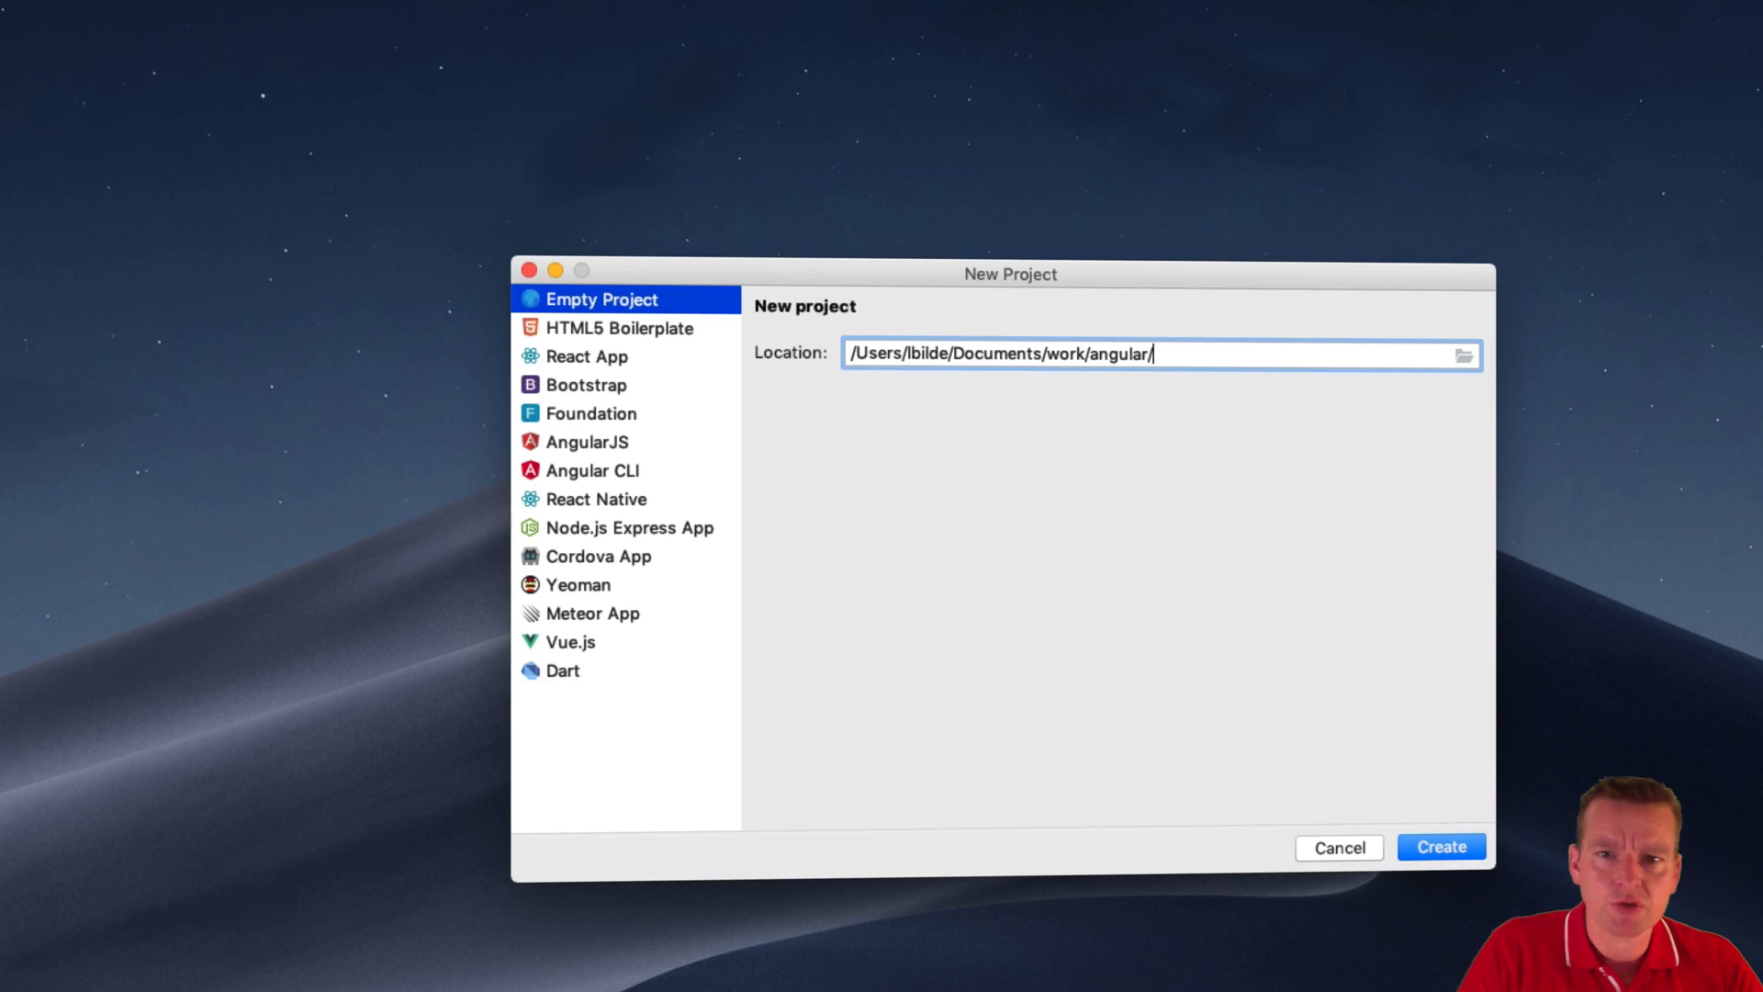
type("custApp")
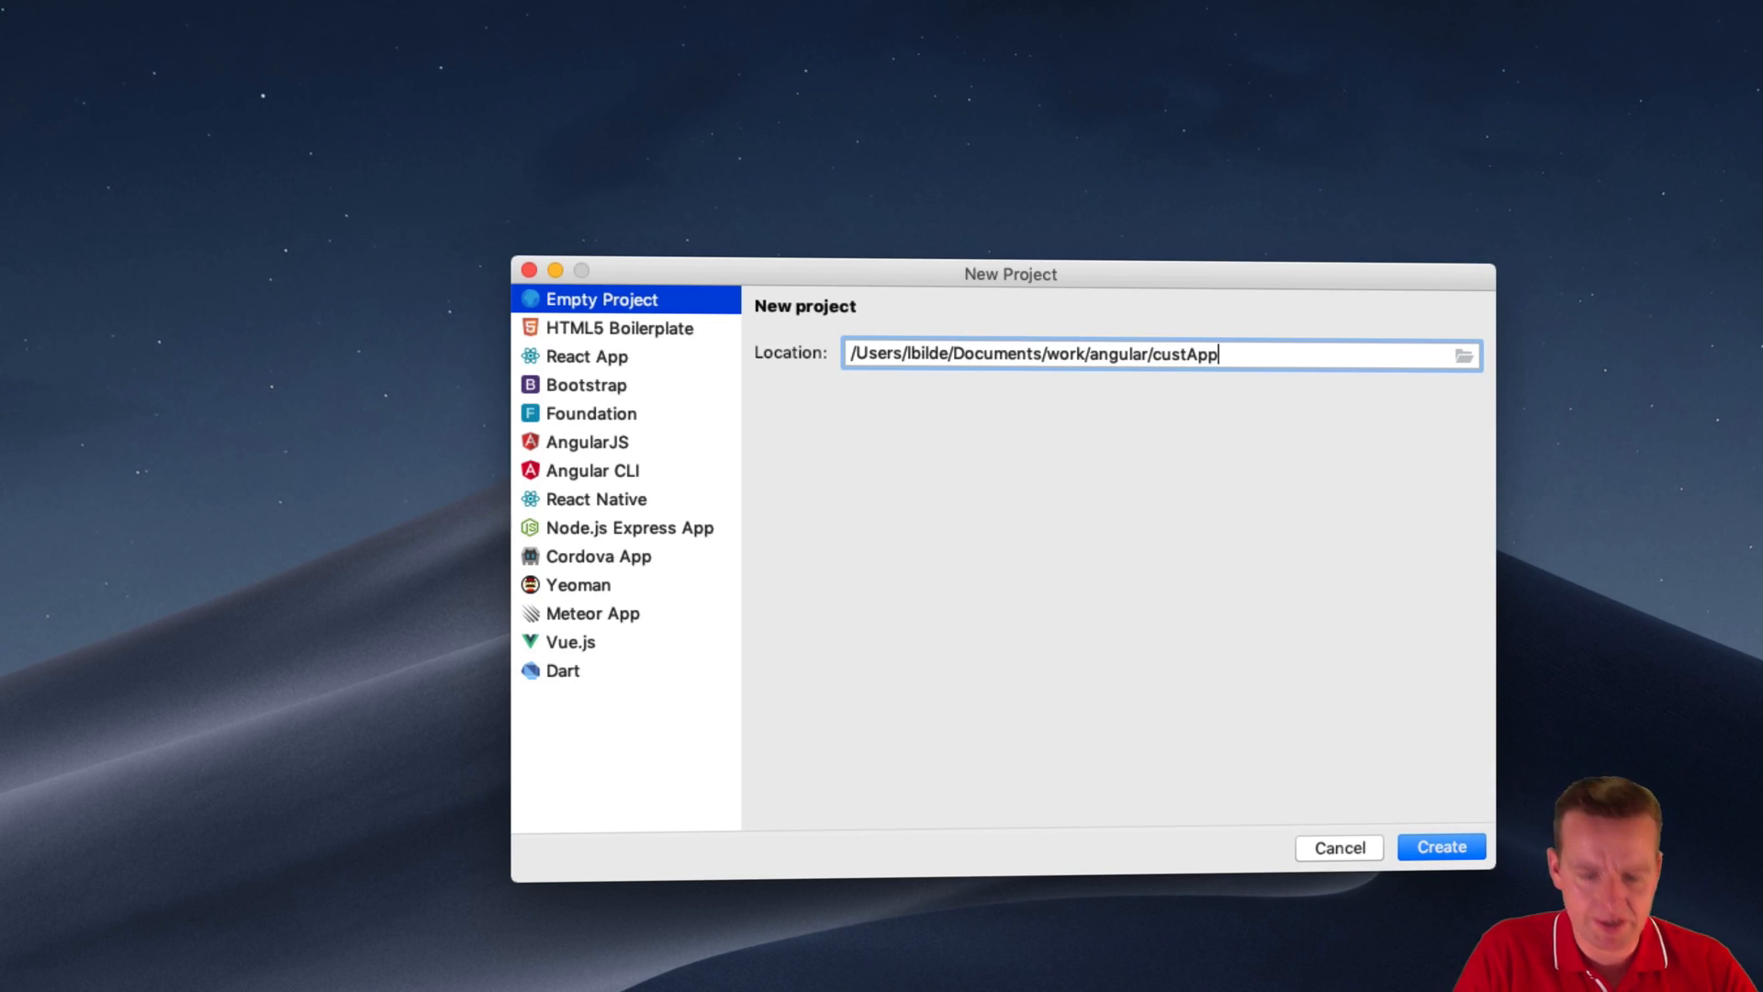
type("Angular")
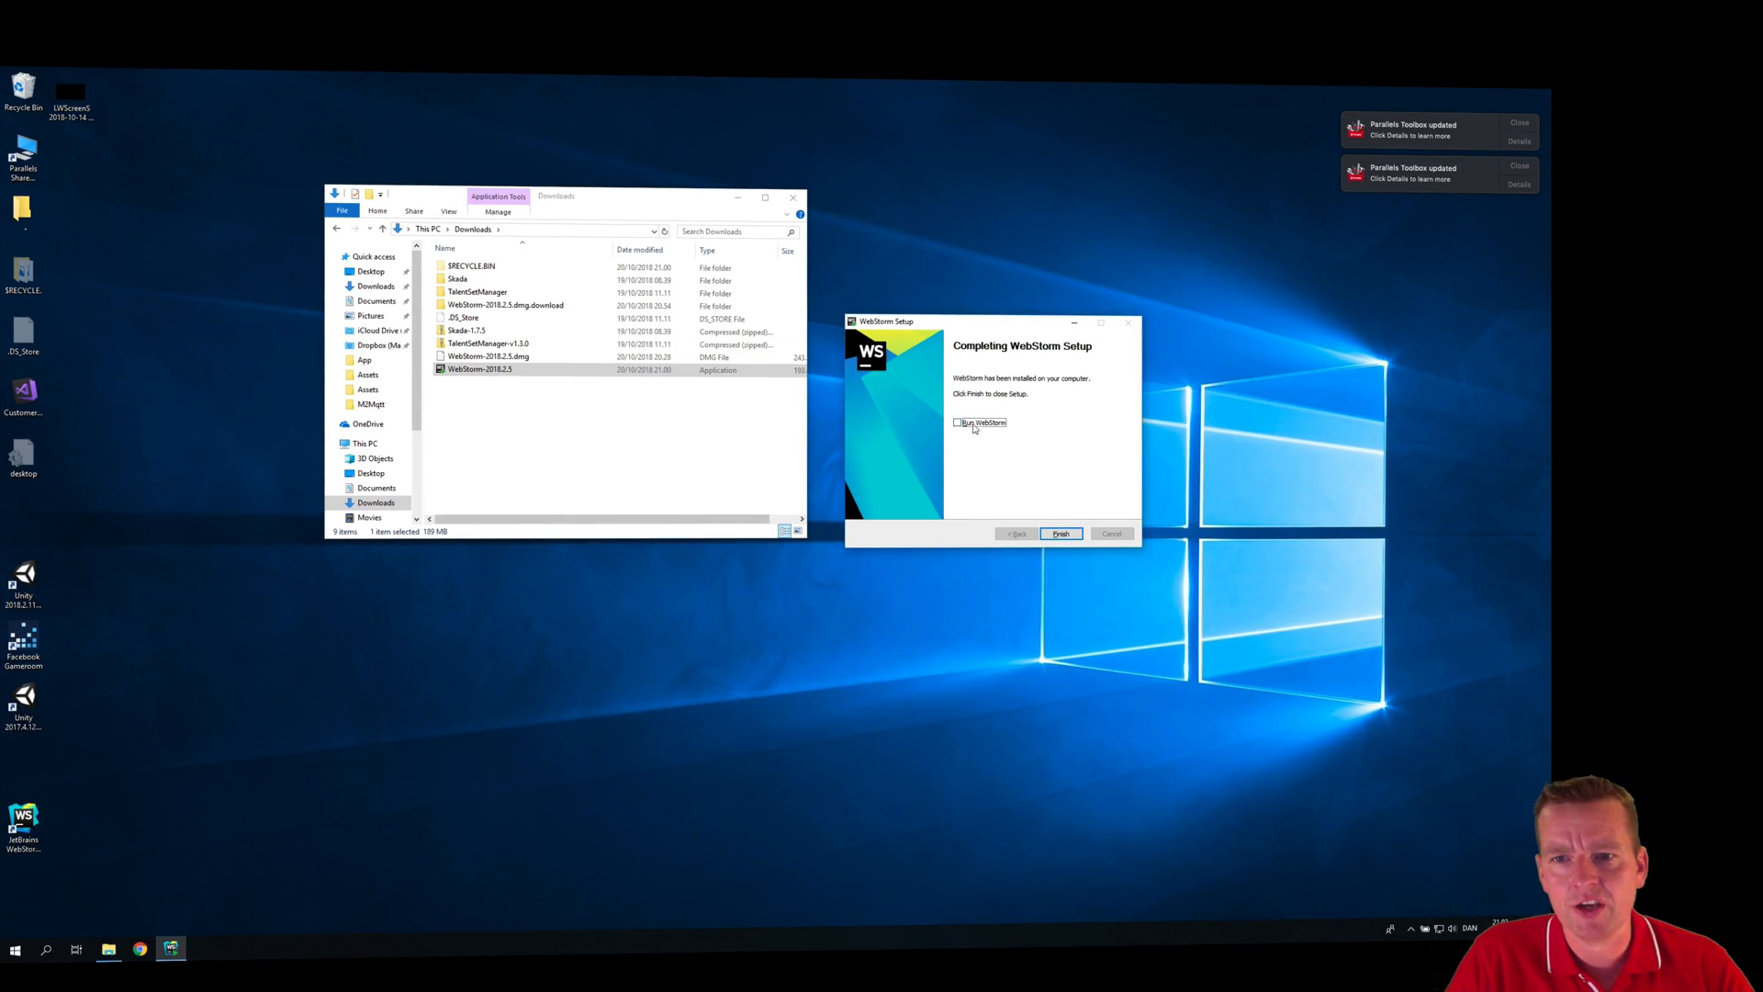
Finish the installer, launch WebStorm and choose not to import previous settings.
left_click(1059, 533)
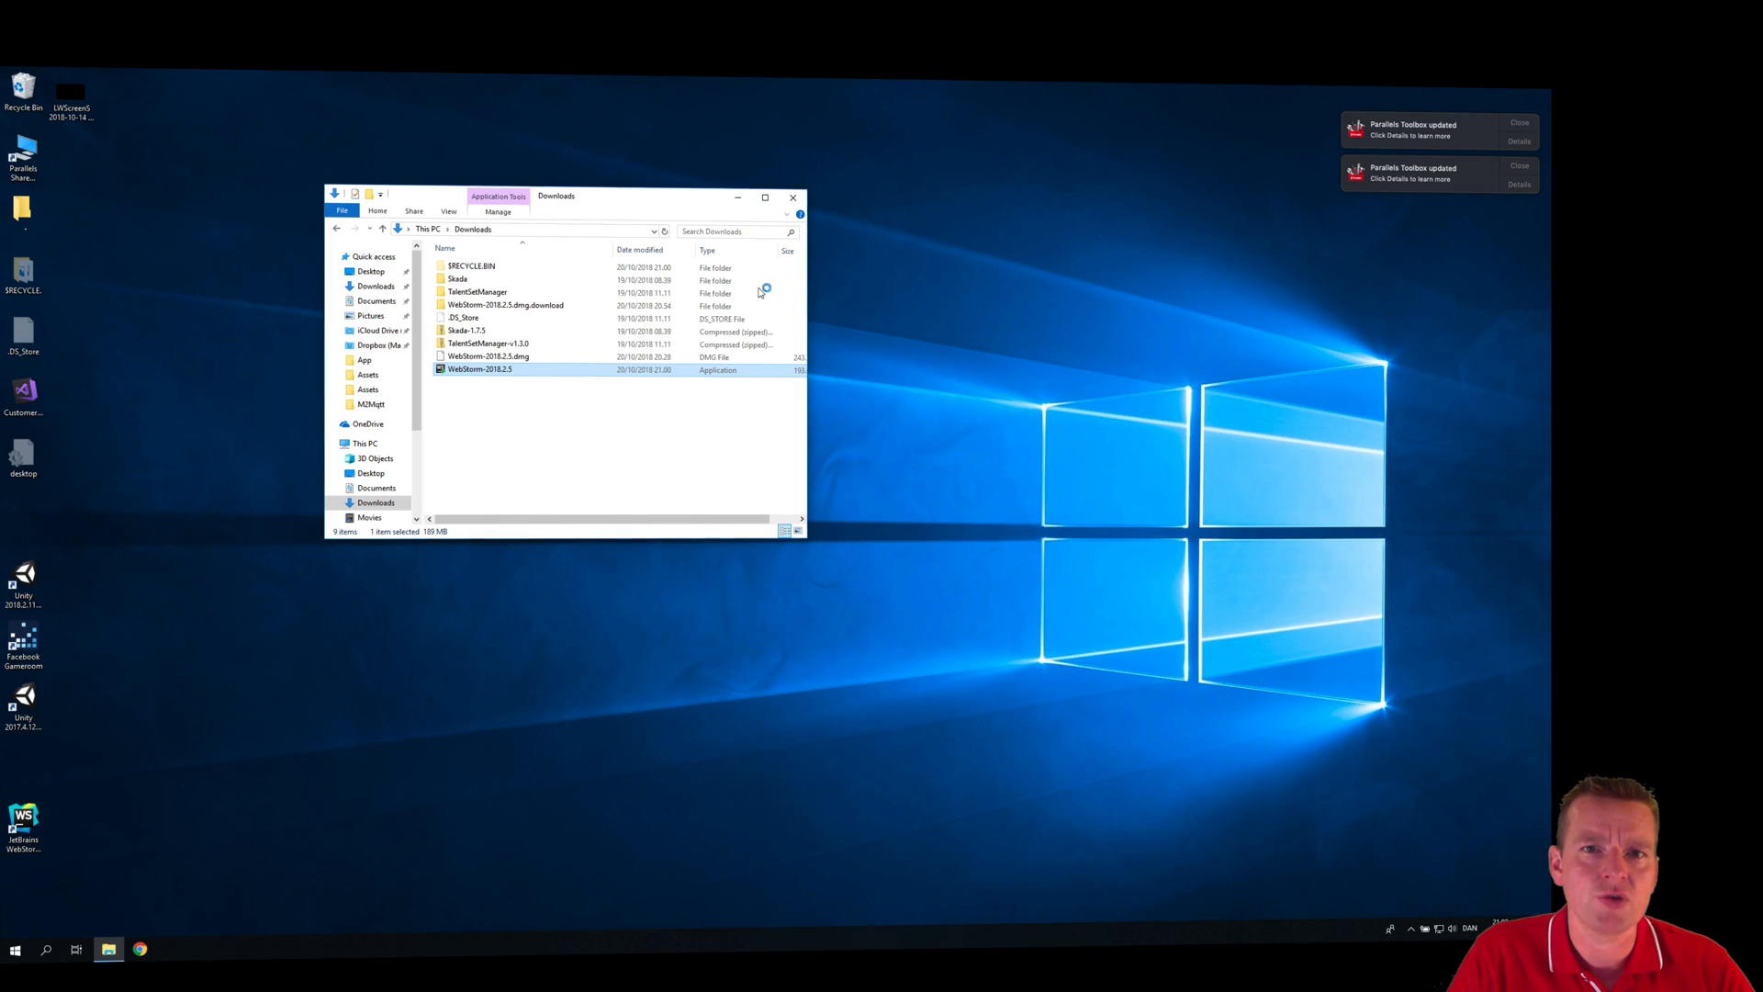
left_click(794, 199)
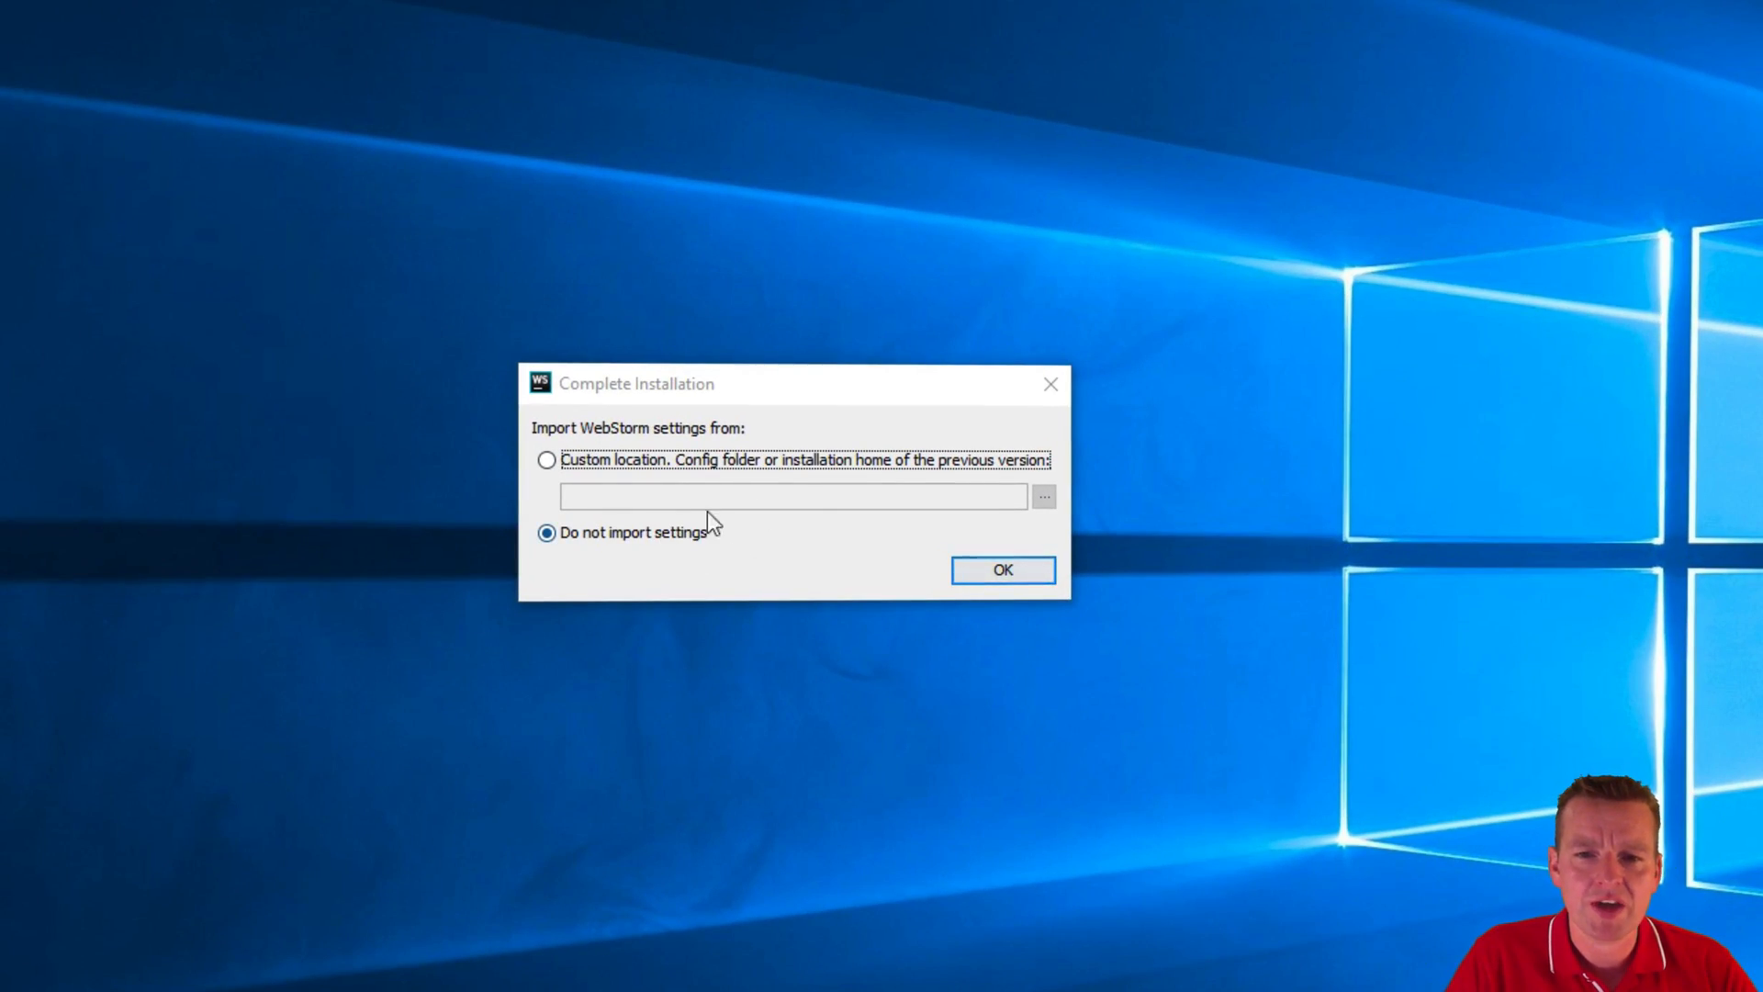
left_click(1001, 570)
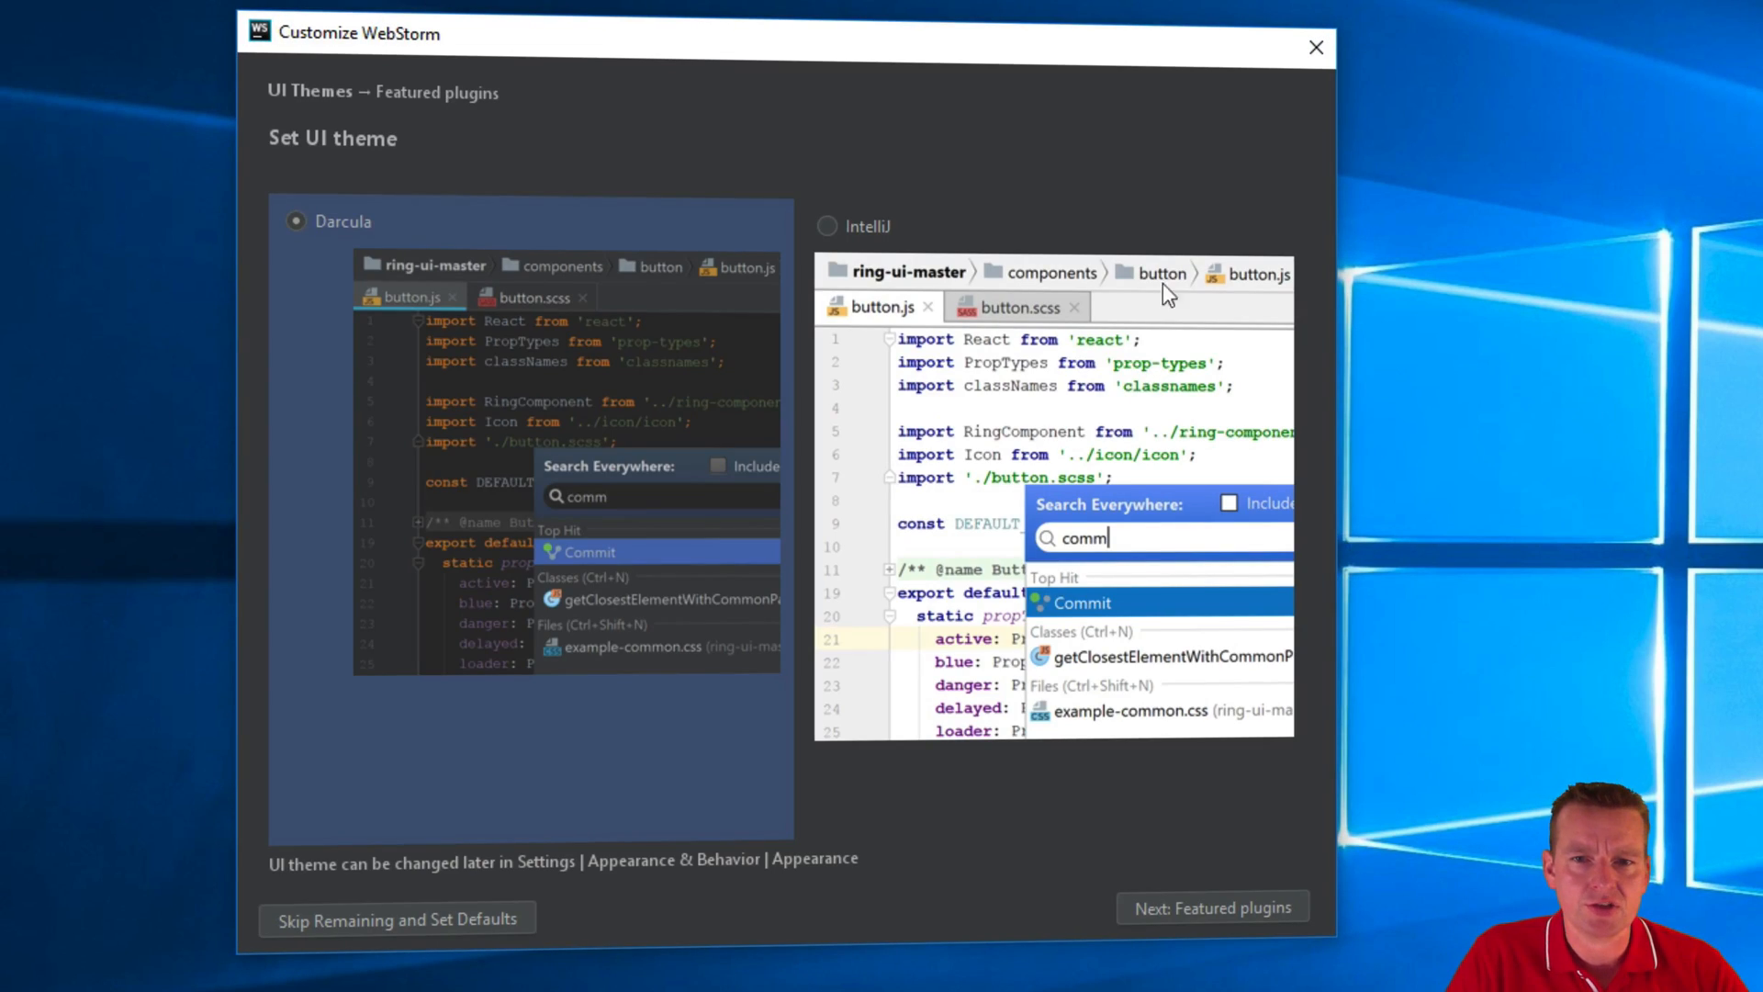
mouse_move(439, 514)
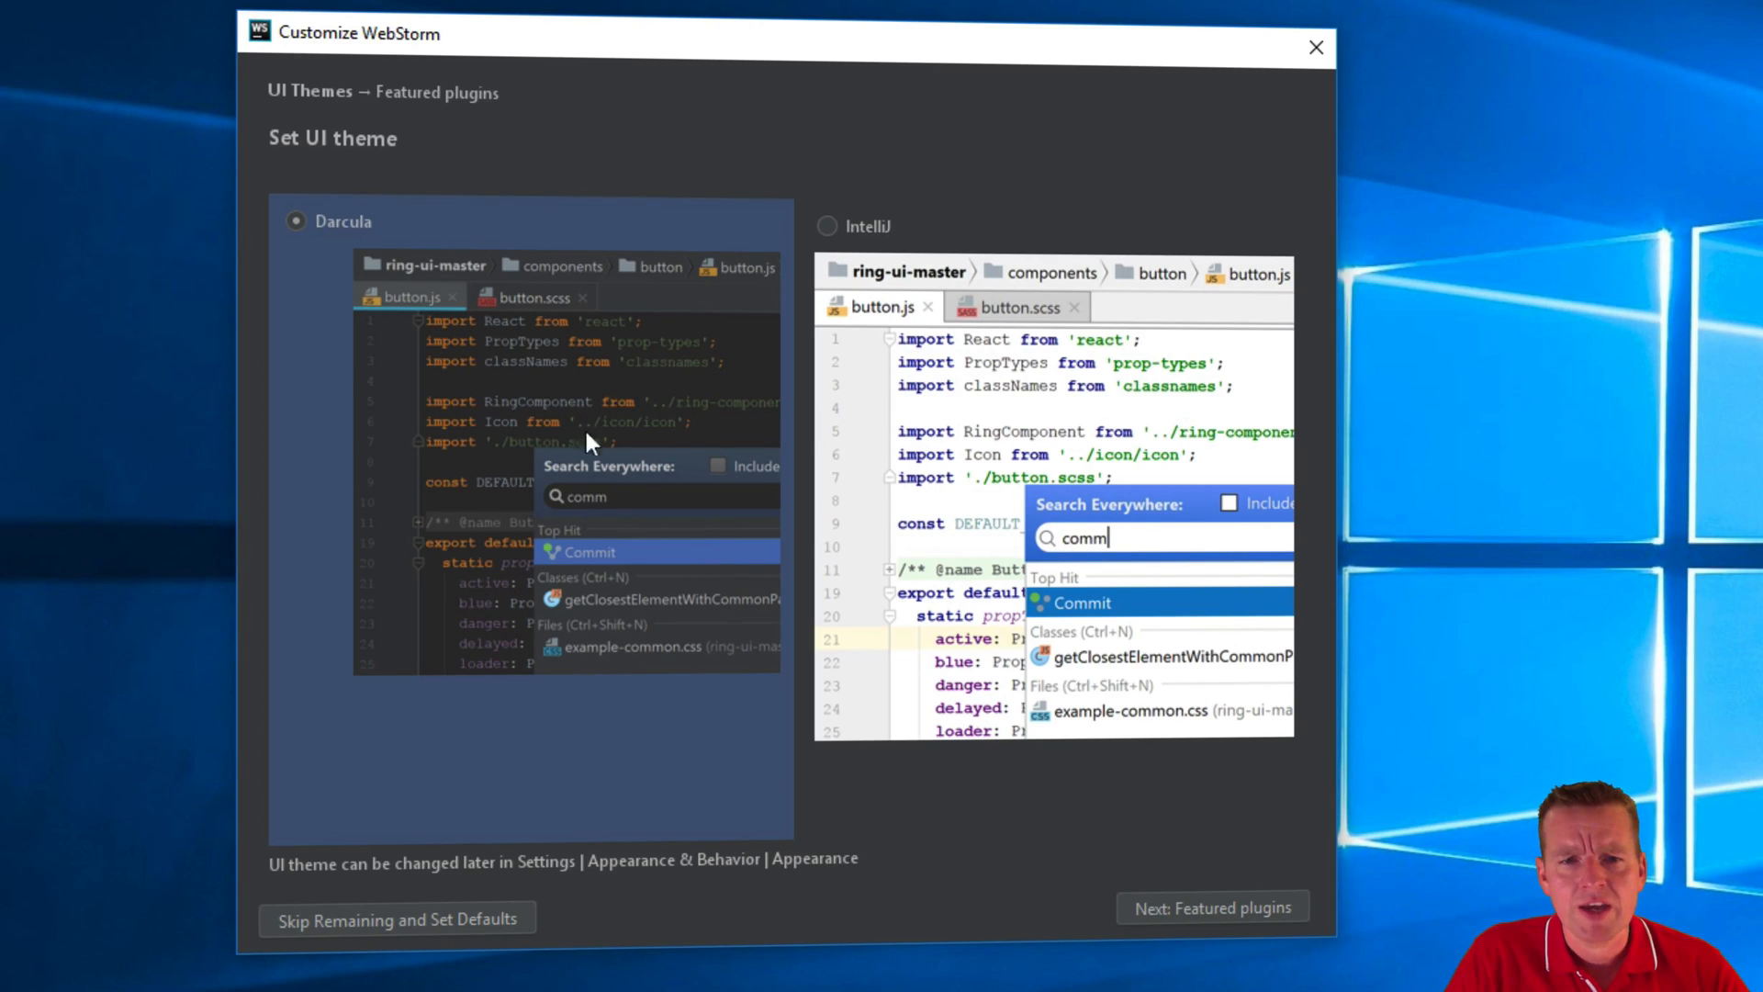
Keep the Darcula theme and finish setup without installing featured plugins.
left_click(826, 225)
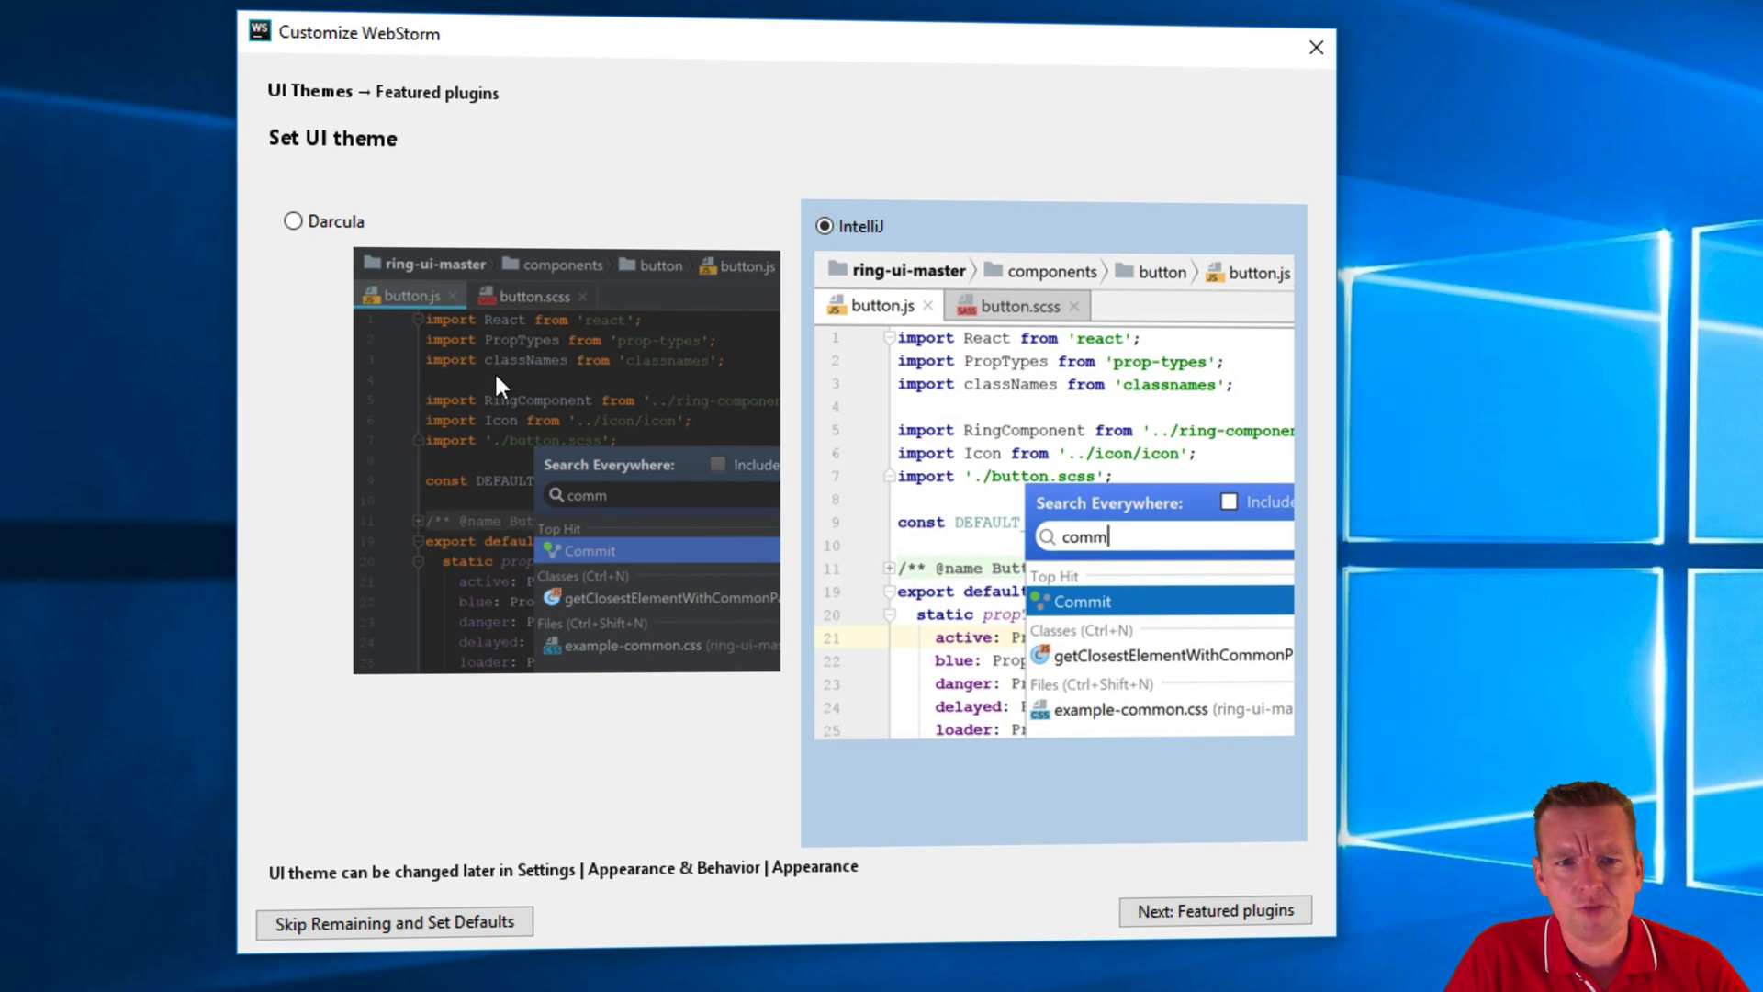
left_click(294, 222)
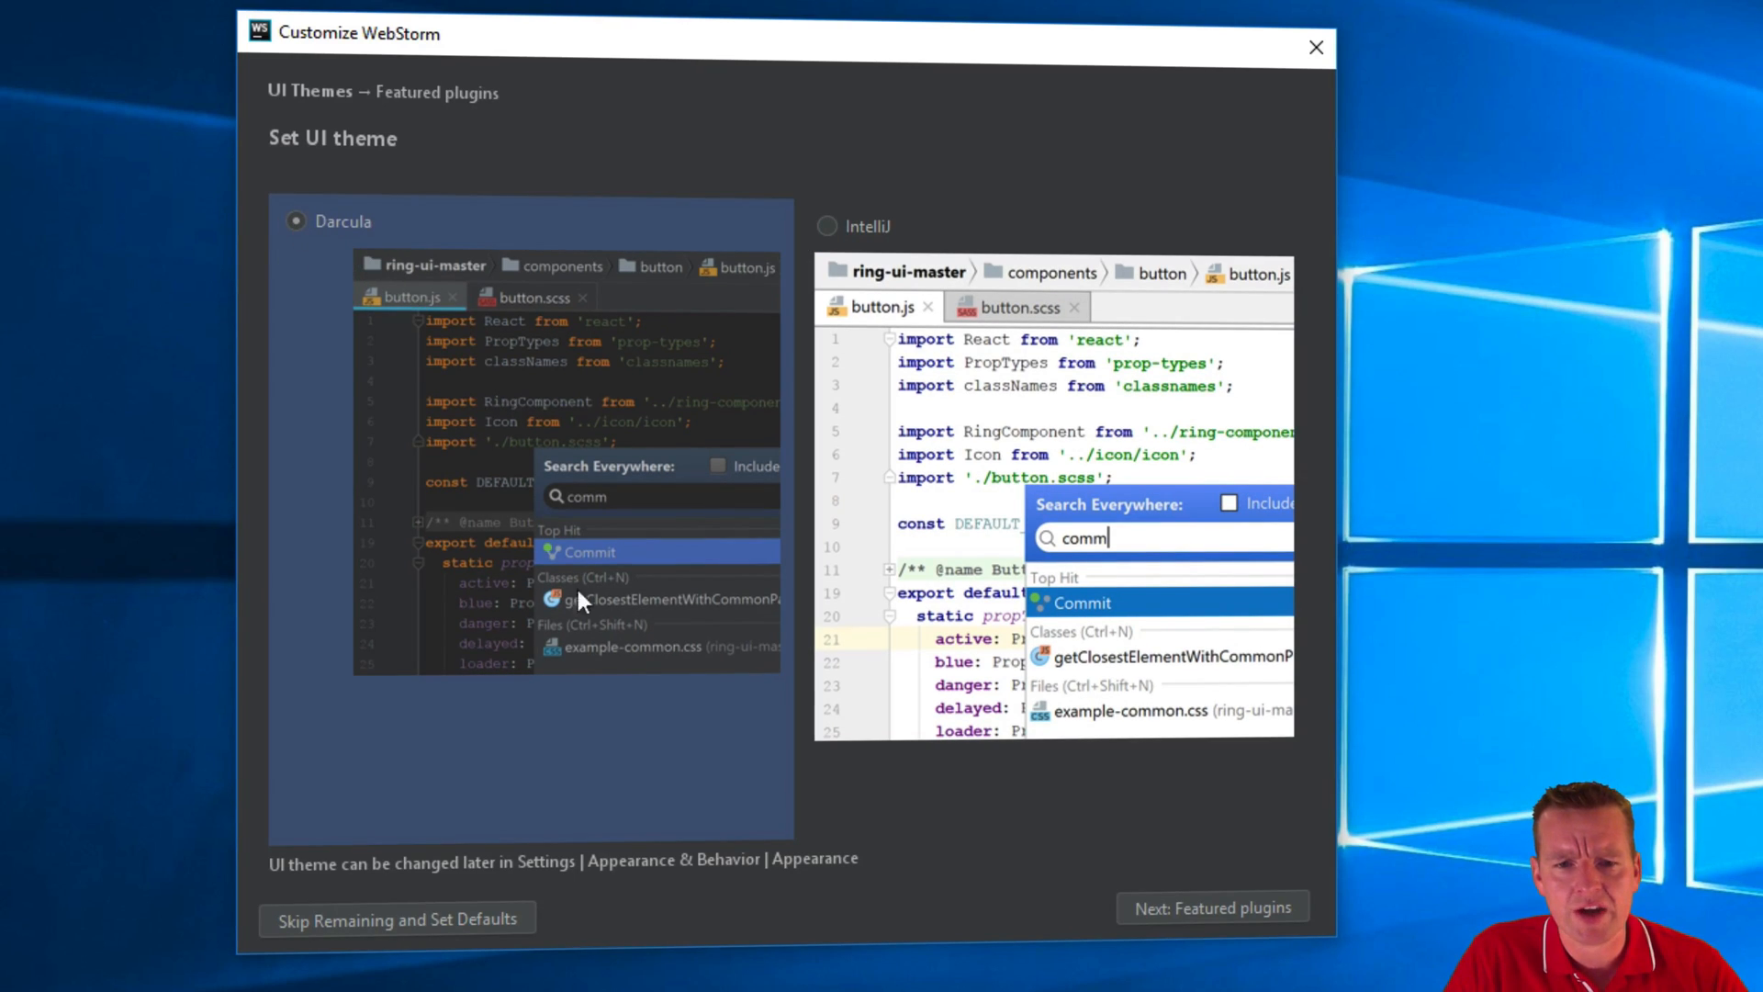
left_click(1212, 907)
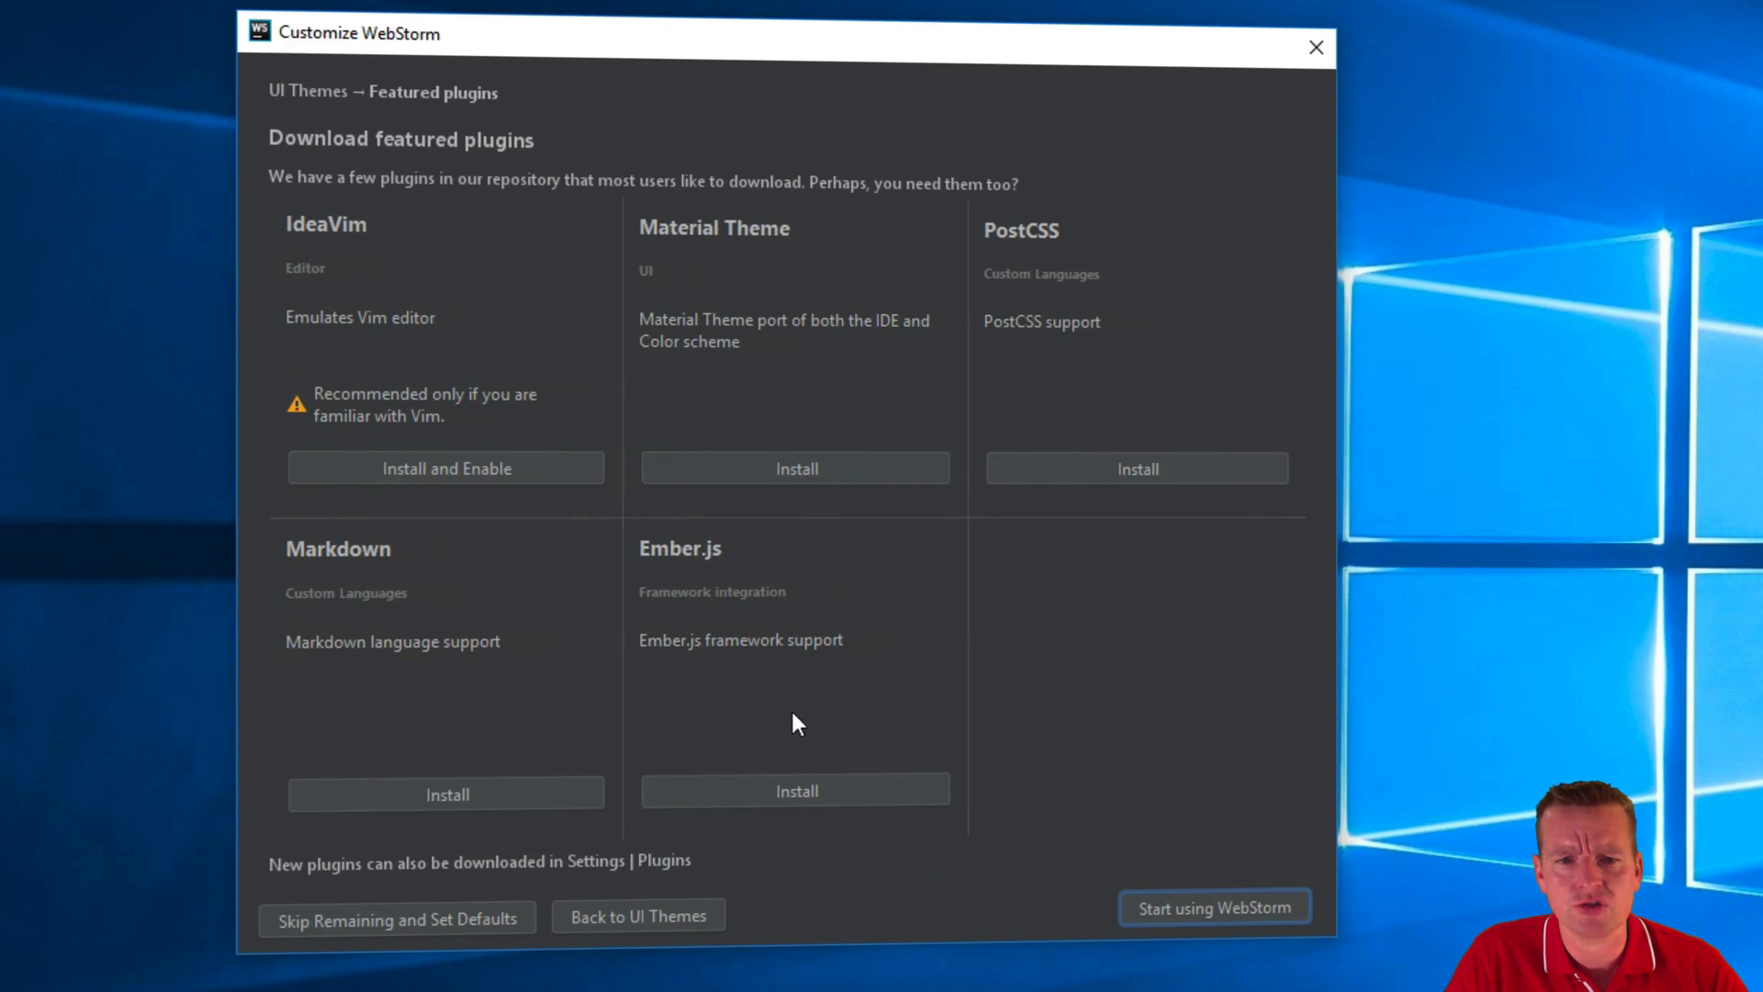
mouse_move(1001, 812)
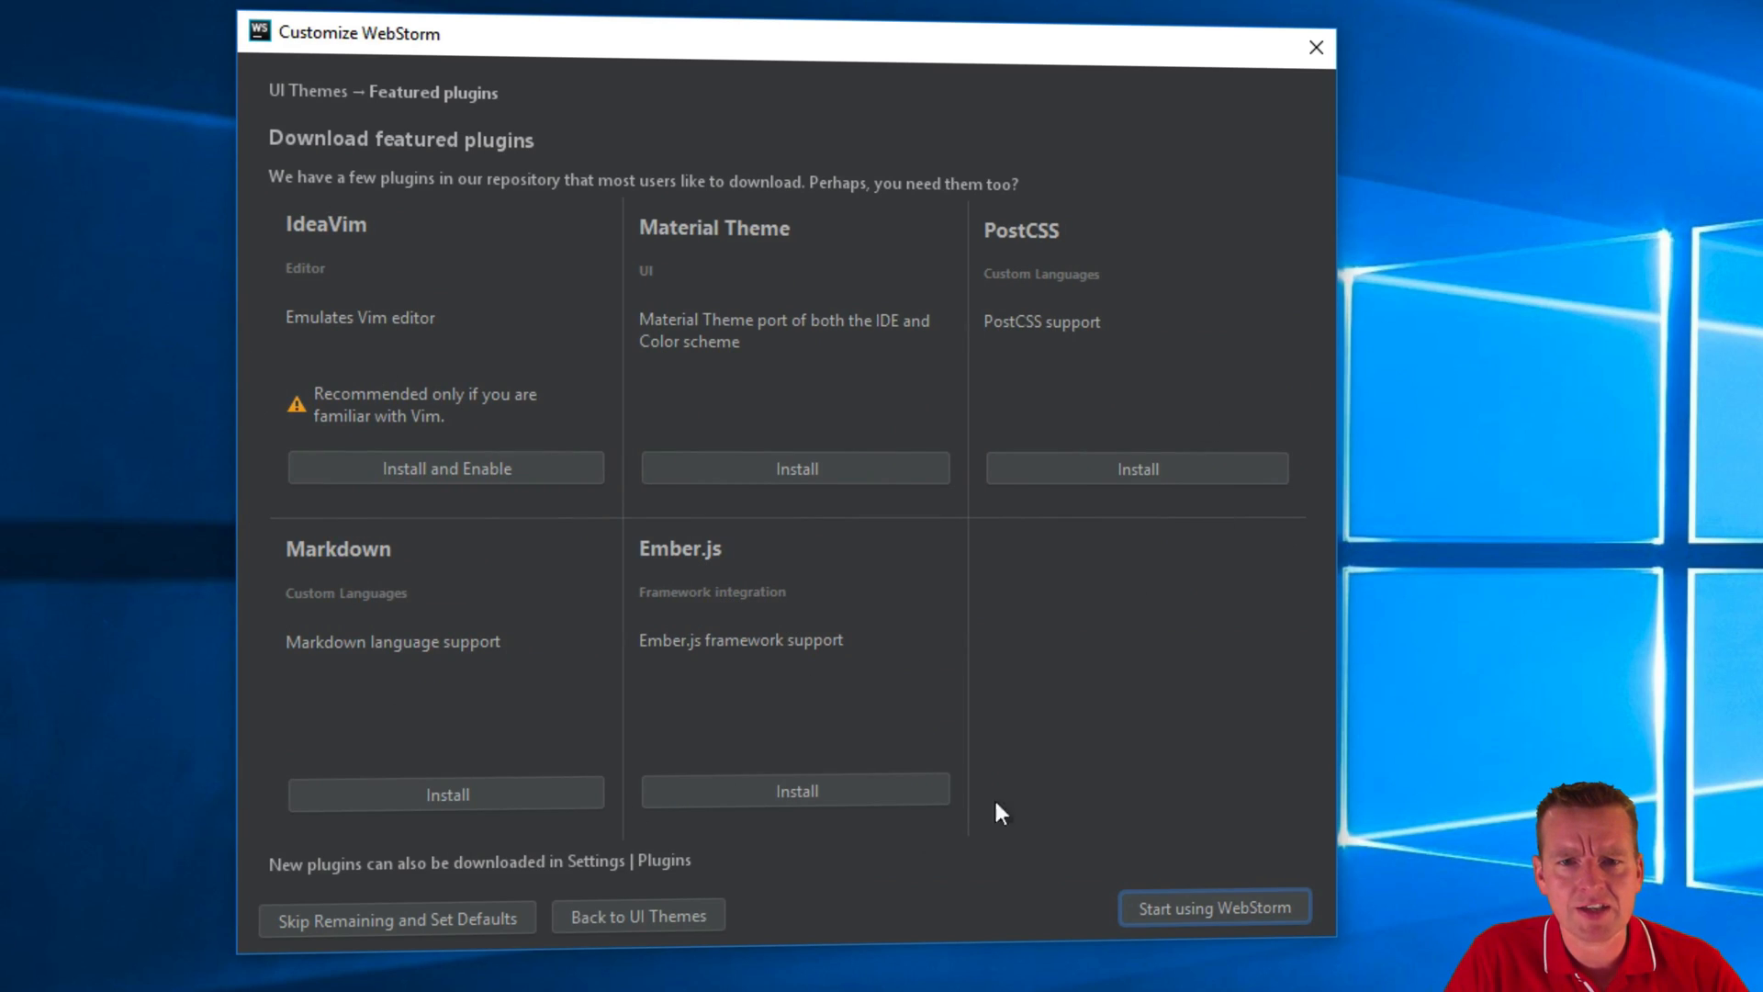
mouse_move(911, 559)
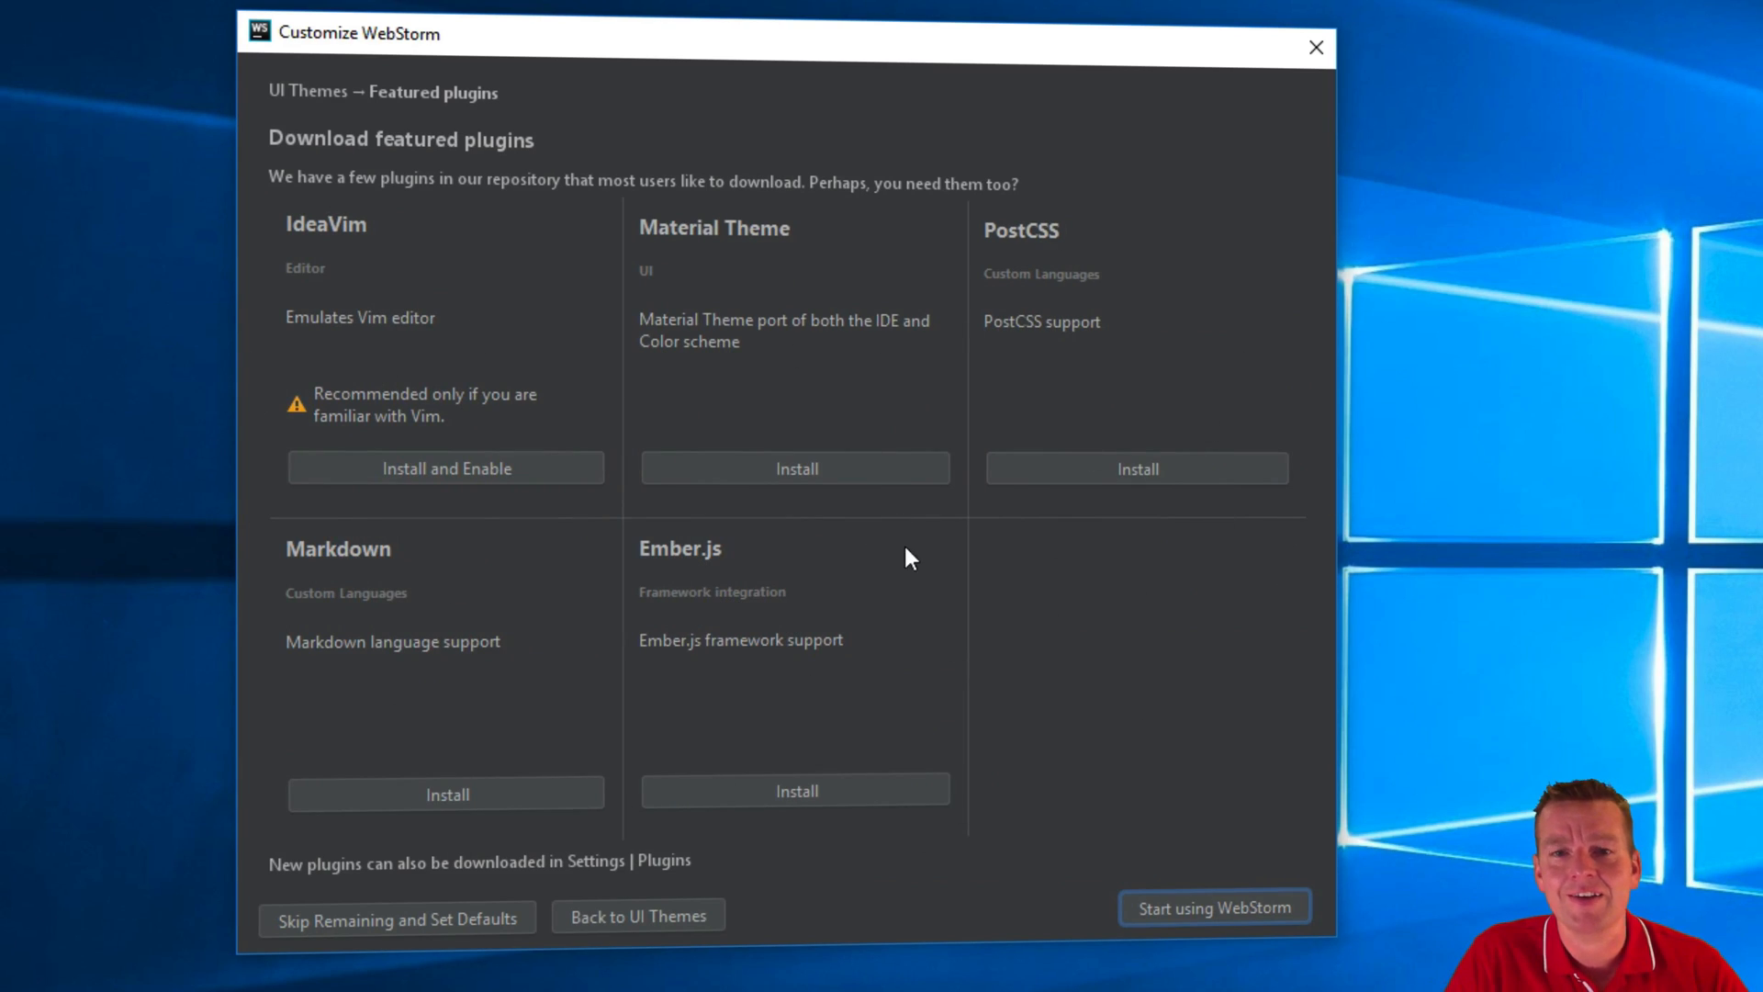
mouse_move(1190, 908)
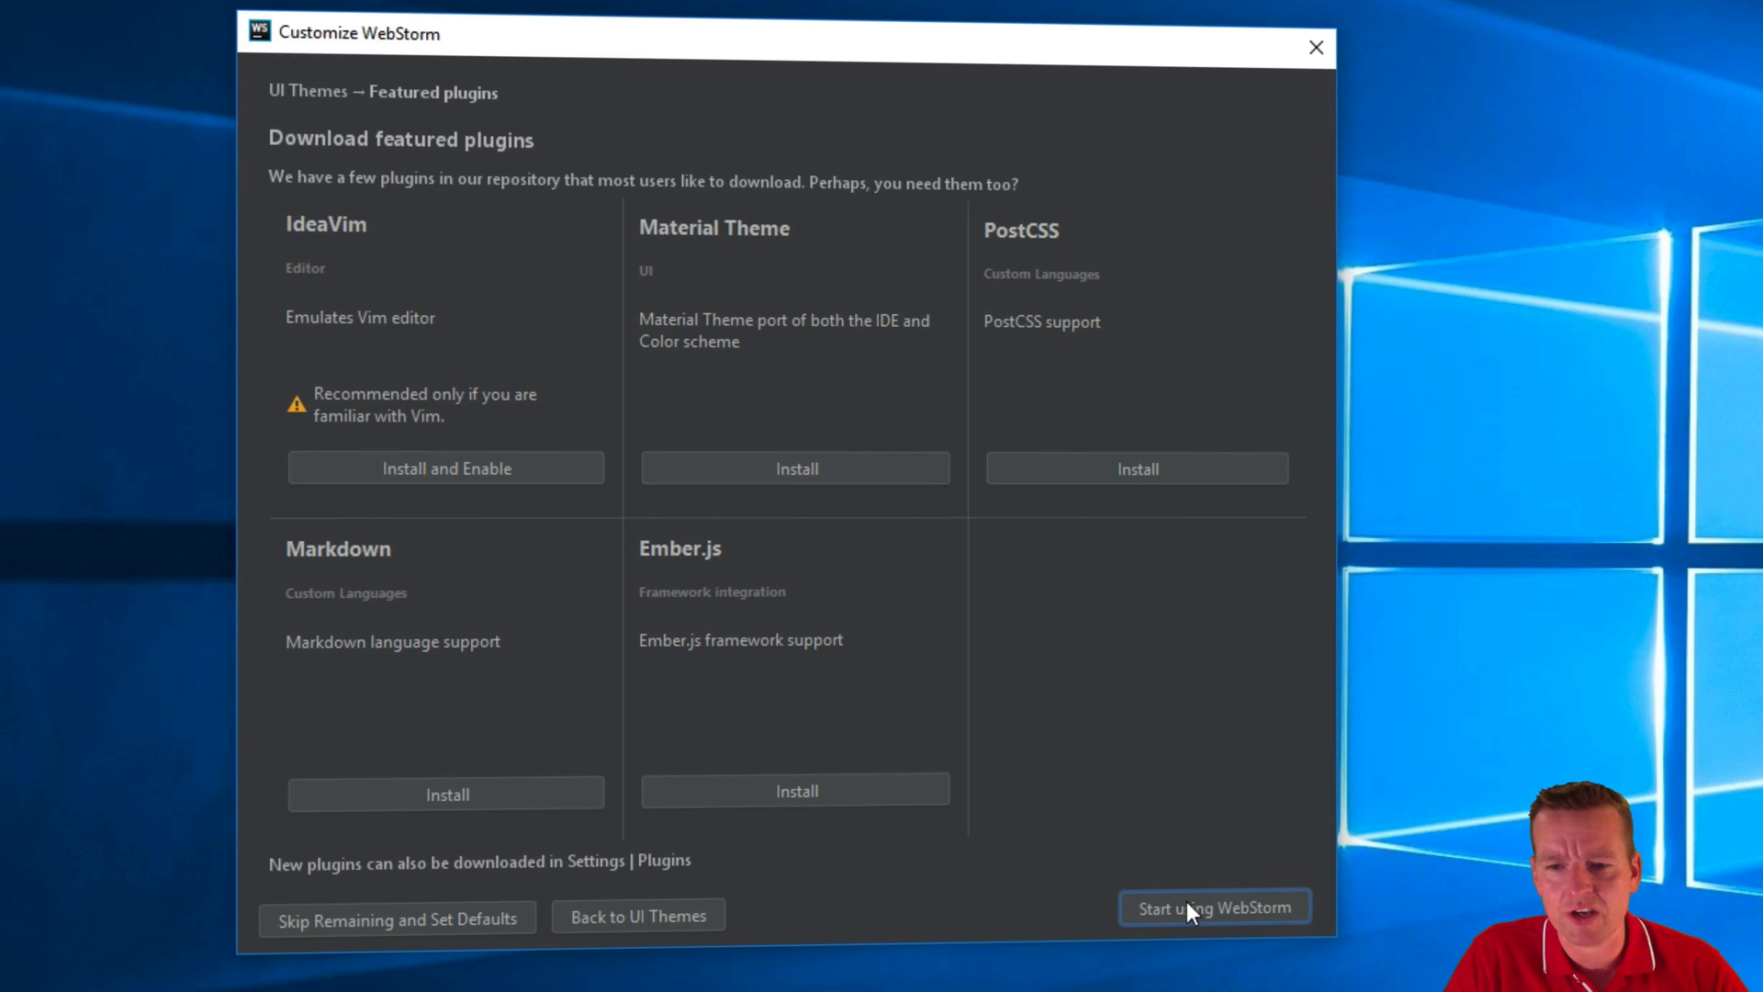
left_click(1213, 907)
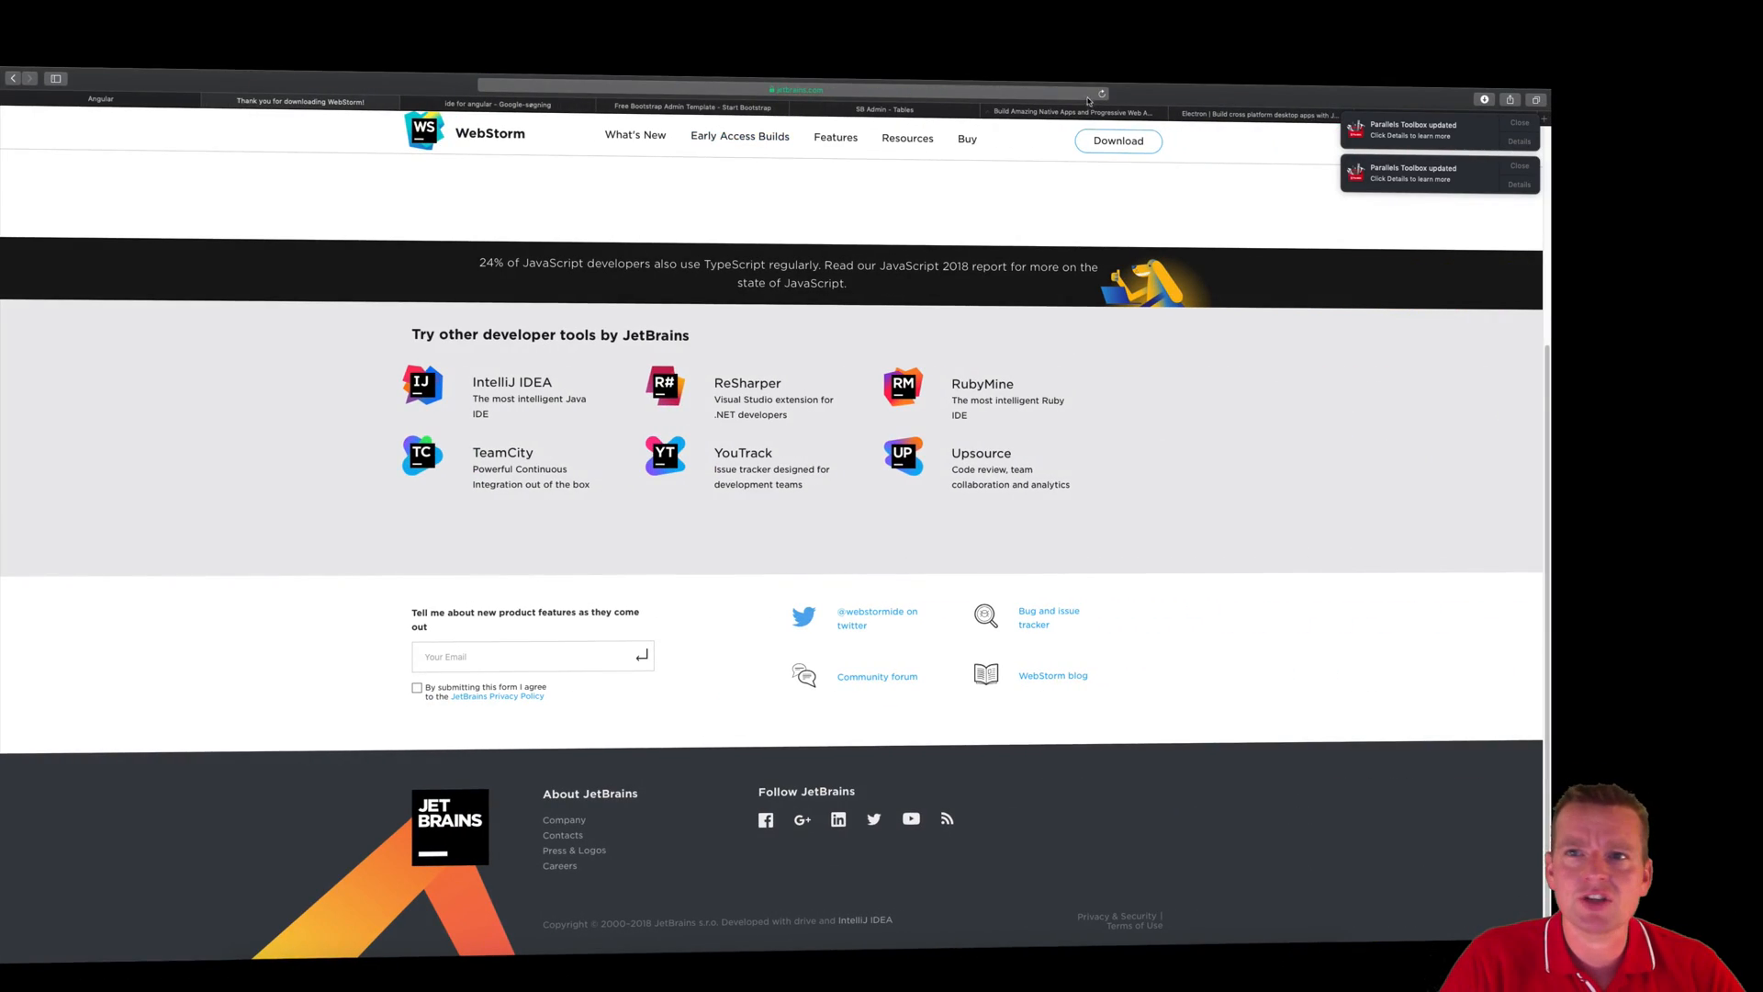
Search for 'jetbrains student license' and open the JetBrains 'For Students' page.
left_click(793, 85)
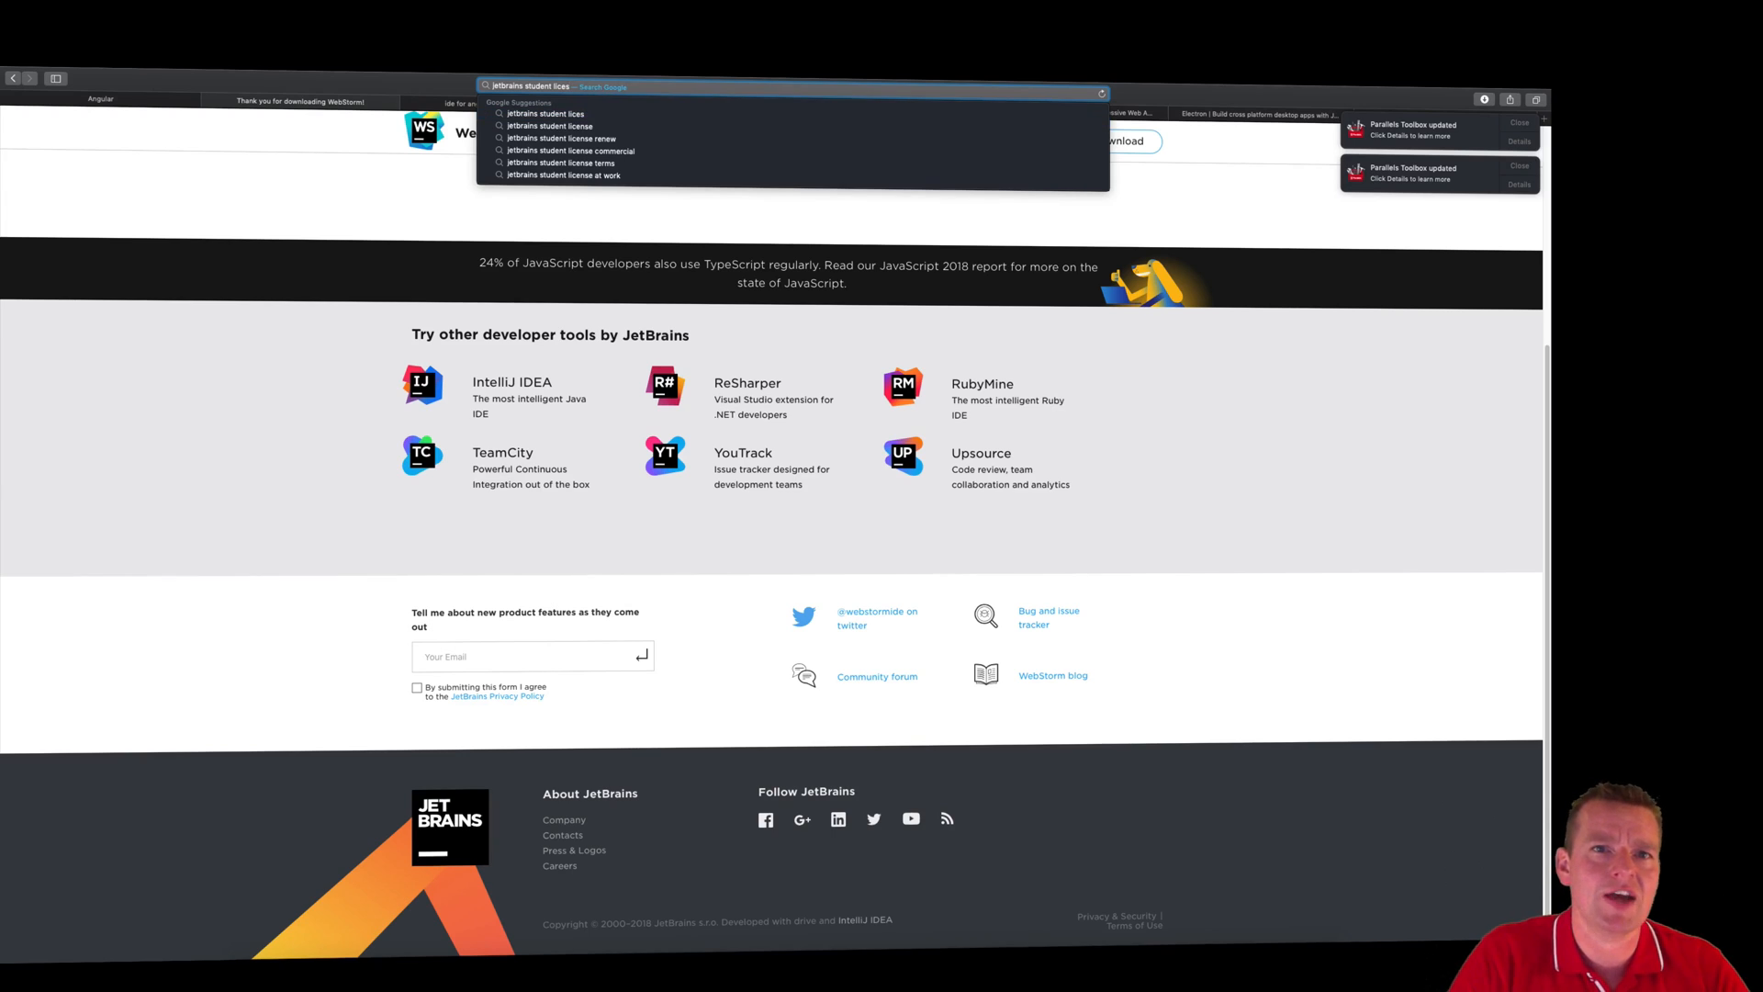
key("Return")
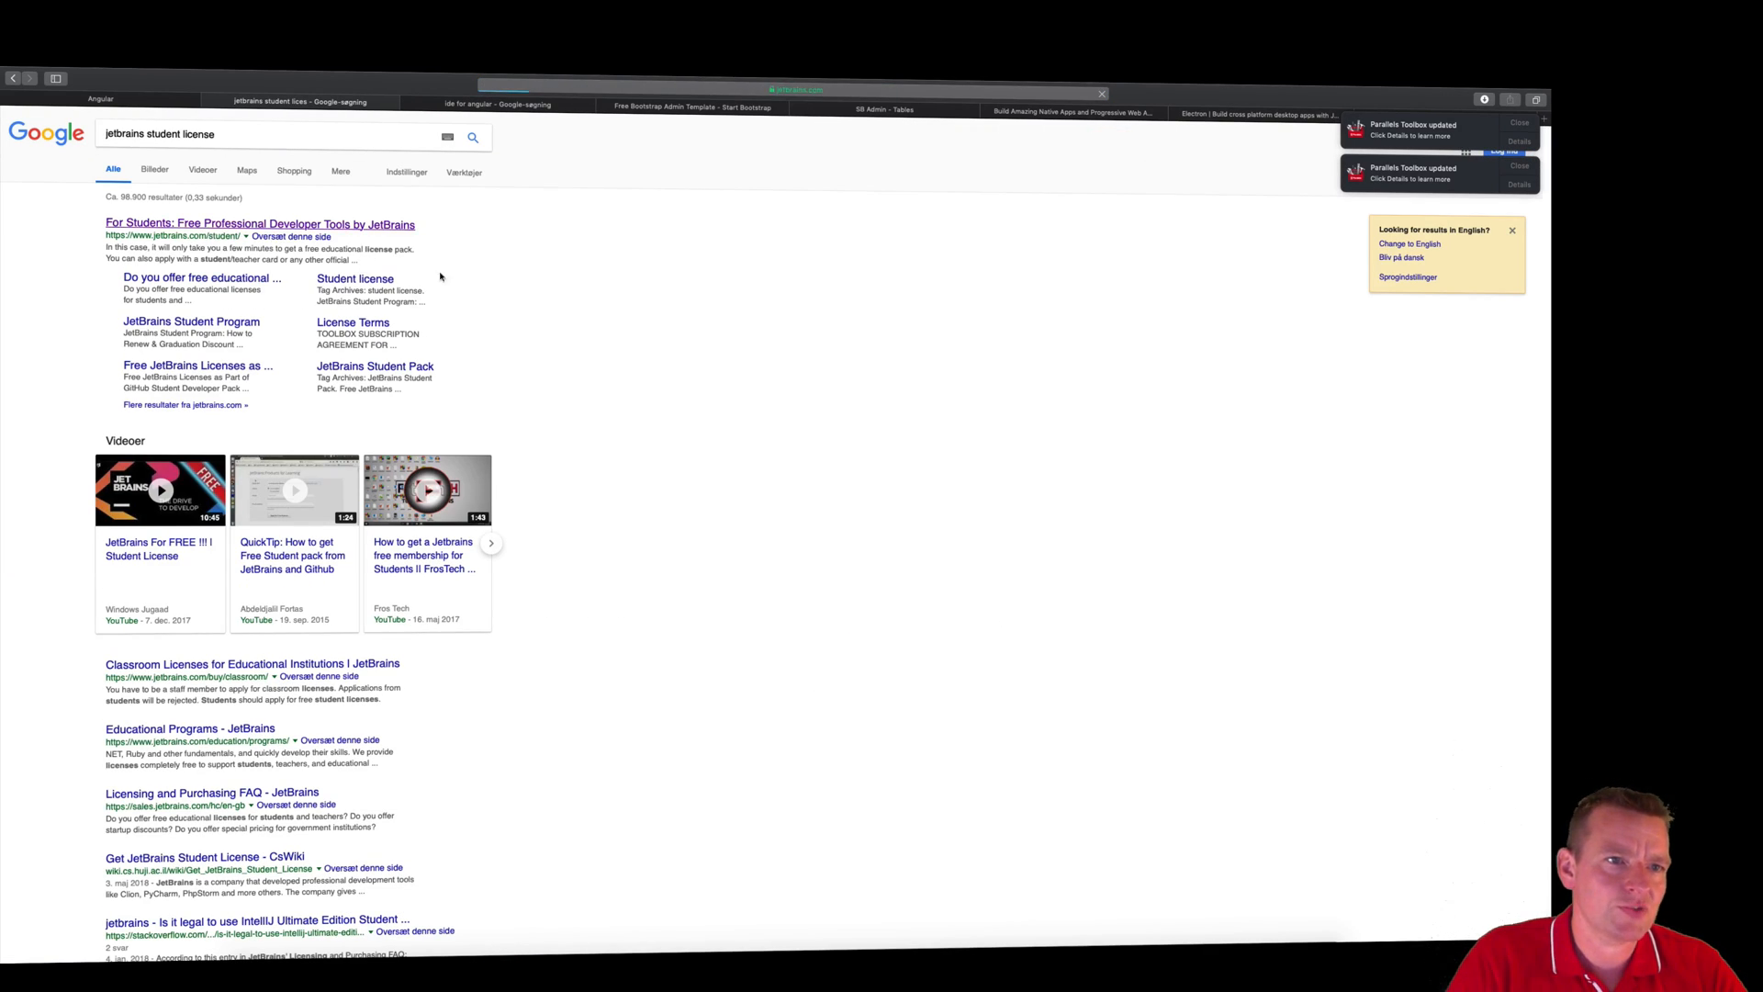
left_click(260, 224)
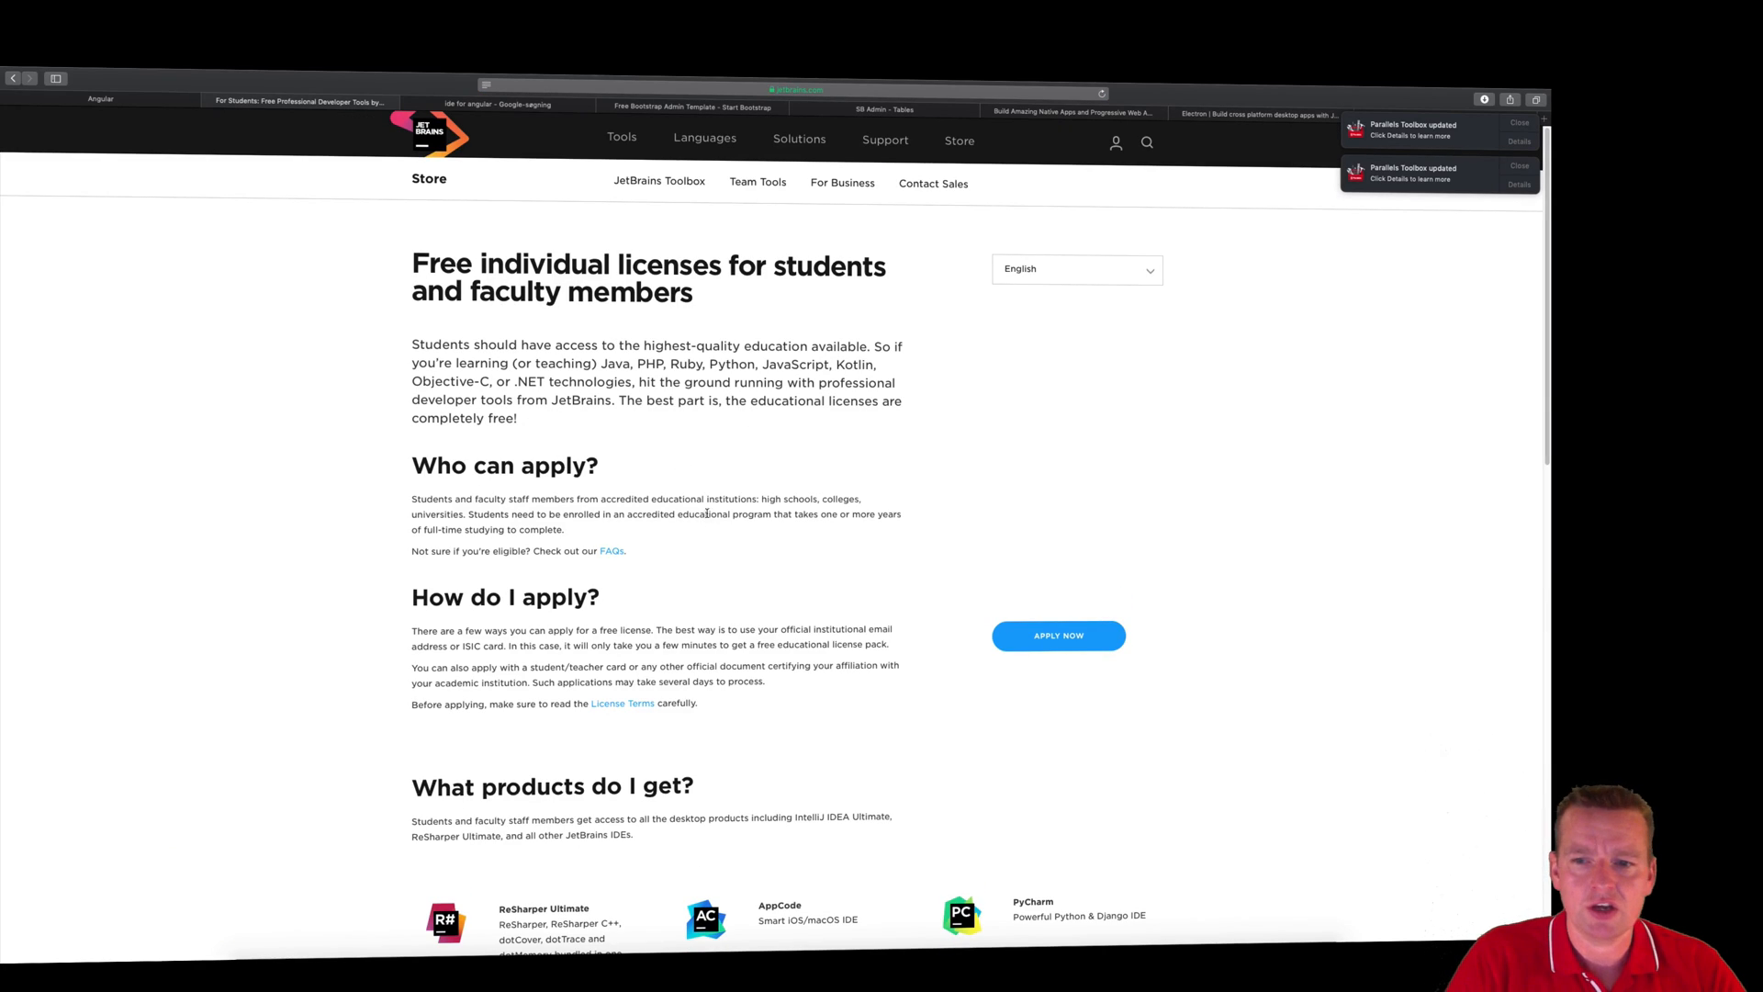
mouse_move(1018, 476)
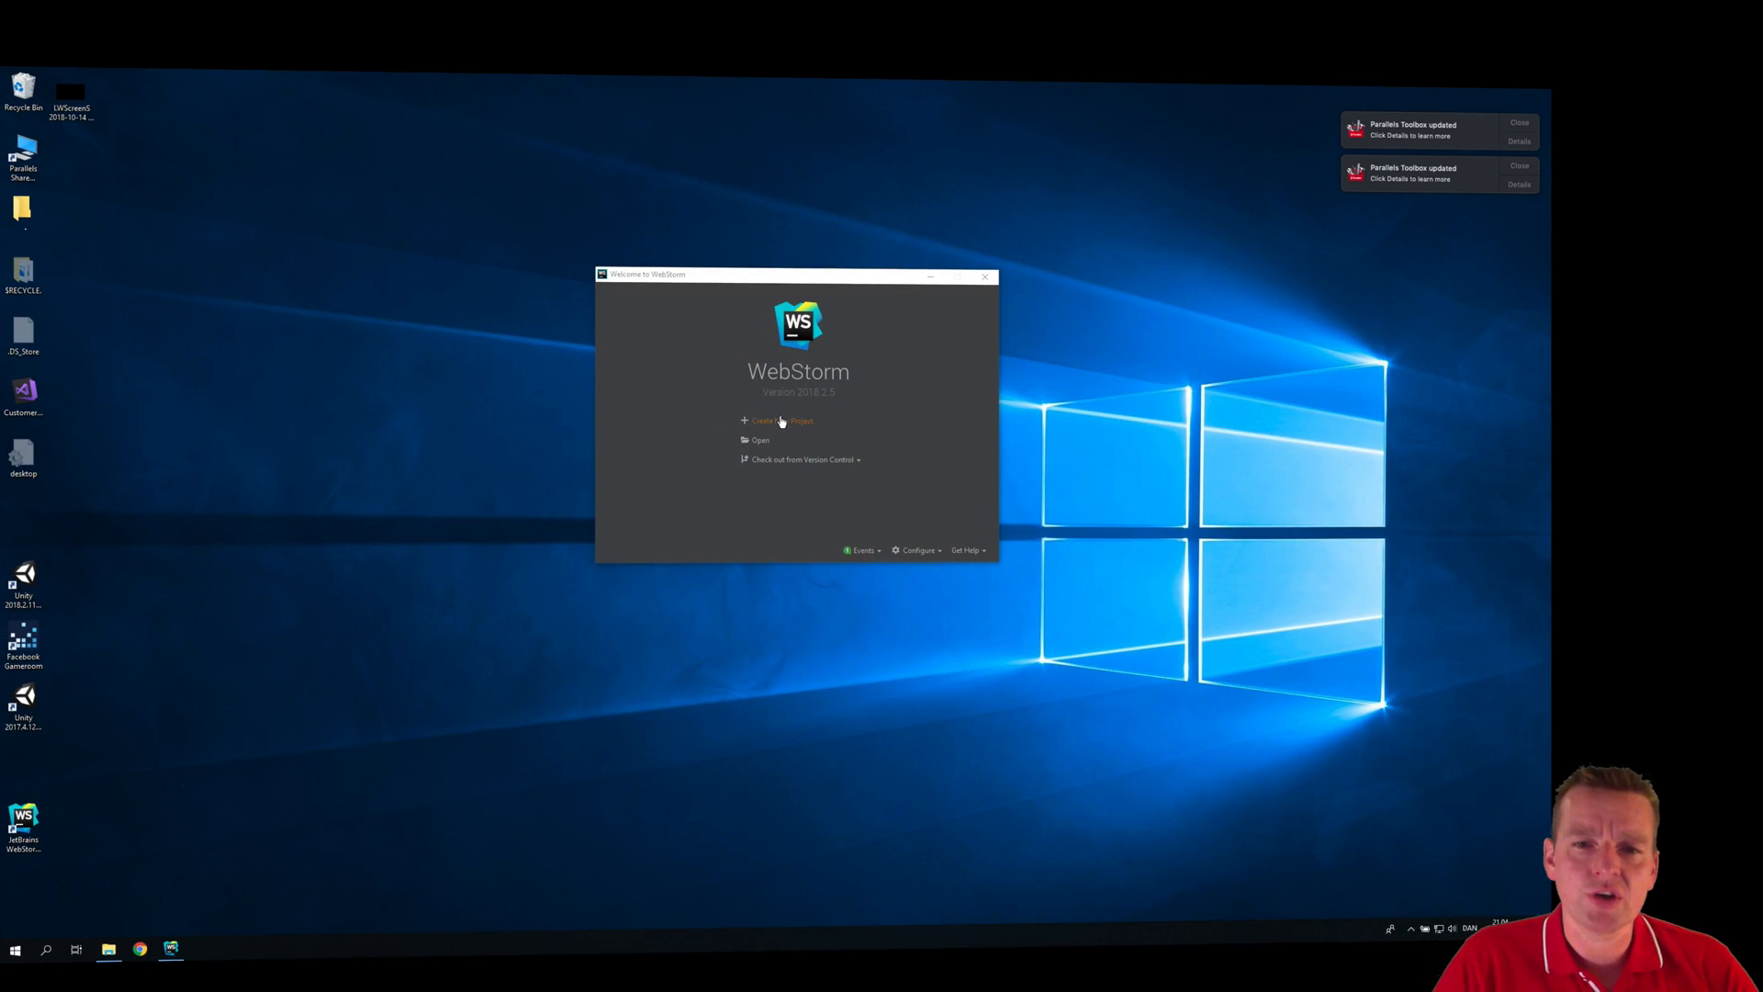
Create an Empty Project at the default untitled location from the Welcome screen.
left_click(775, 419)
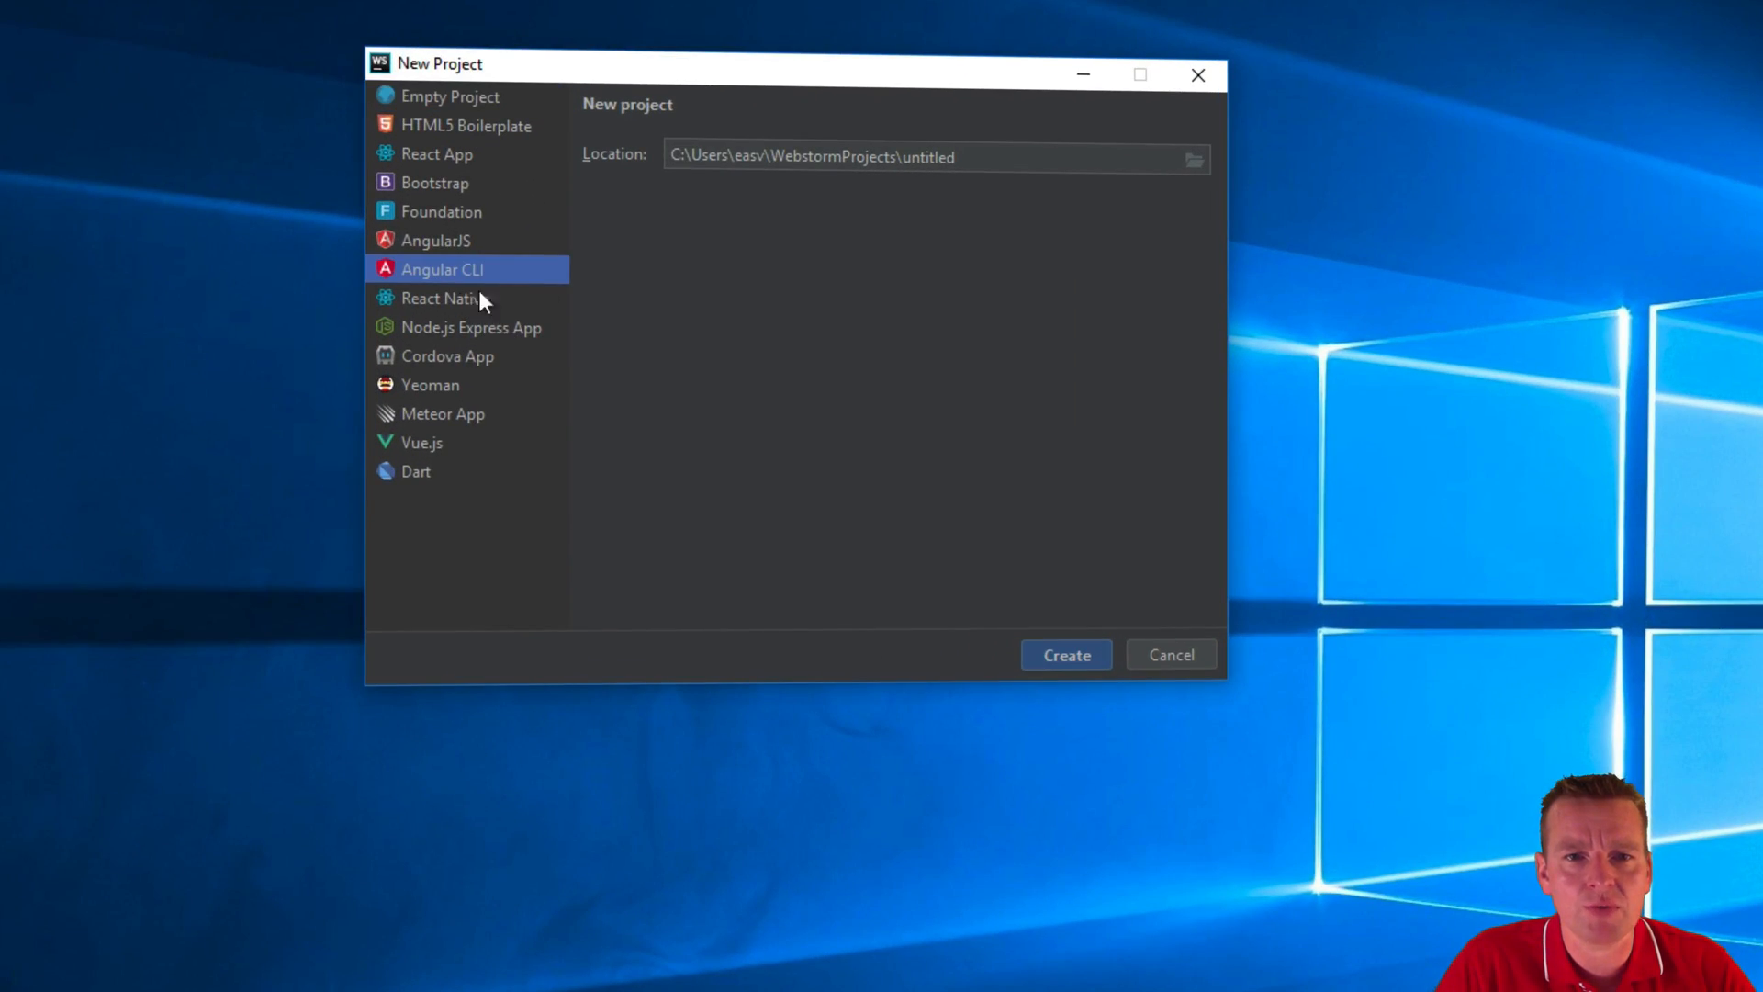
mouse_move(466, 339)
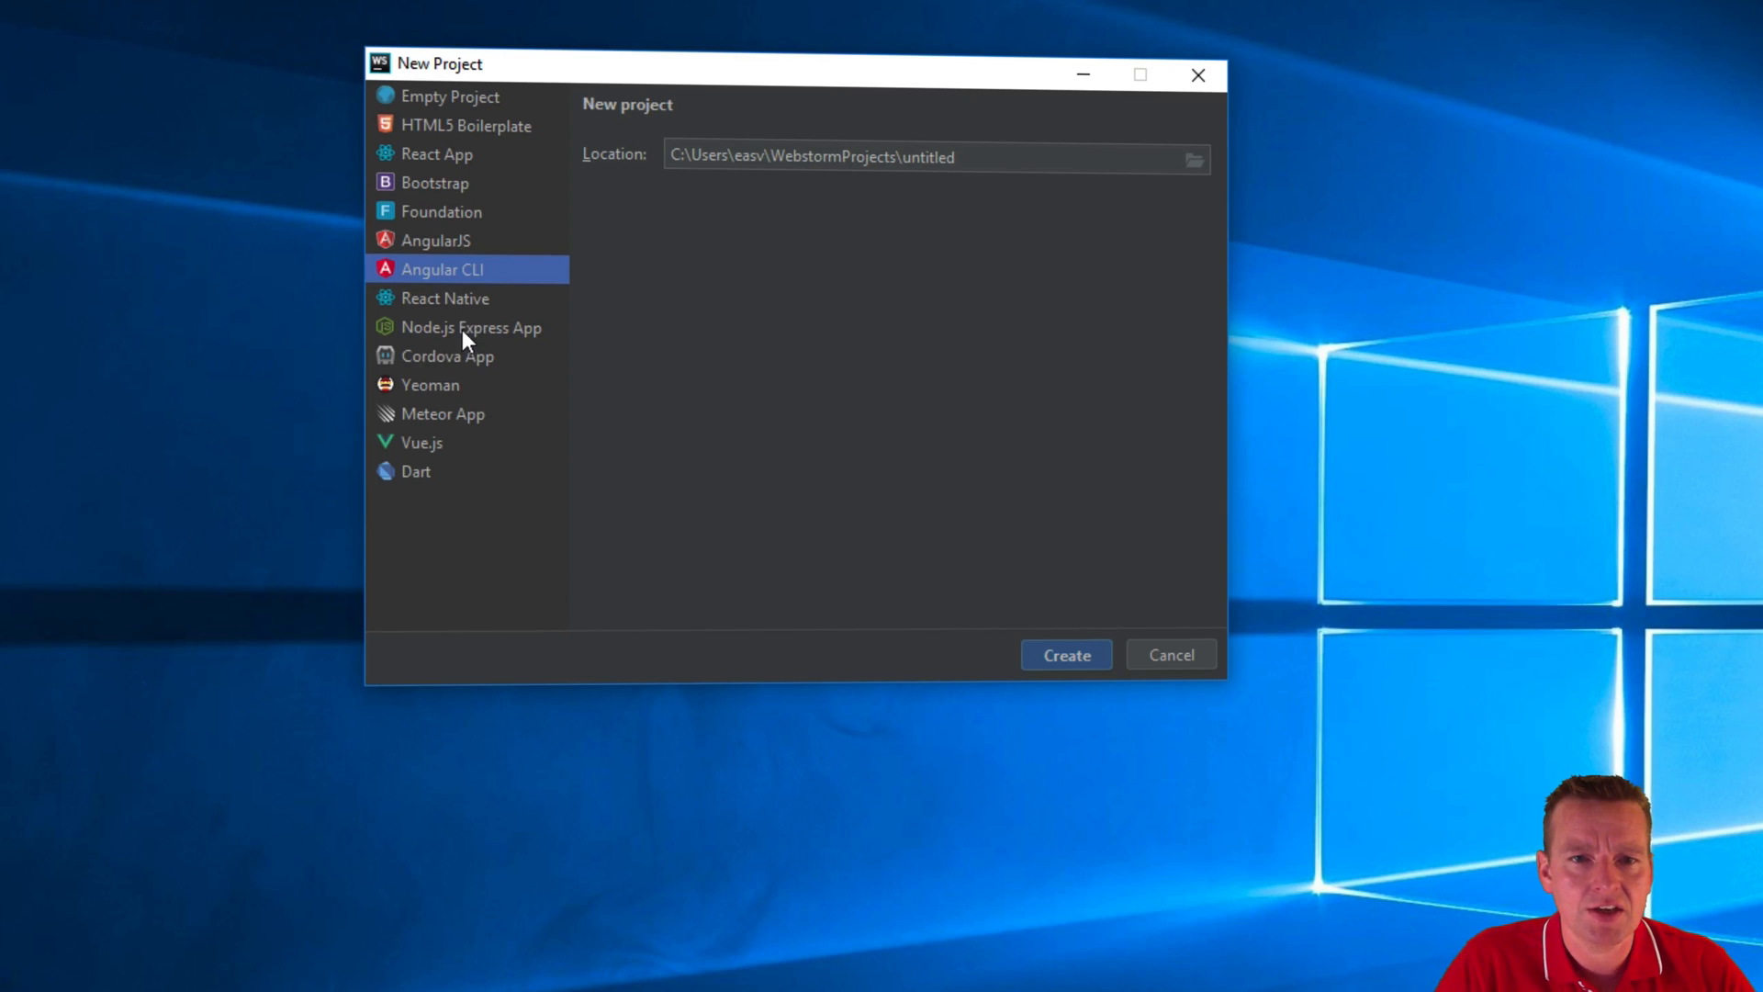
mouse_move(566, 356)
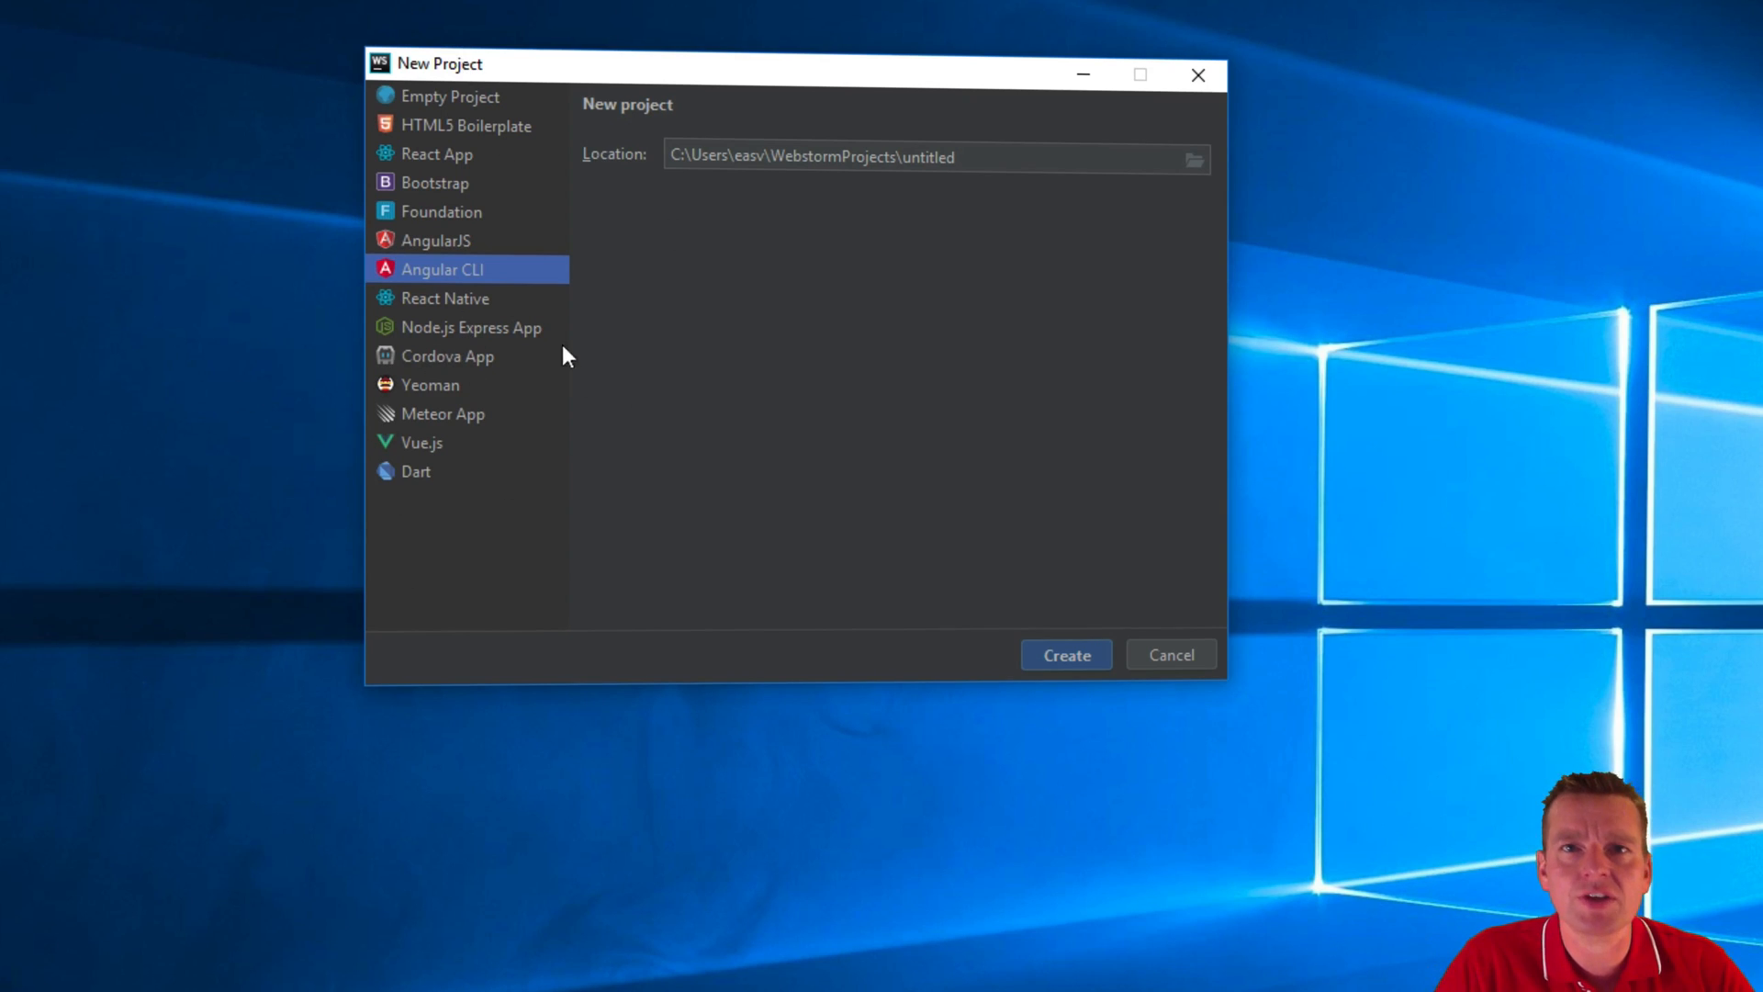
left_click(471, 327)
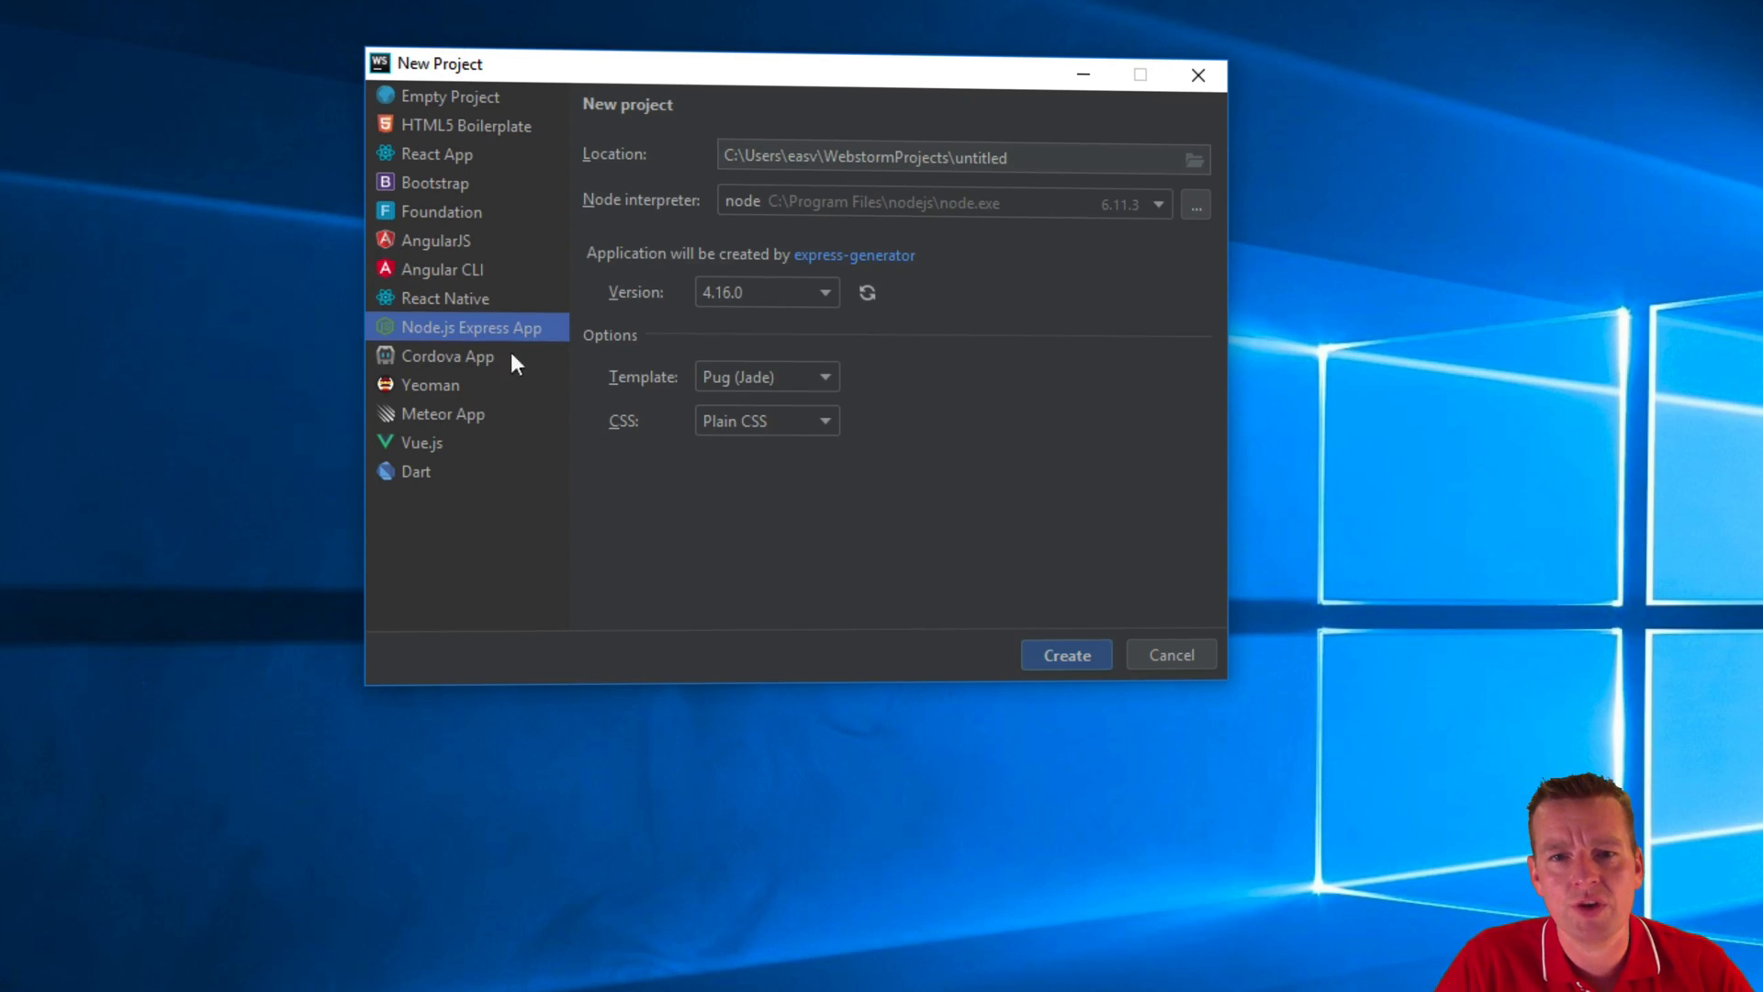
left_click(449, 95)
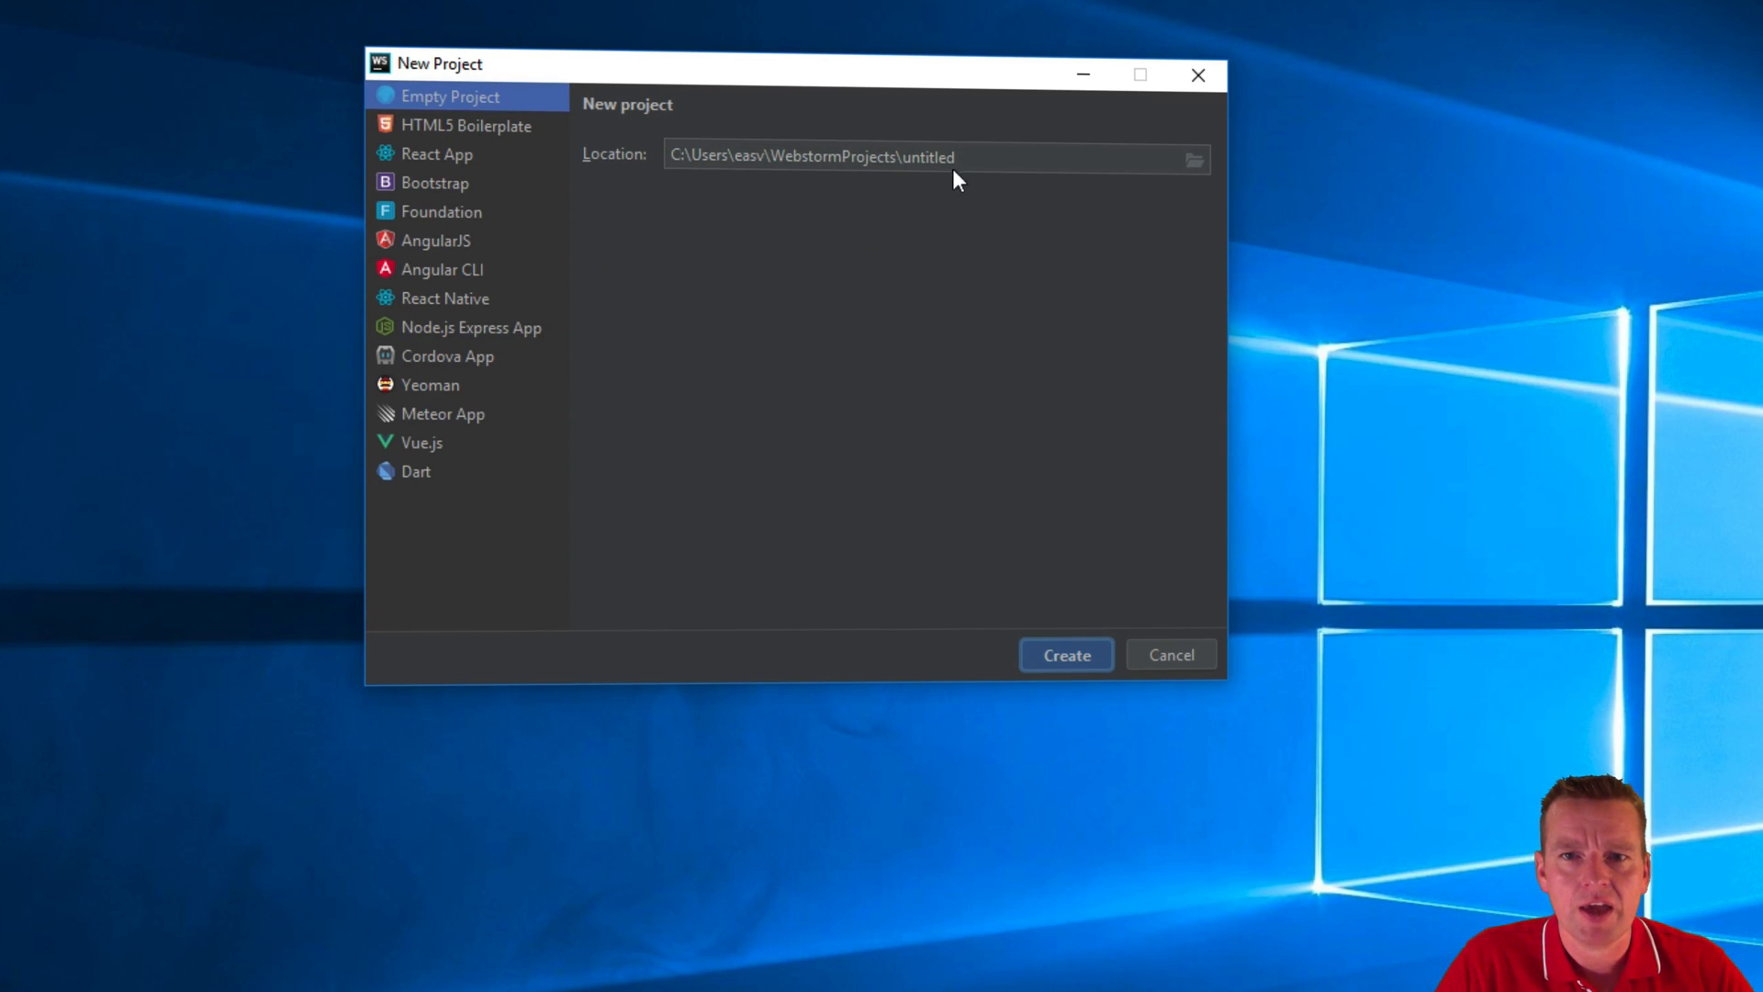
left_click(1063, 655)
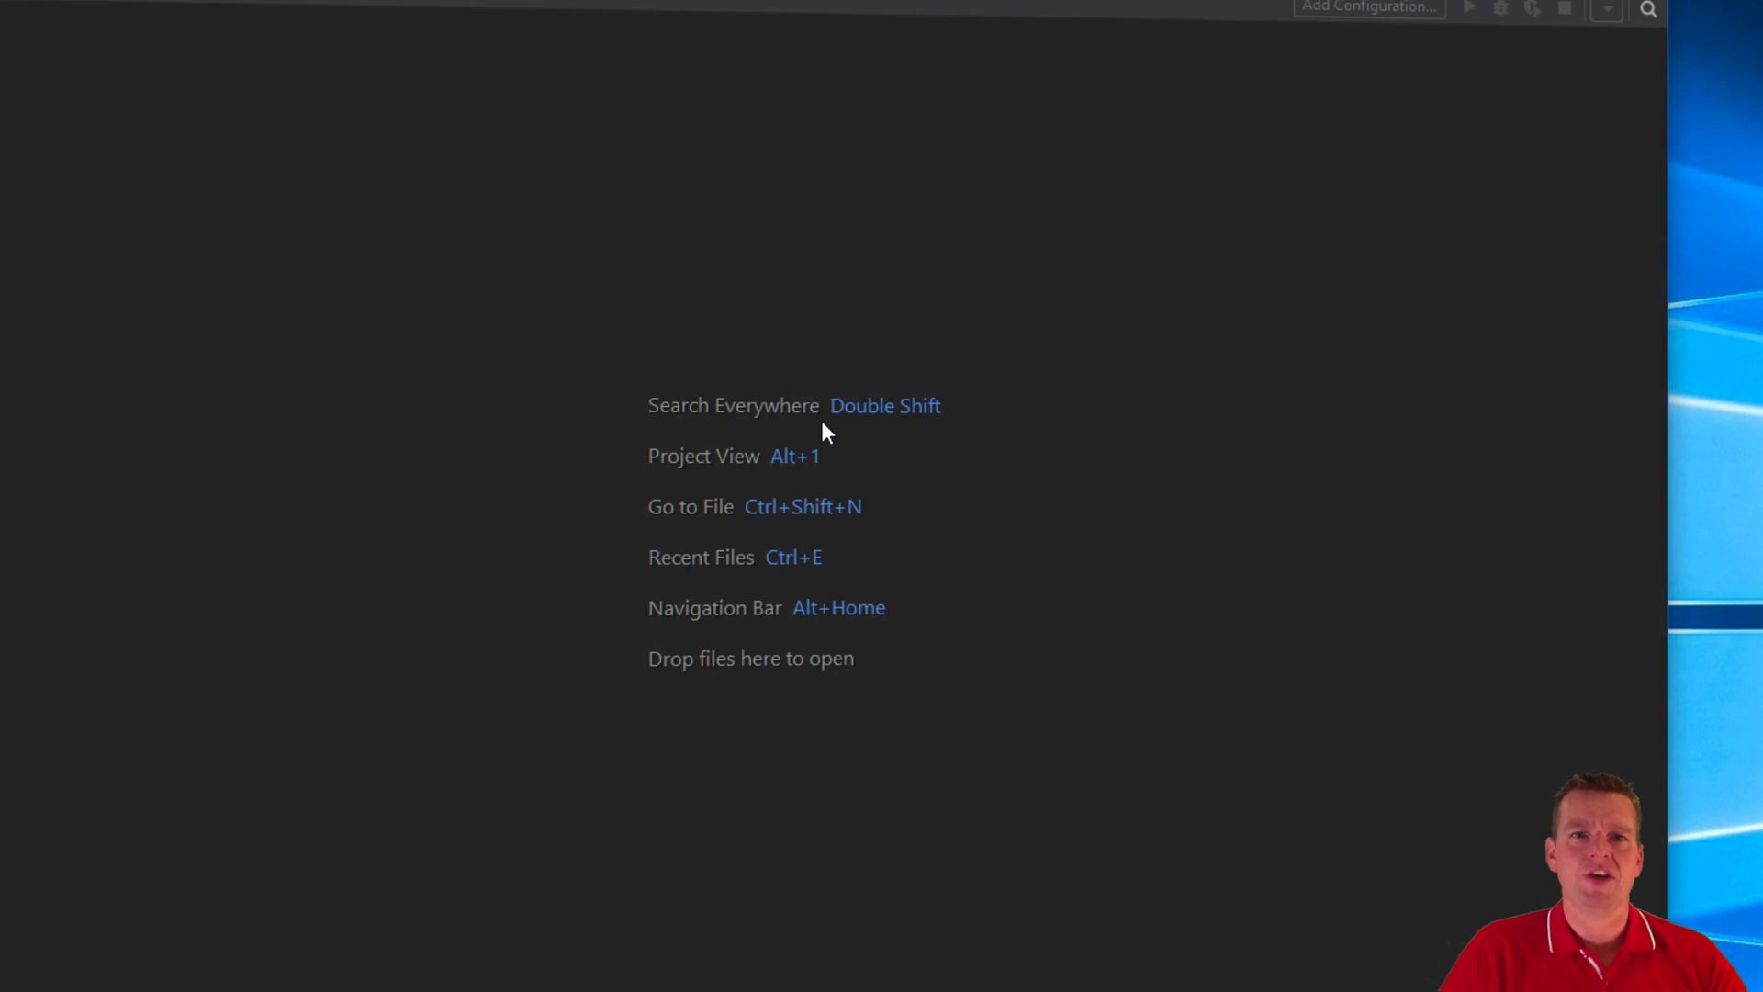